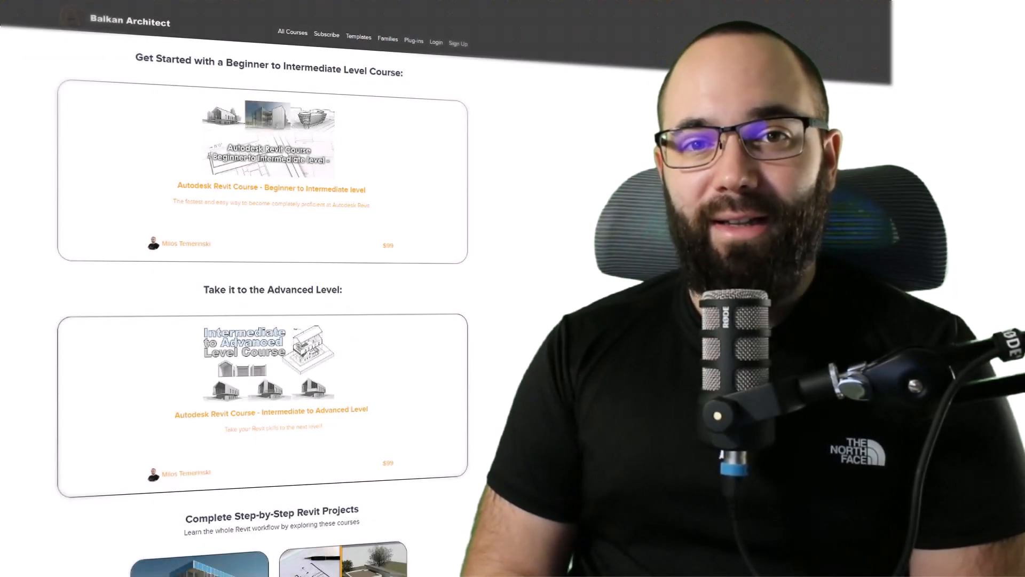
Start the Stair tool on Level 1 and review the available stair types in Properties
{"action": "scroll", "scroll_direction": "down", "scroll_amount": 3}
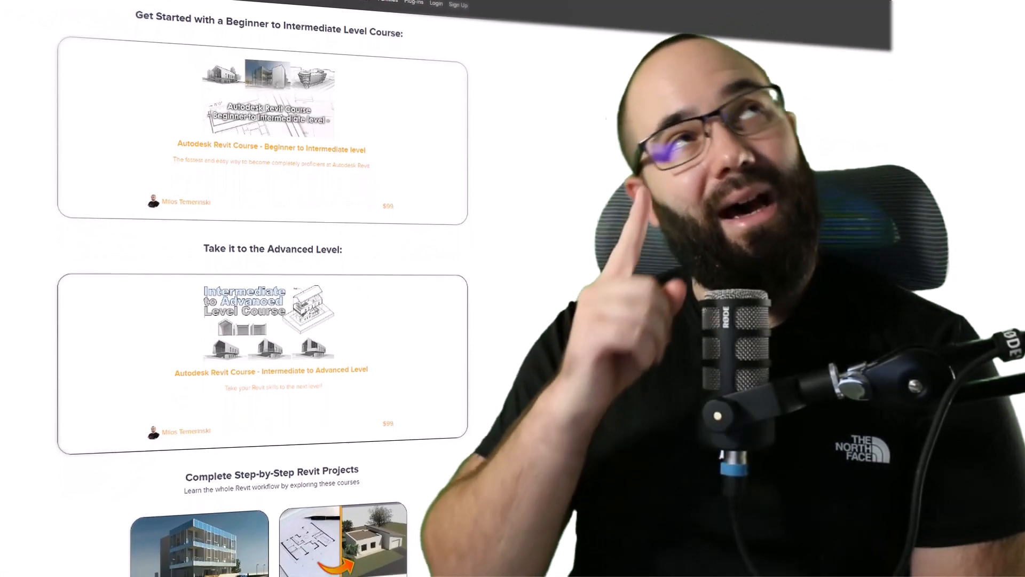
{"action": "scroll", "scroll_direction": "down", "scroll_amount": 3}
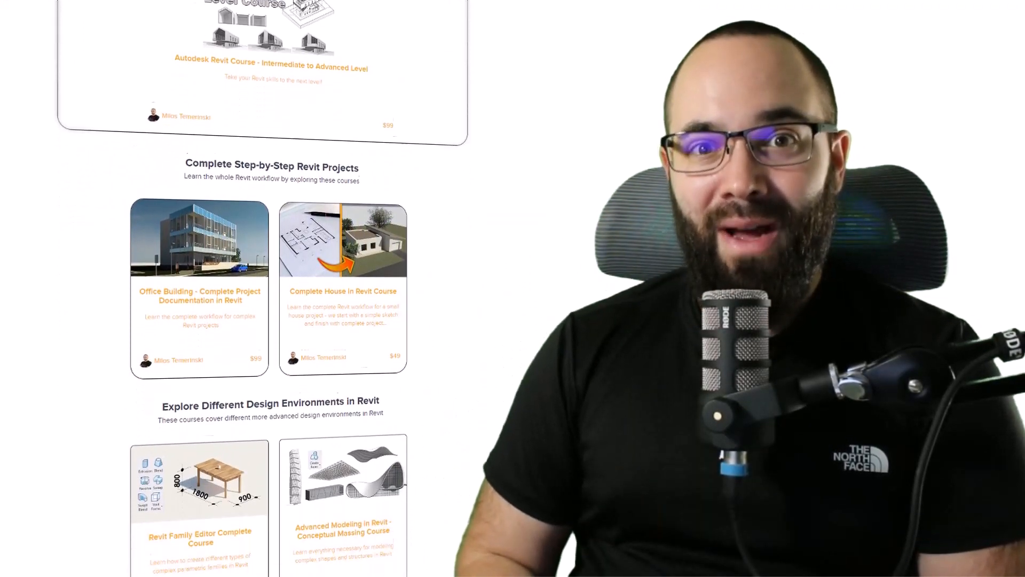
{"action": "scroll", "scroll_direction": "down", "scroll_amount": 3}
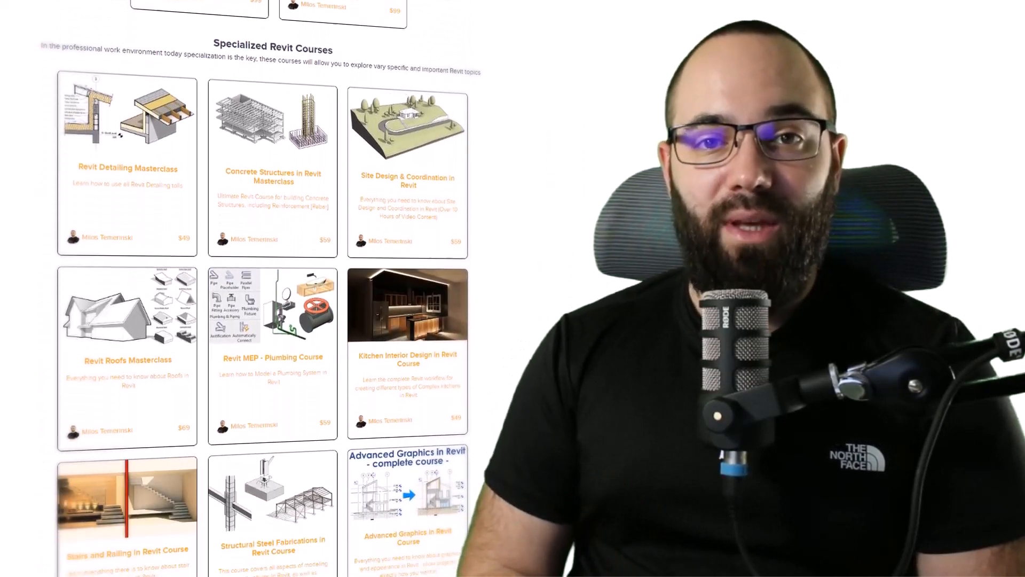
{"action": "scroll", "scroll_direction": "down", "scroll_amount": 3}
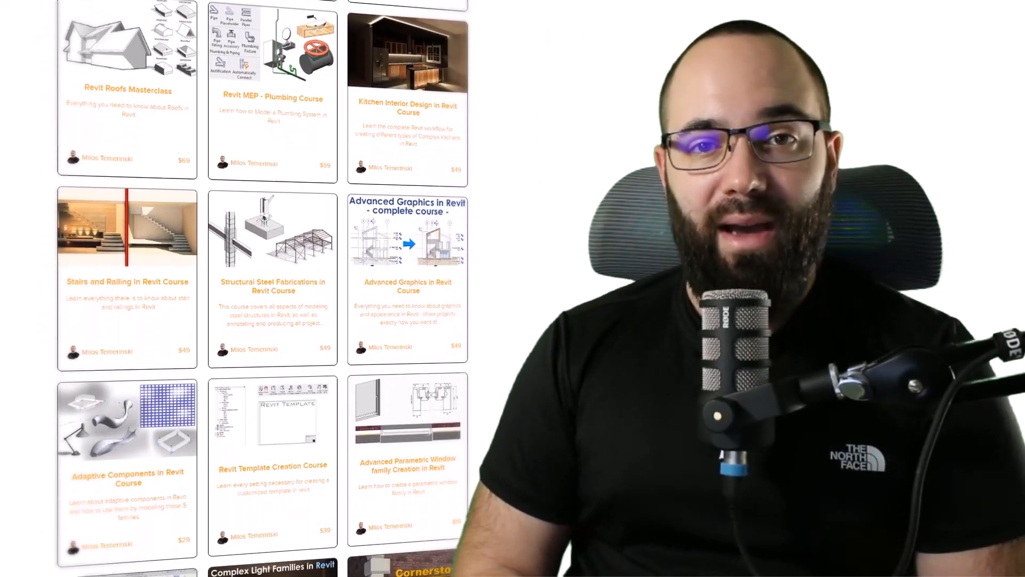
{"action": "scroll", "scroll_direction": "down", "scroll_amount": 3}
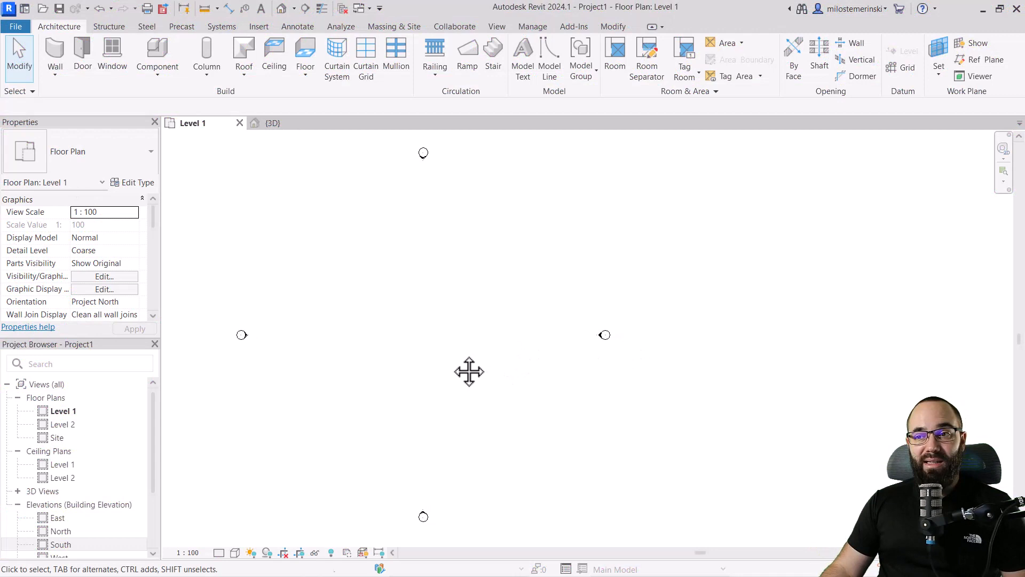
{"action": "mouse_move", "coordinate": [435, 339]}
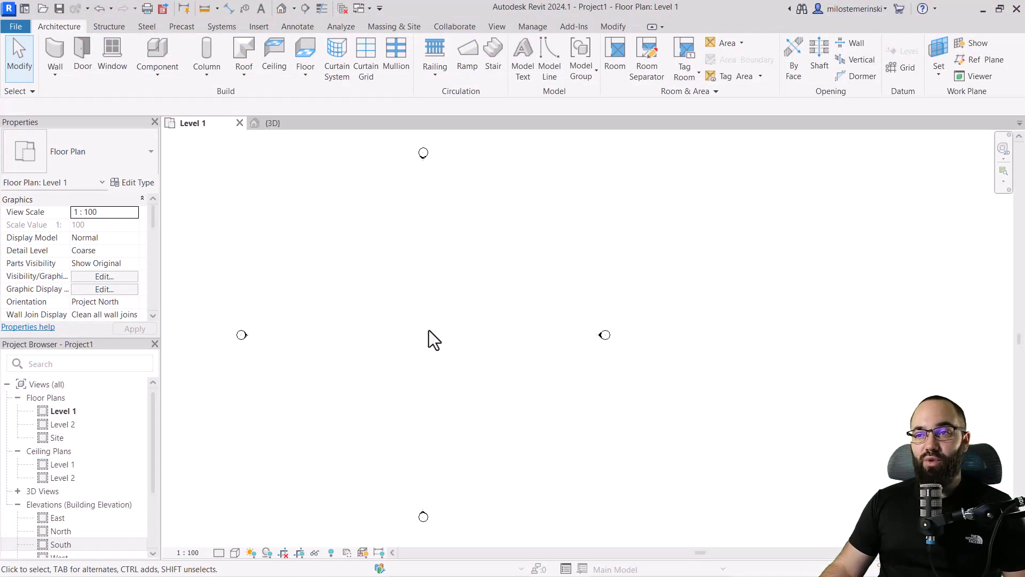
{"action": "mouse_move", "coordinate": [483, 105]}
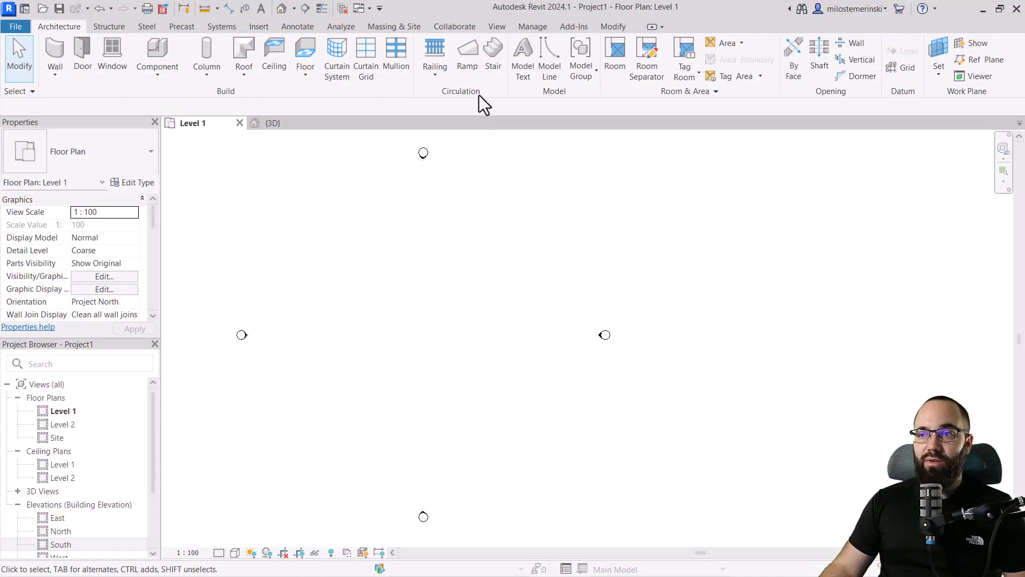
{"action": "left_click", "coordinate": [493, 55]}
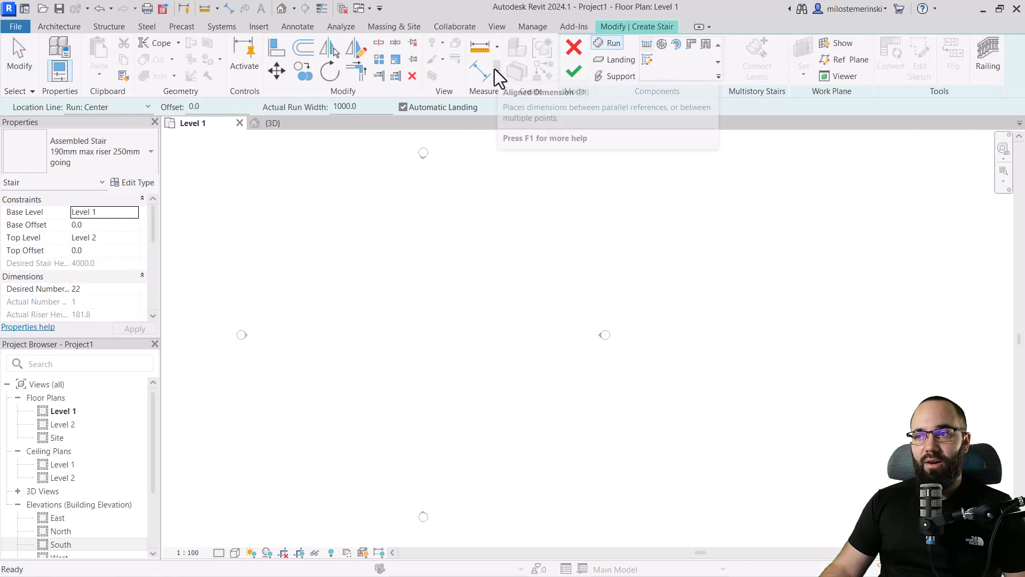
{"action": "mouse_move", "coordinate": [396, 191]}
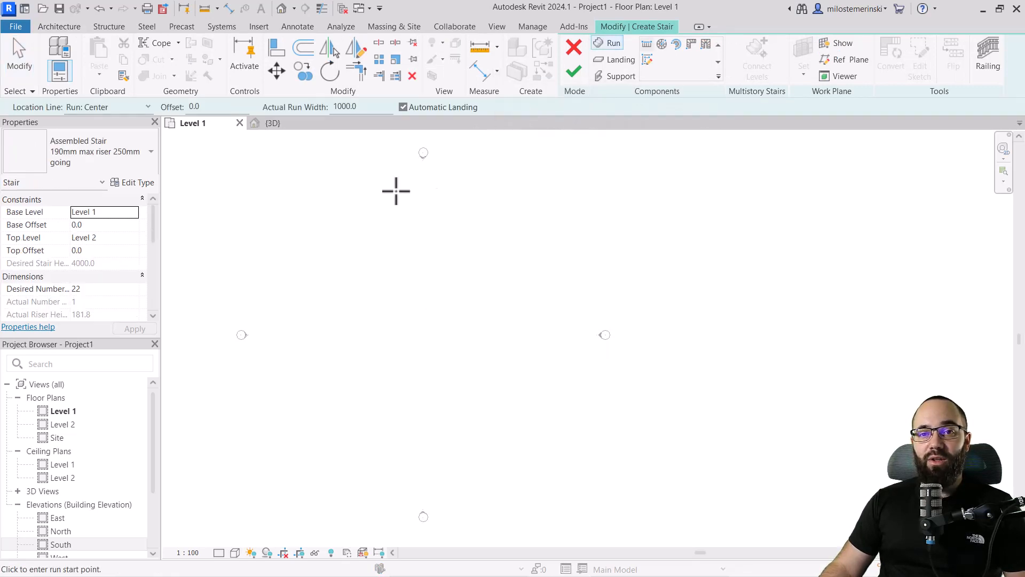
{"action": "left_click", "coordinate": [150, 151]}
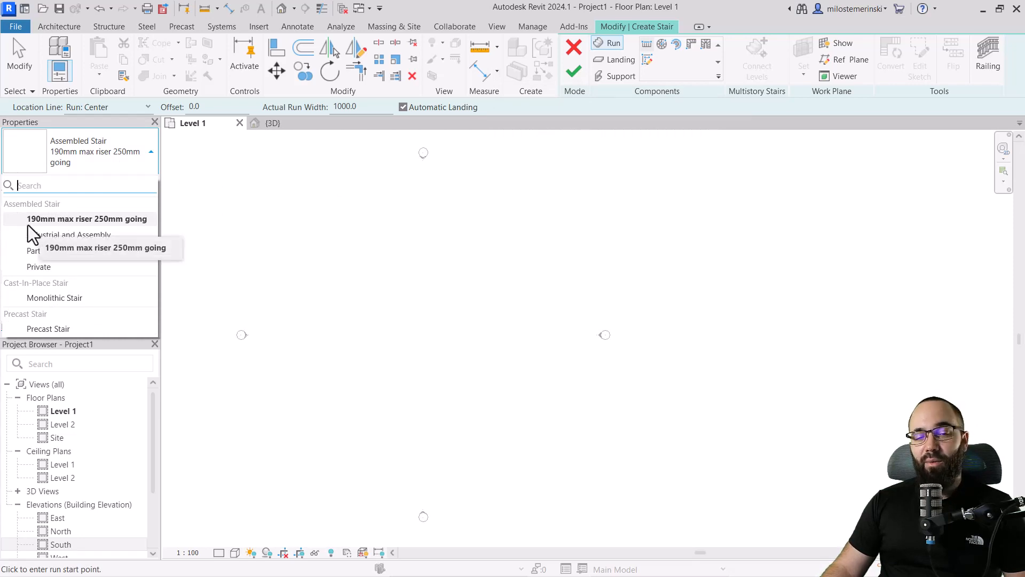
{"action": "mouse_move", "coordinate": [108, 243]}
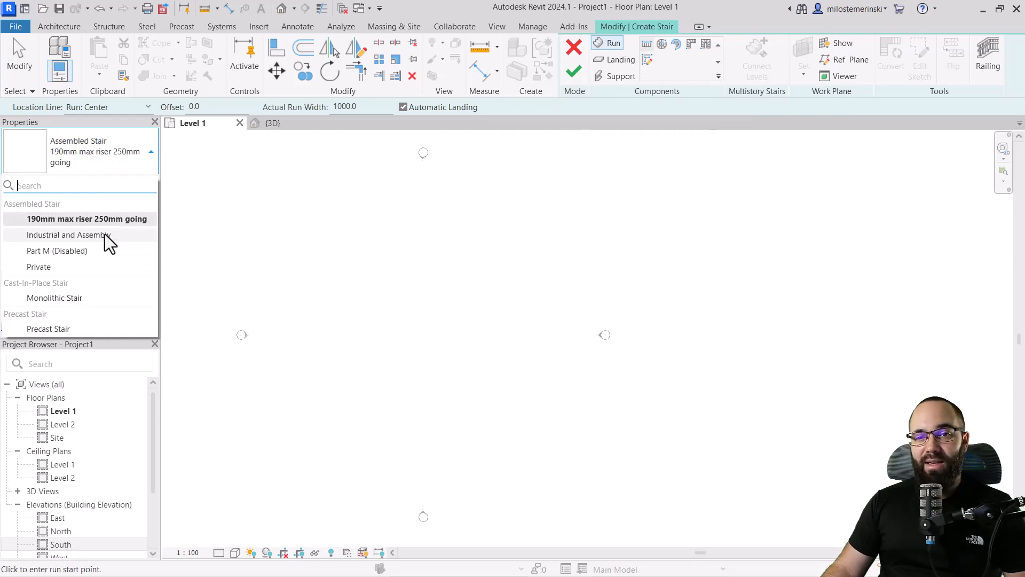
{"action": "mouse_move", "coordinate": [567, 152]}
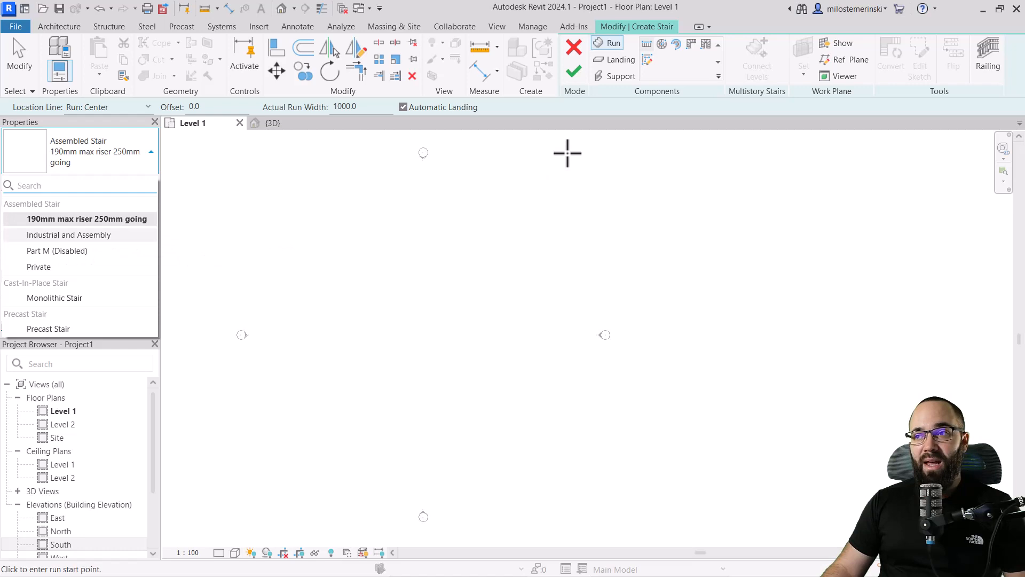
{"action": "mouse_move", "coordinate": [677, 44]}
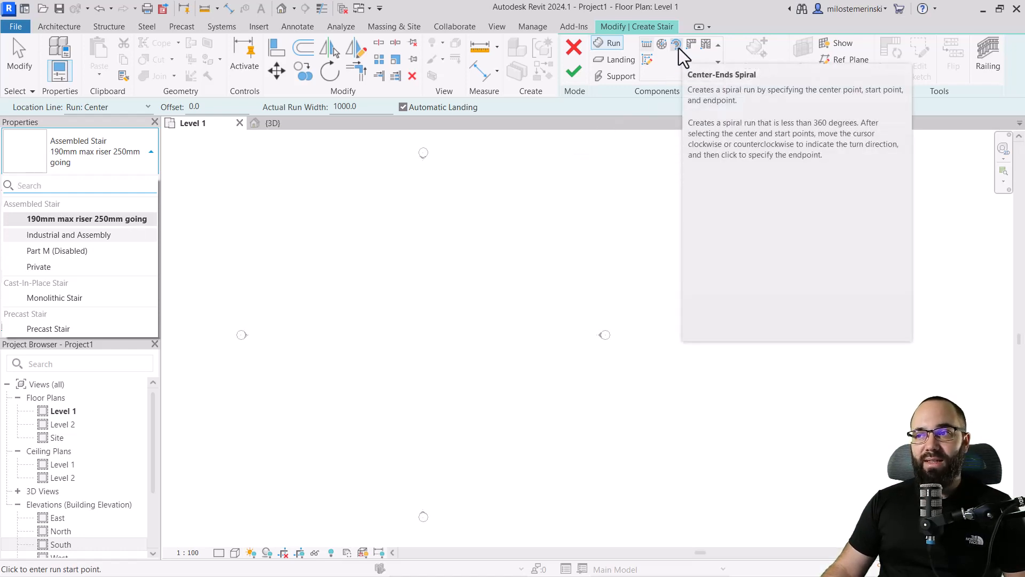
Draw a Center-Ends Spiral run from a centre point, wrapping almost a full circle with 22 risers
{"action": "left_click", "coordinate": [676, 43]}
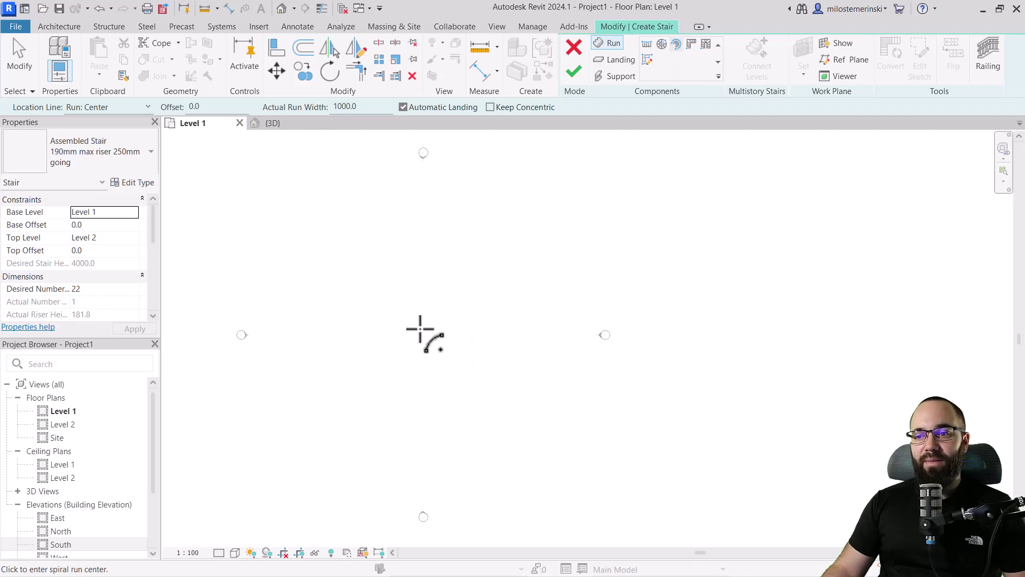
{"action": "left_click", "coordinate": [423, 325]}
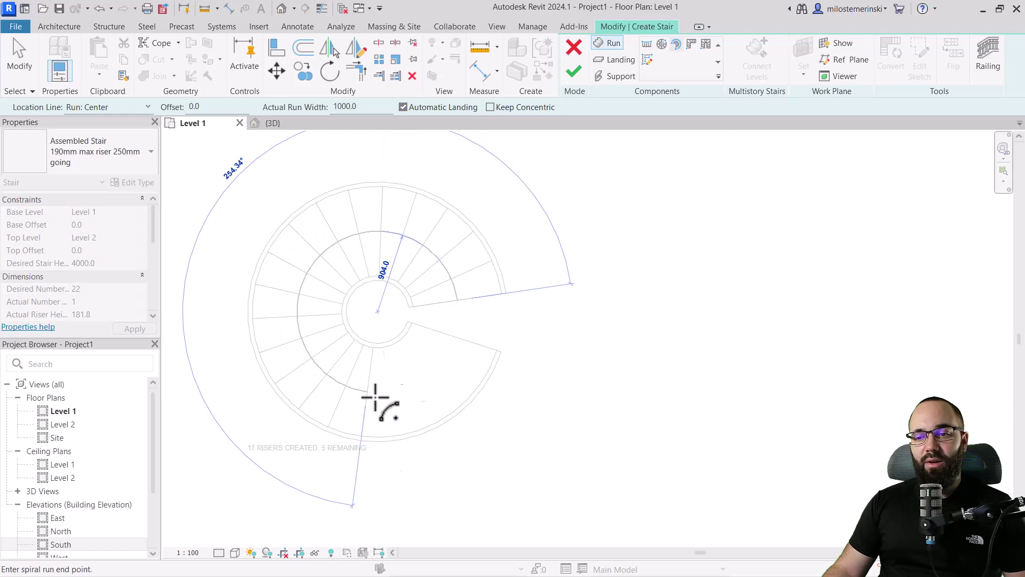
{"action": "left_click", "coordinate": [494, 333]}
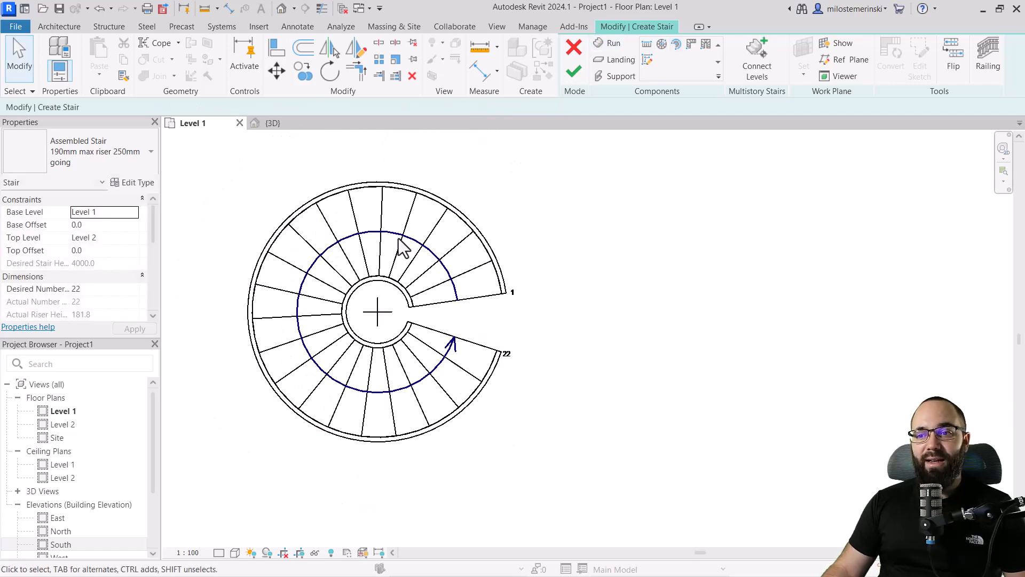
{"action": "mouse_move", "coordinate": [499, 160]}
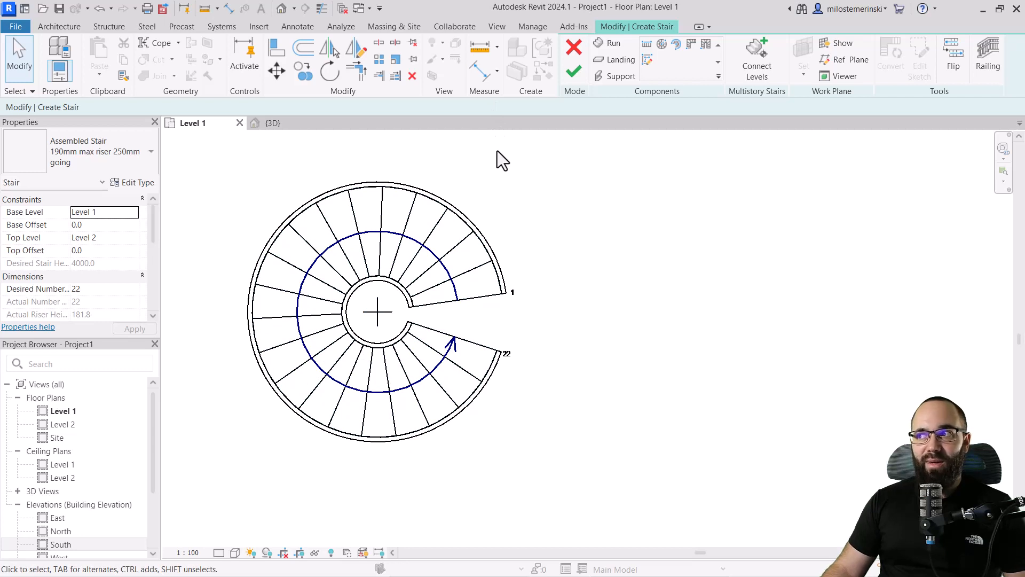
{"action": "mouse_move", "coordinate": [988, 65]}
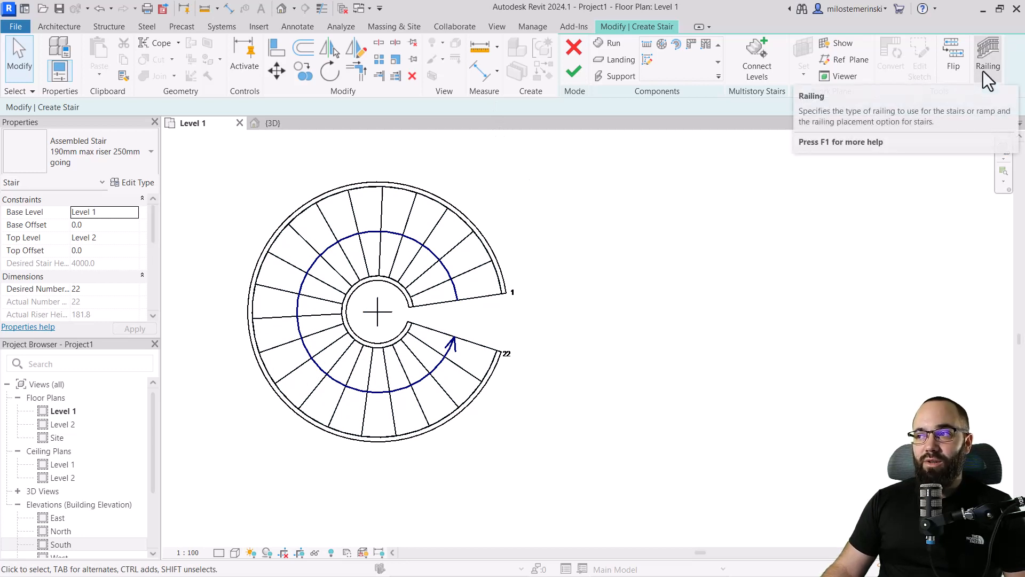
Set the stair railing to None, then finish the spiral stair and show it in 3D
{"action": "left_click", "coordinate": [988, 55]}
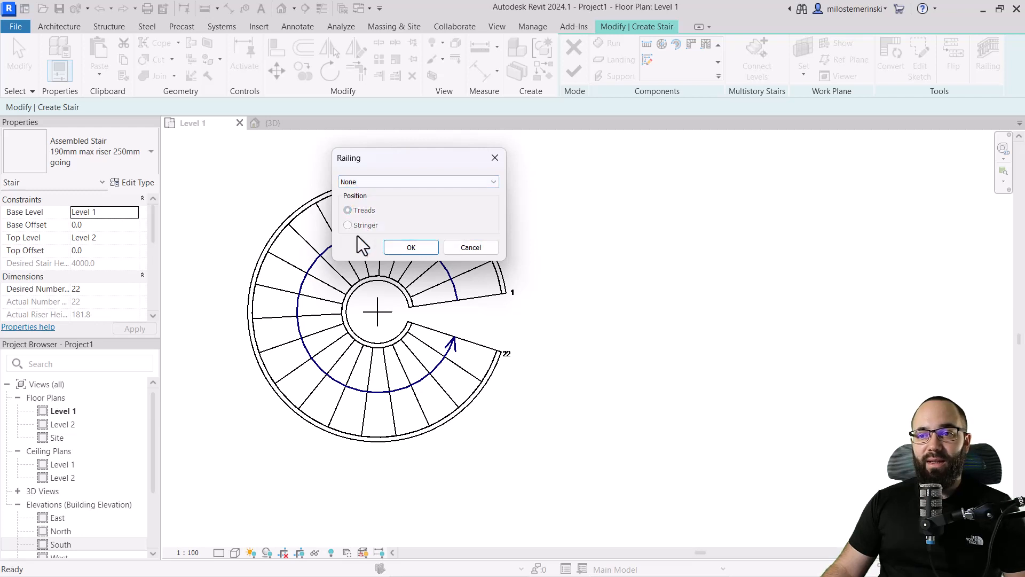
{"action": "left_click", "coordinate": [411, 247]}
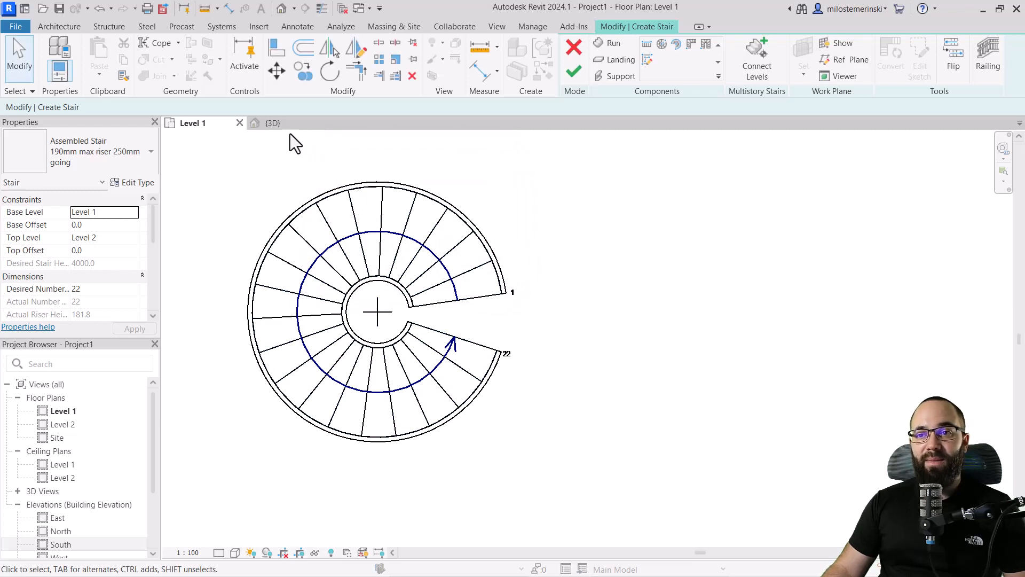
{"action": "left_click", "coordinate": [272, 123]}
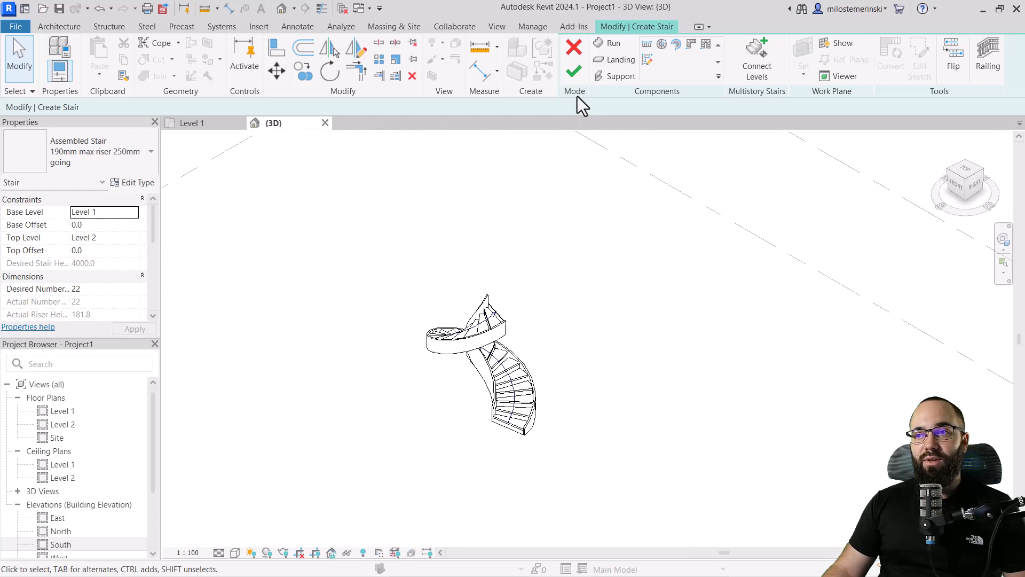
{"action": "left_click", "coordinate": [573, 71]}
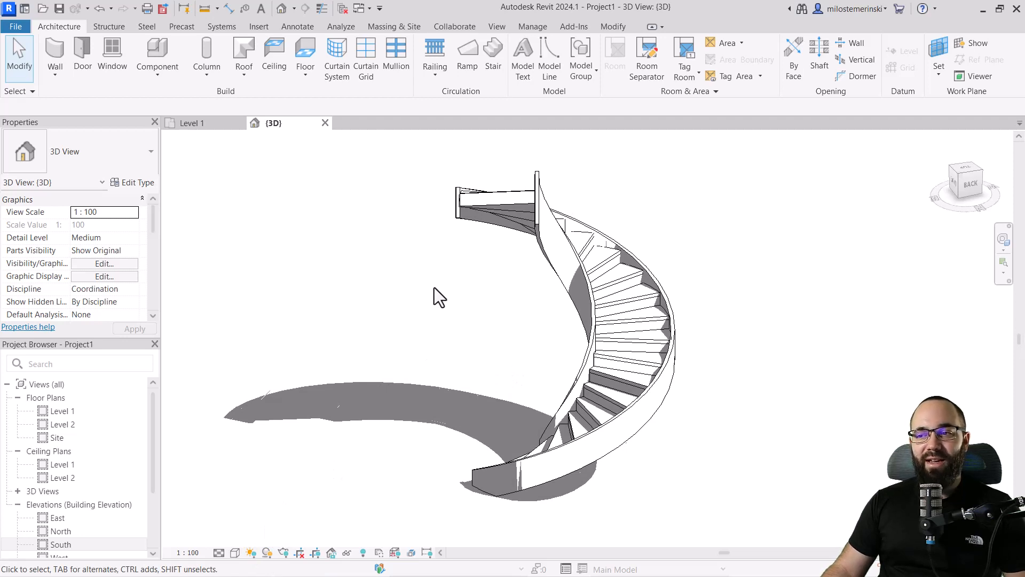
{"action": "mouse_move", "coordinate": [491, 243]}
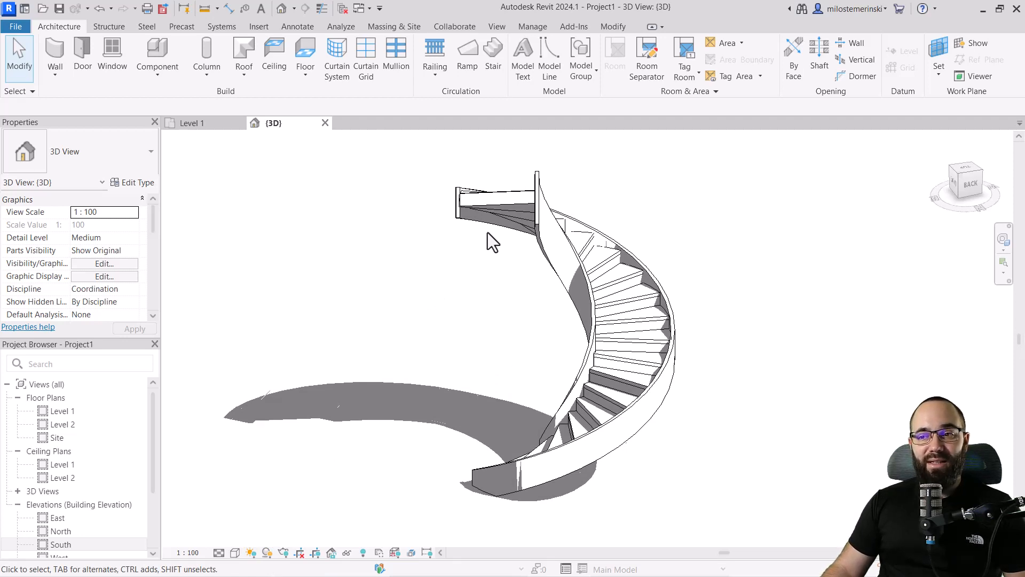
Select the spiral stair and bring up its Type Properties
{"action": "left_click", "coordinate": [601, 294]}
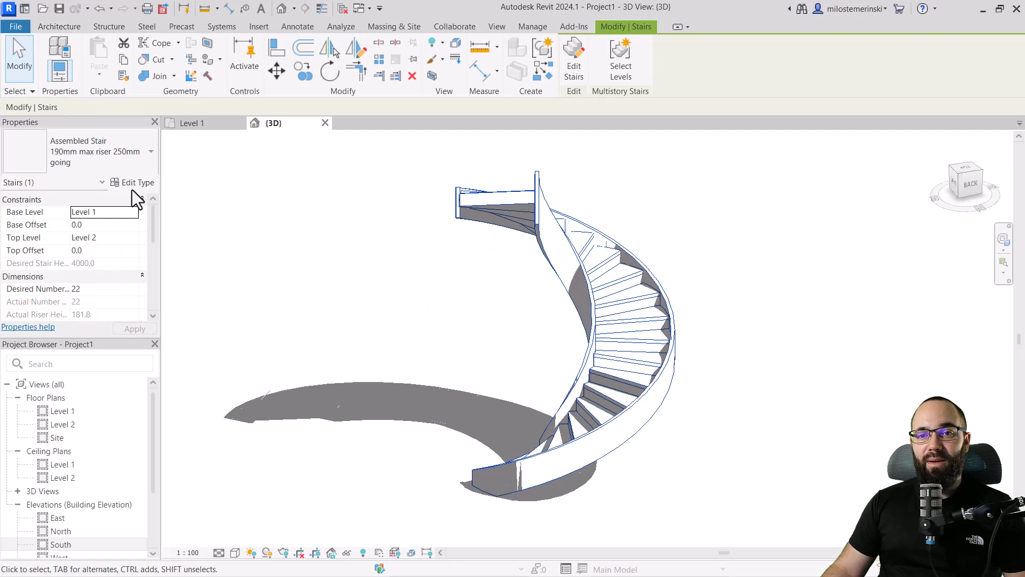
{"action": "left_click", "coordinate": [138, 182]}
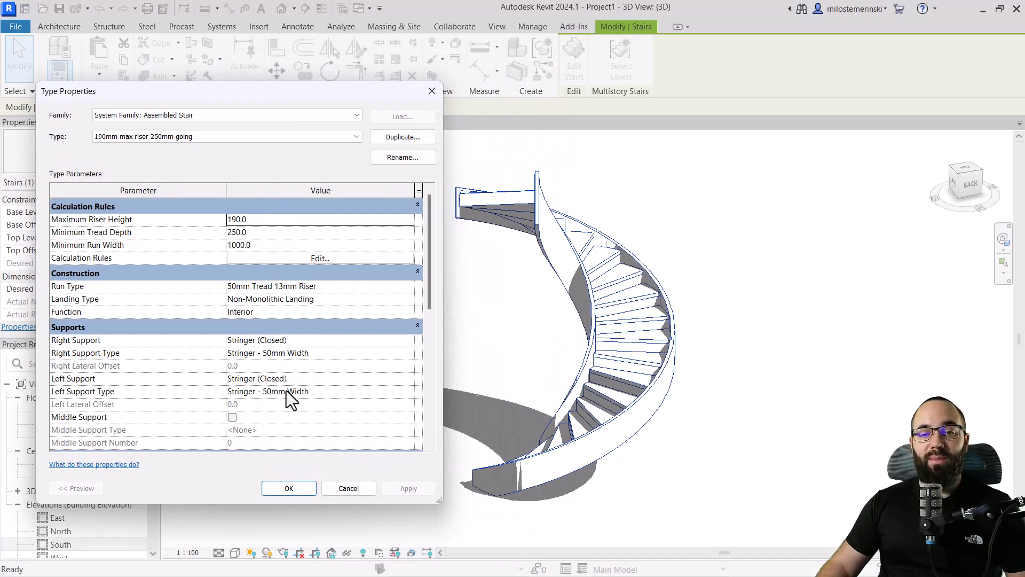
{"action": "mouse_move", "coordinate": [112, 291]}
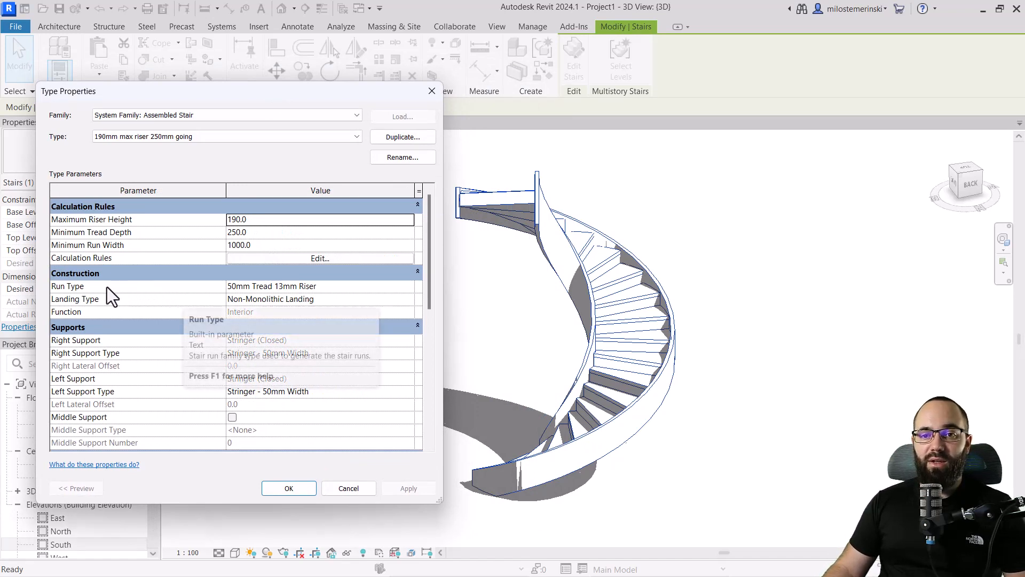
{"action": "mouse_move", "coordinate": [295, 299]}
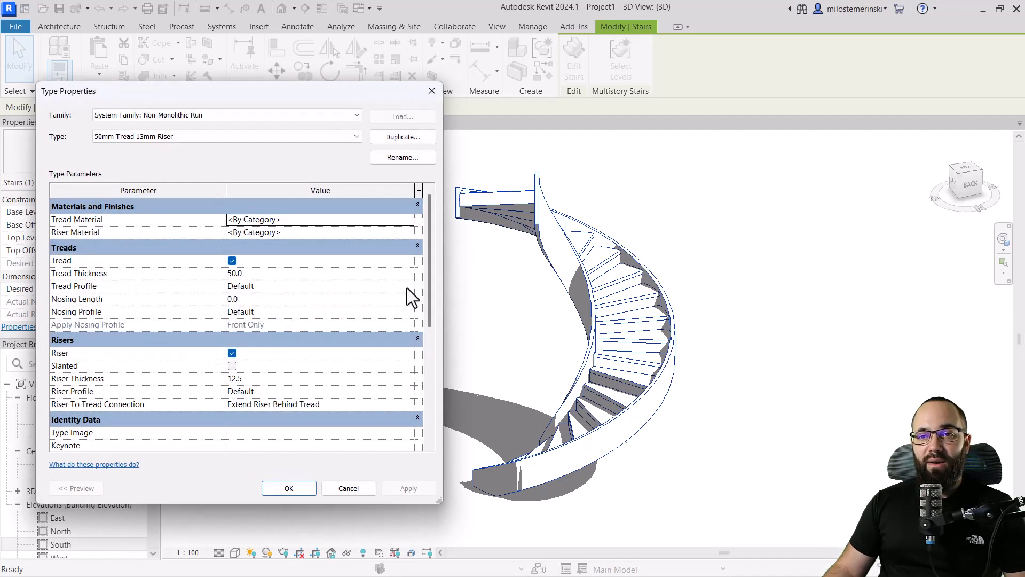
Duplicate the run type as '50mm Tread' with risers turned off
{"action": "left_click", "coordinate": [403, 136]}
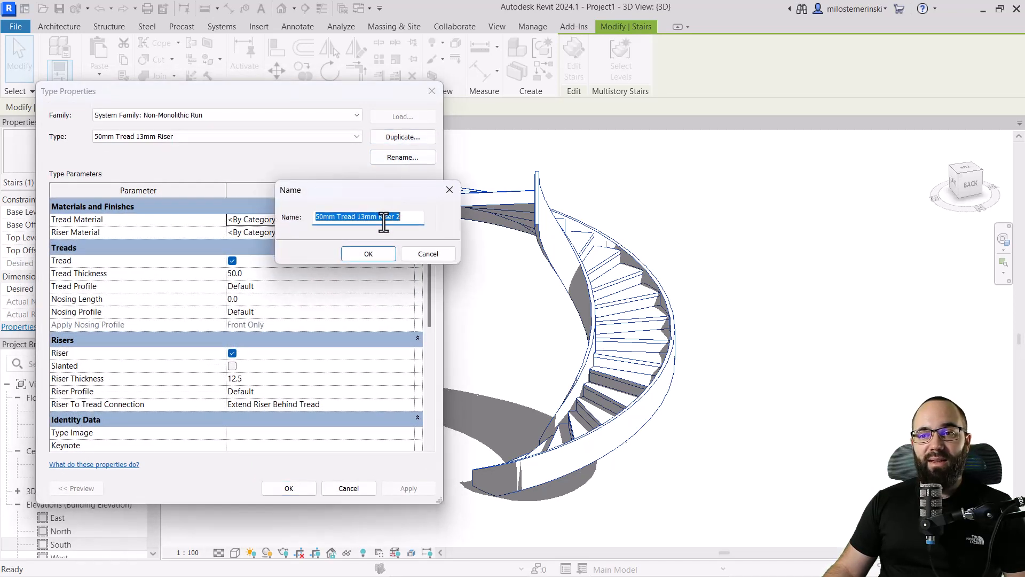
{"action": "left_click", "coordinate": [353, 216]}
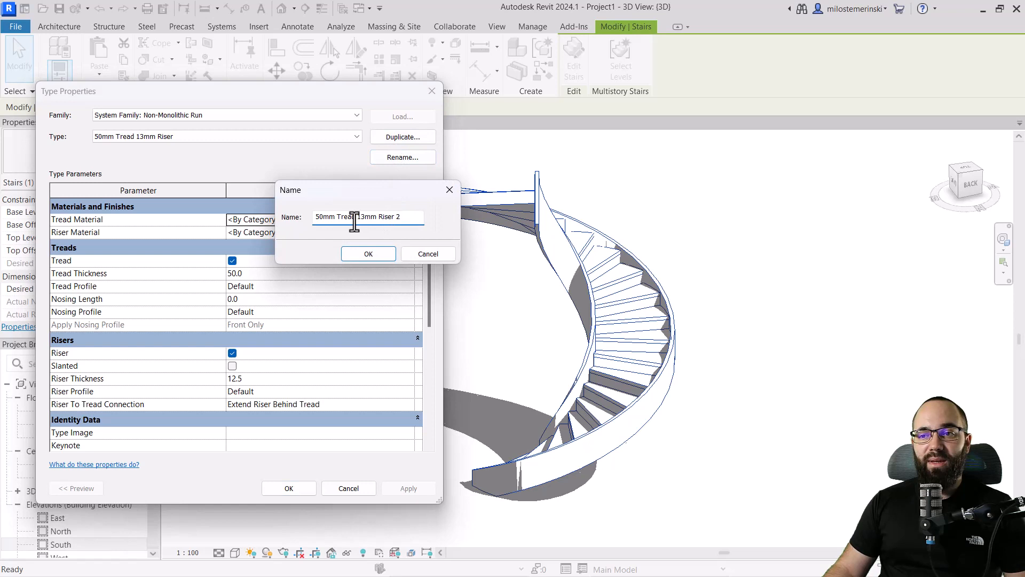
{"action": "double_click", "coordinate": [380, 216]}
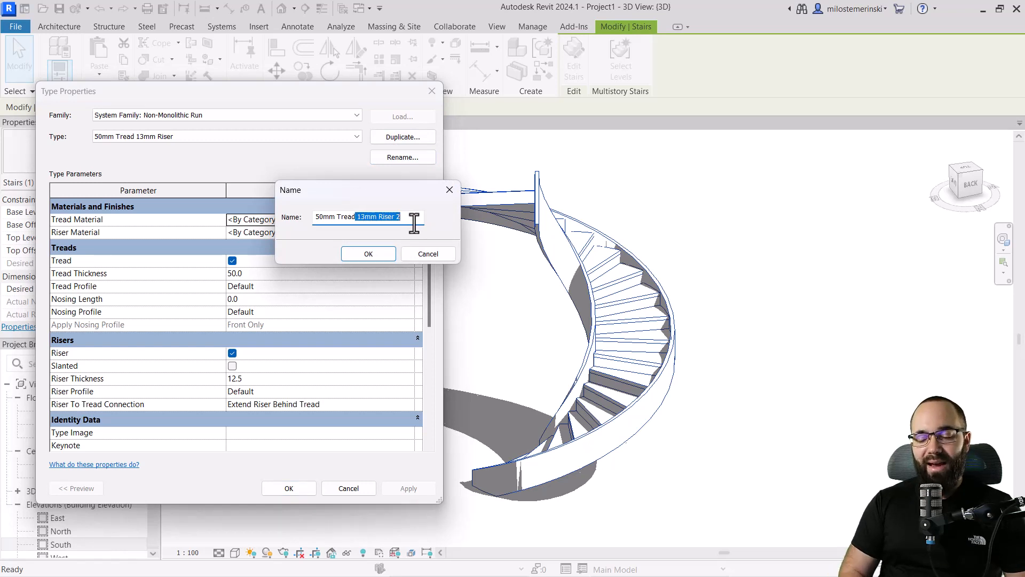
{"action": "left_click", "coordinate": [368, 254]}
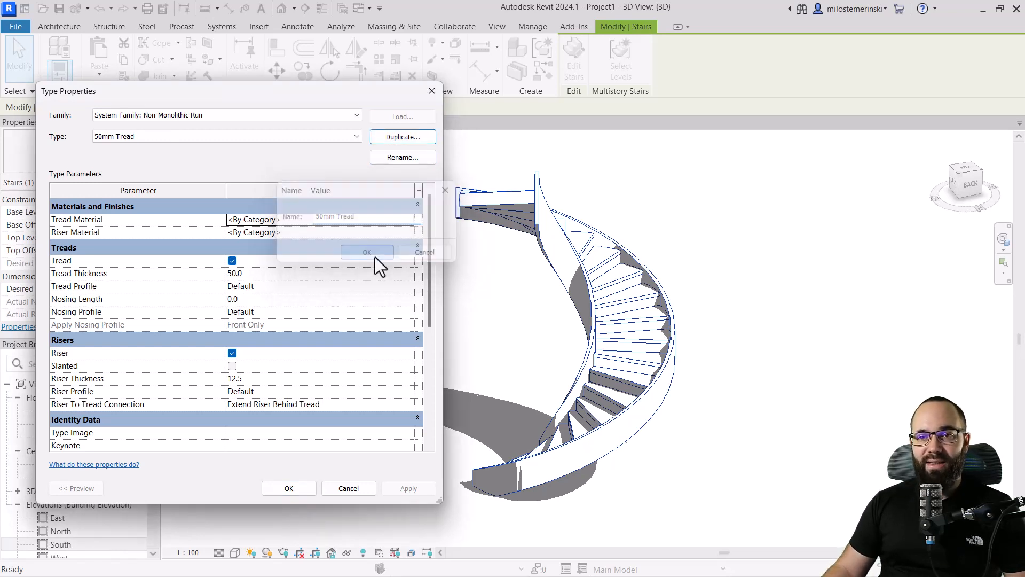
{"action": "left_click", "coordinate": [367, 252]}
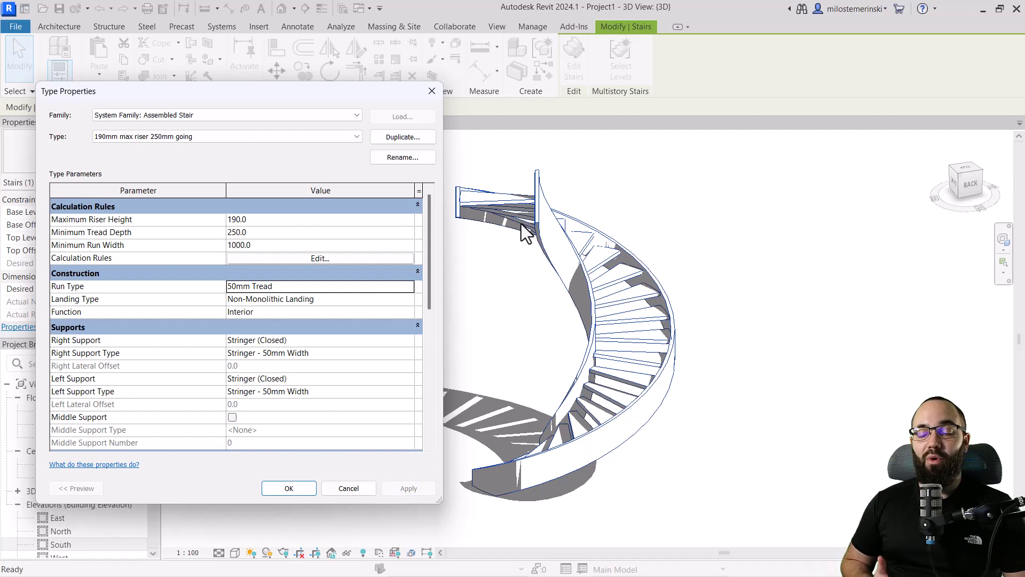
{"action": "mouse_move", "coordinate": [684, 209]}
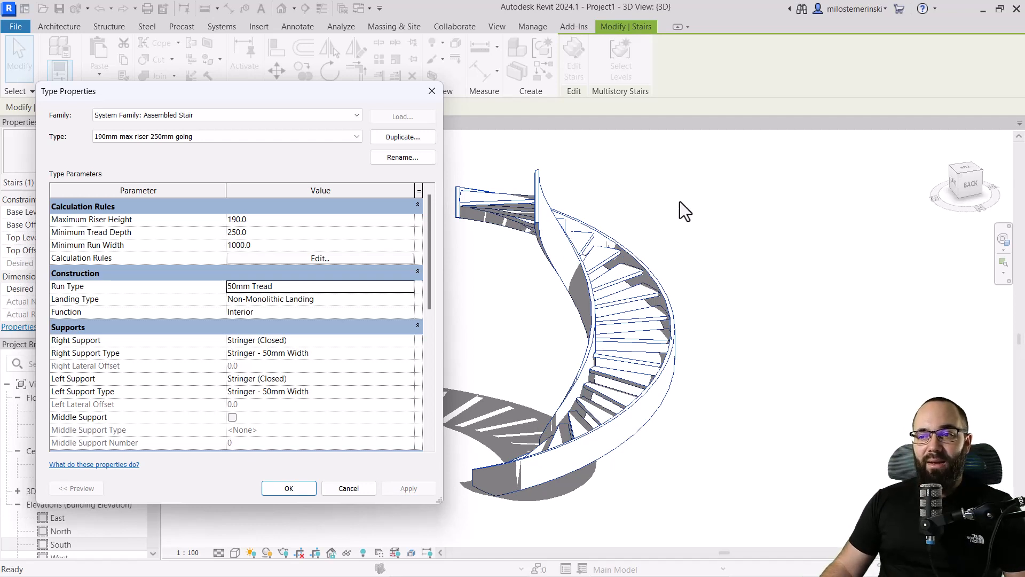
{"action": "mouse_move", "coordinate": [613, 351]}
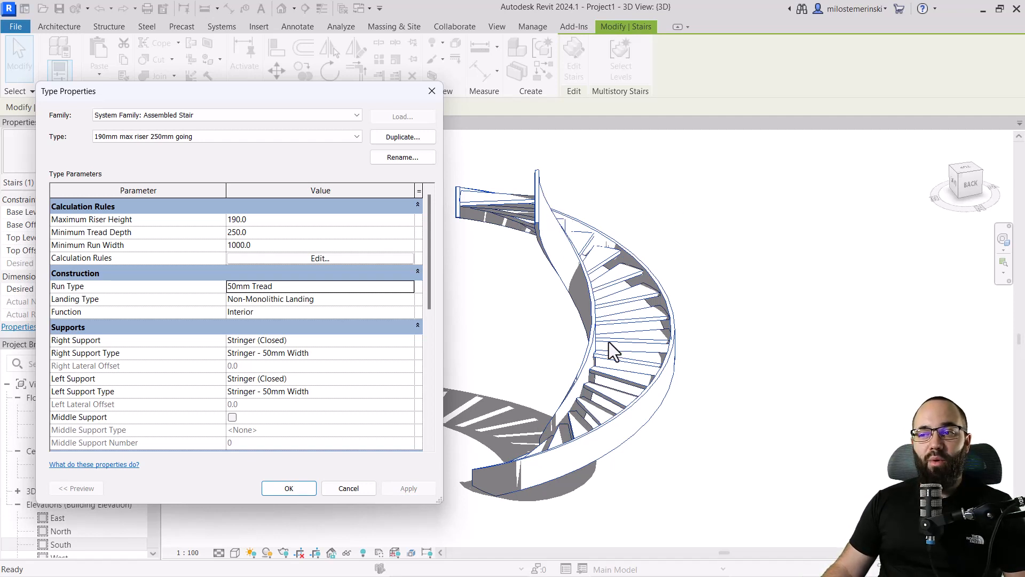
{"action": "mouse_move", "coordinate": [569, 399]}
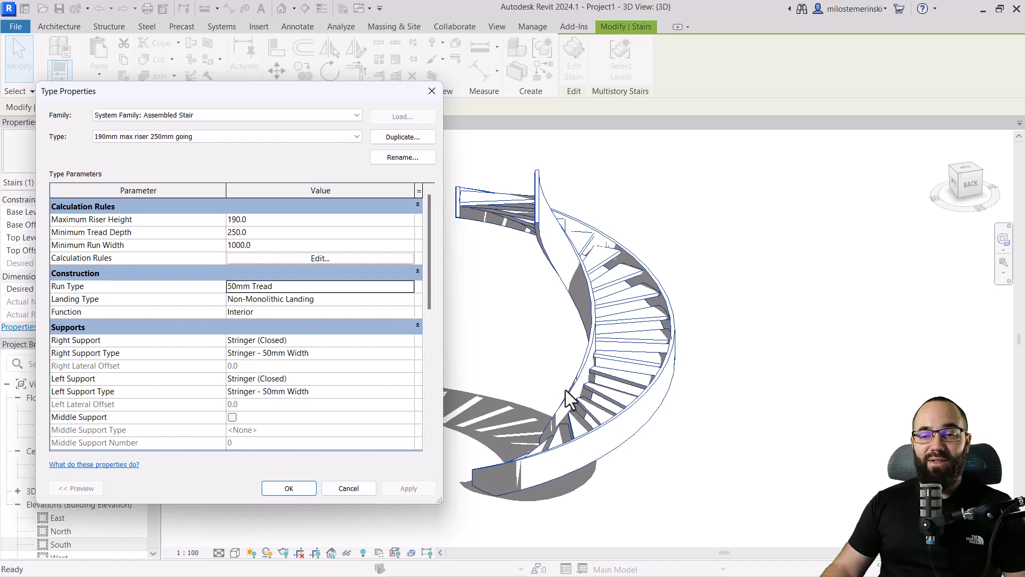
{"action": "mouse_move", "coordinate": [419, 392]}
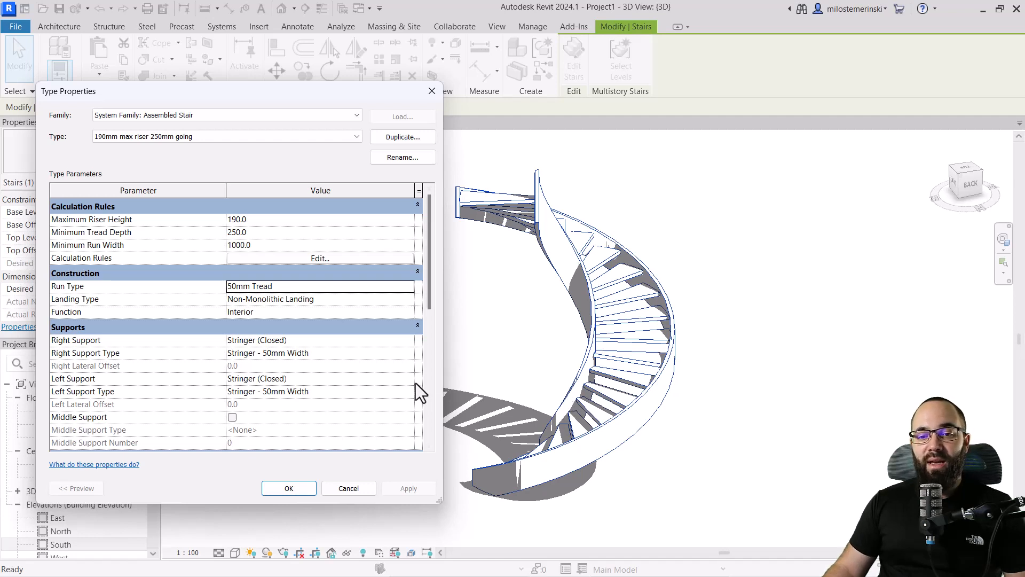
{"action": "mouse_move", "coordinate": [409, 395]}
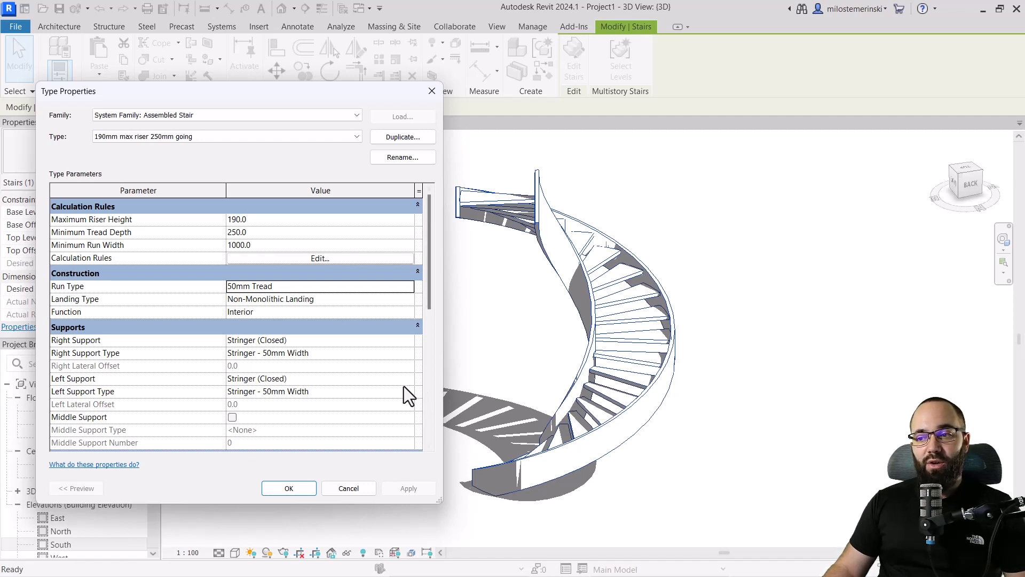
{"action": "mouse_move", "coordinate": [318, 353]}
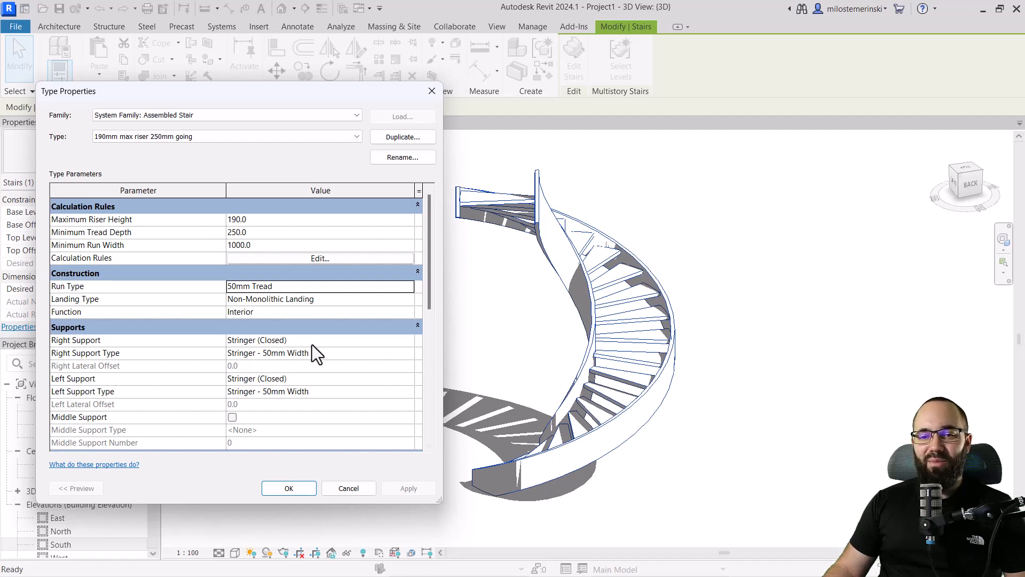
{"action": "mouse_move", "coordinate": [392, 392]}
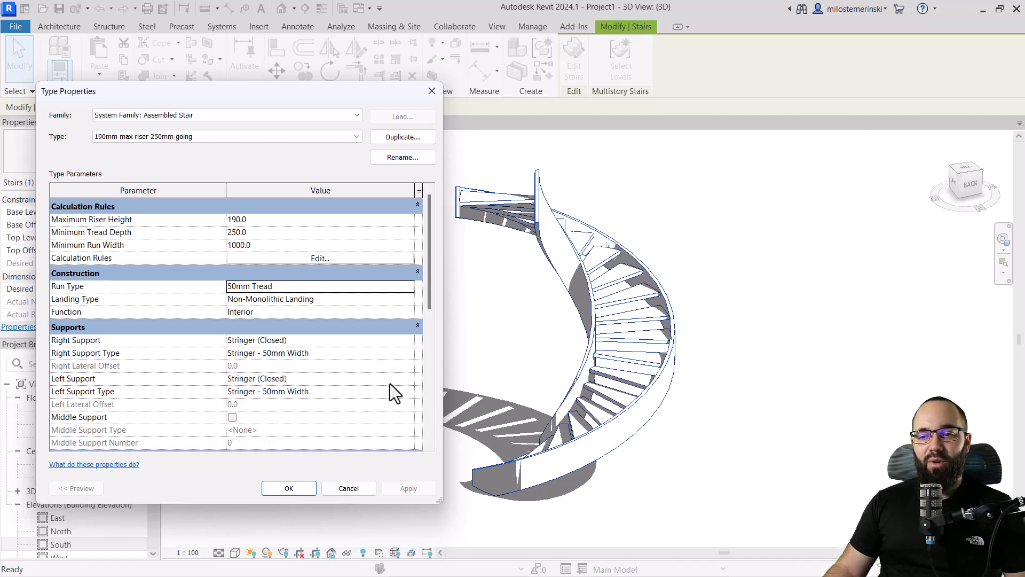
Set the stair's Left Support to None, leaving only the right stringer
{"action": "left_click", "coordinate": [321, 378]}
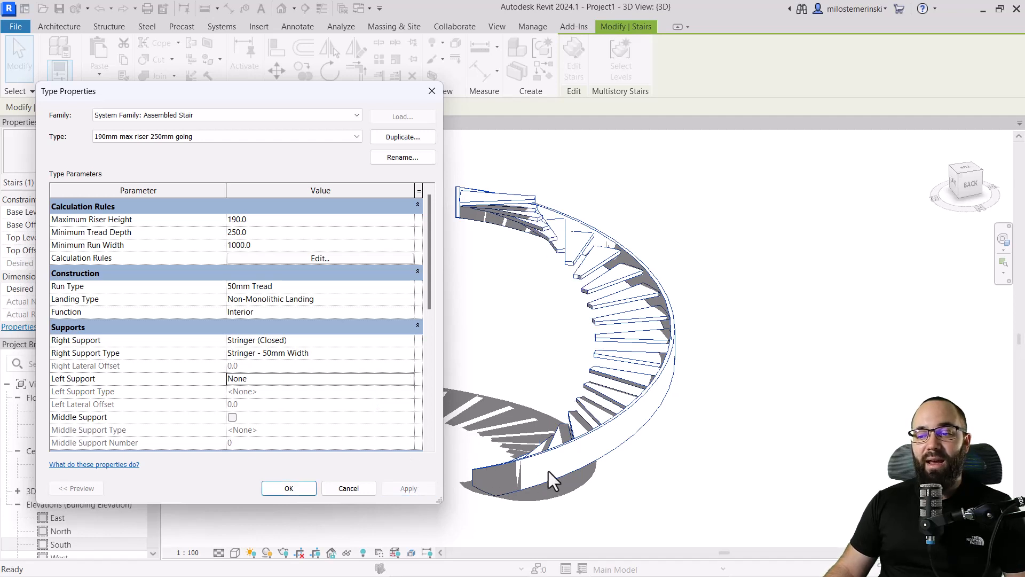
{"action": "mouse_move", "coordinate": [478, 232]}
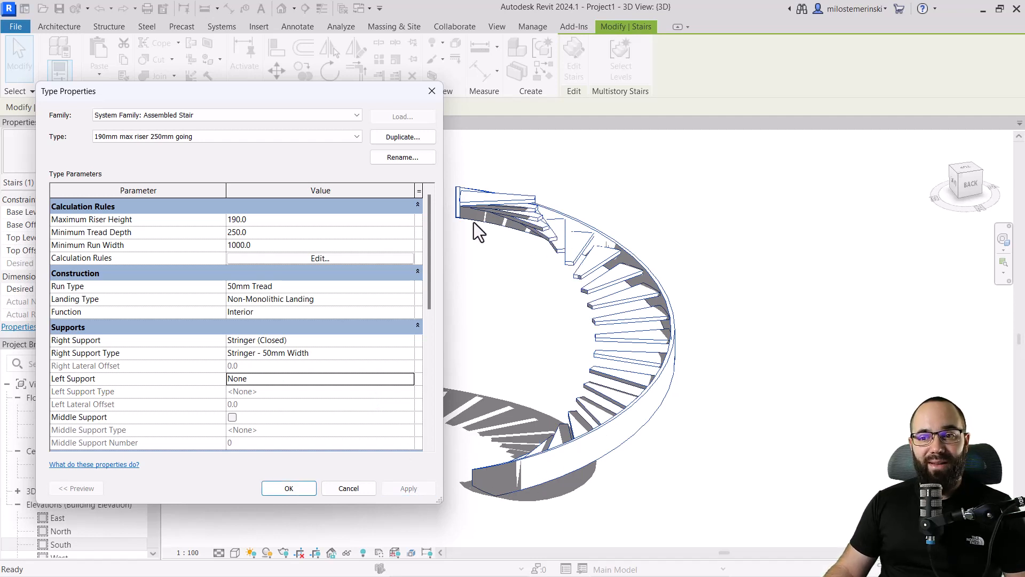
{"action": "mouse_move", "coordinate": [157, 340]}
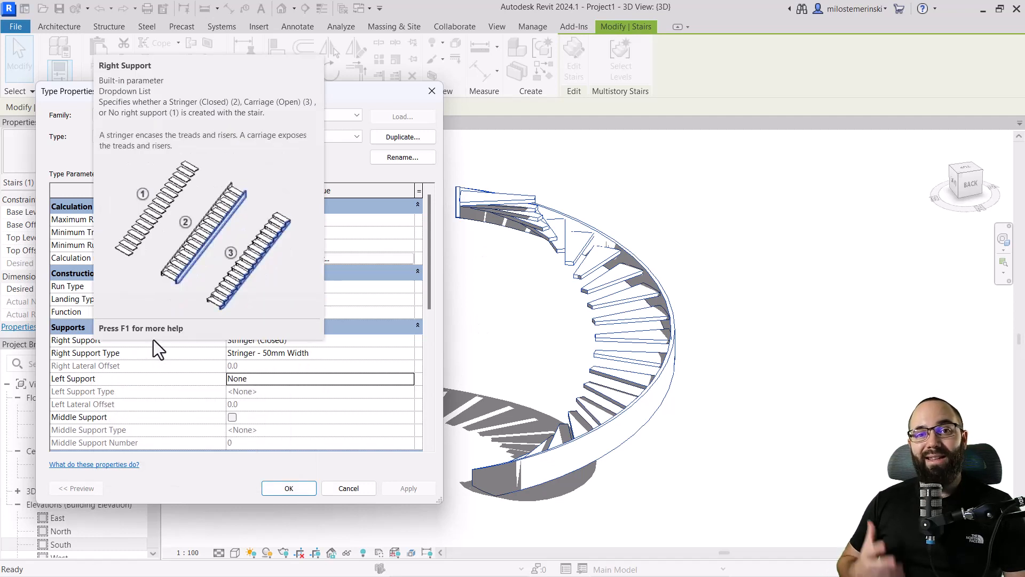
{"action": "mouse_move", "coordinate": [334, 397]}
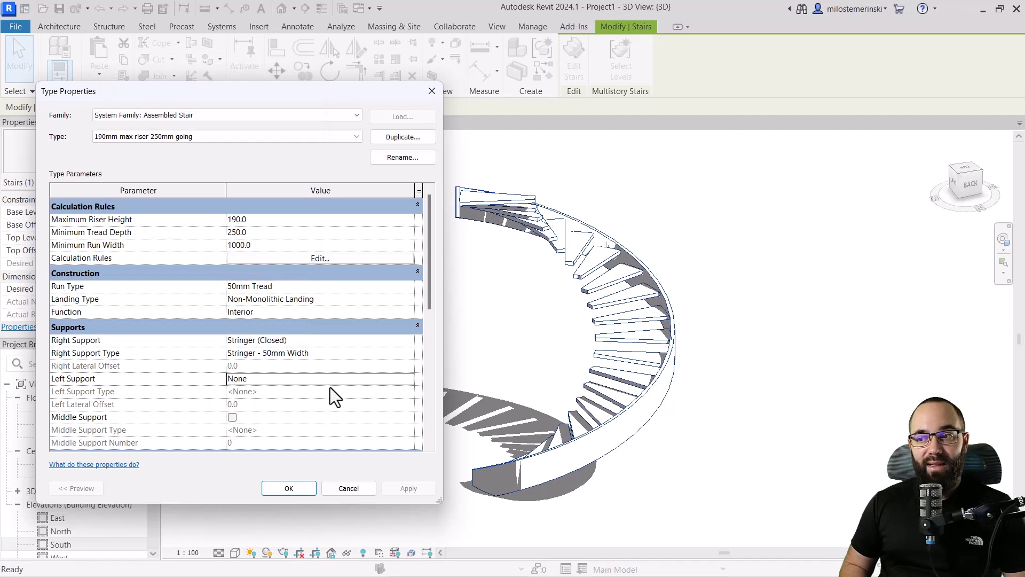
{"action": "mouse_move", "coordinate": [320, 379]}
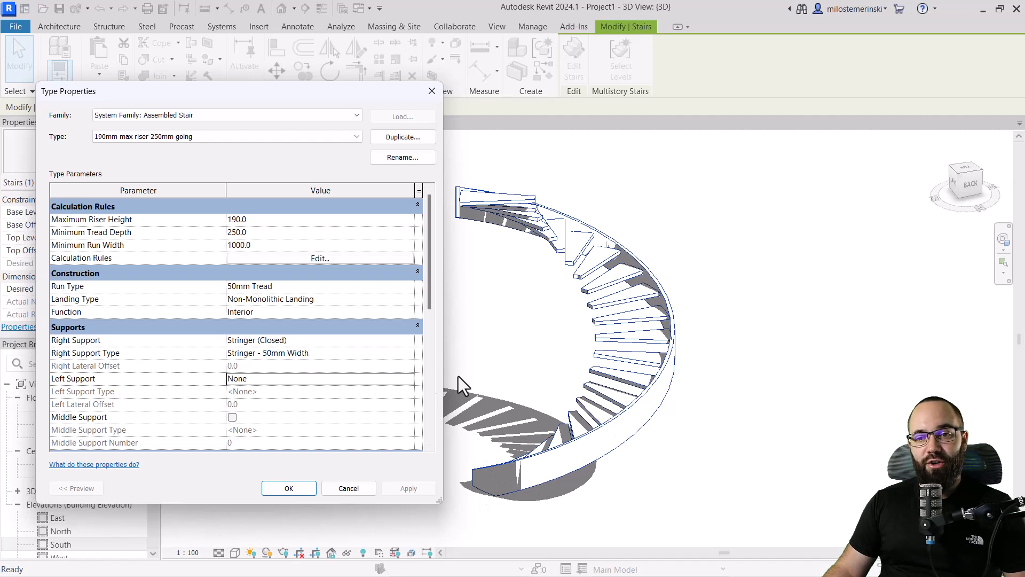
{"action": "mouse_move", "coordinate": [259, 354]}
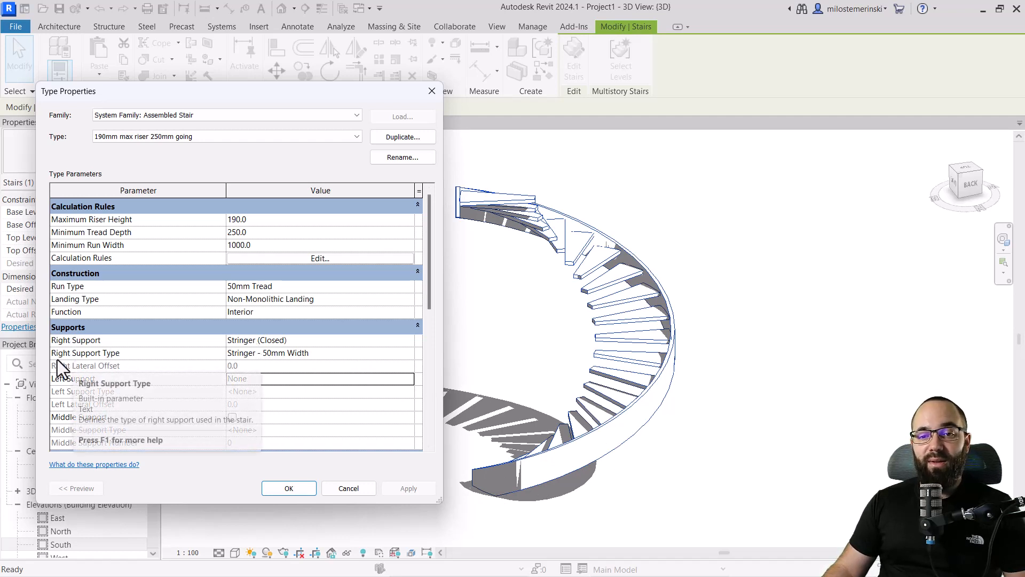
{"action": "mouse_move", "coordinate": [399, 373]}
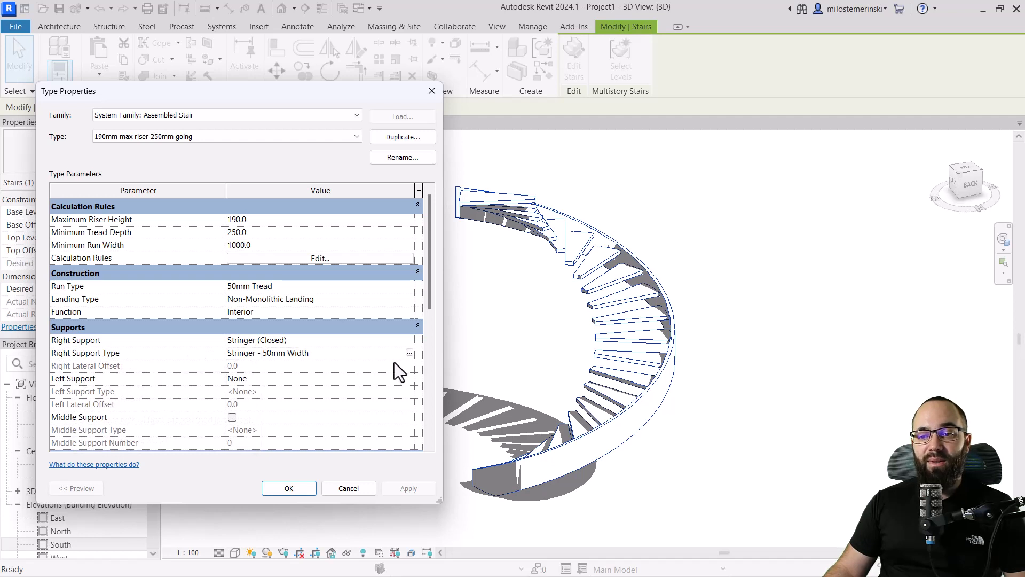
Duplicate the right support as 'Stringer - 100mm Width', width 100, total depth 1000, run depth 50, and apply it
{"action": "left_click", "coordinate": [409, 353]}
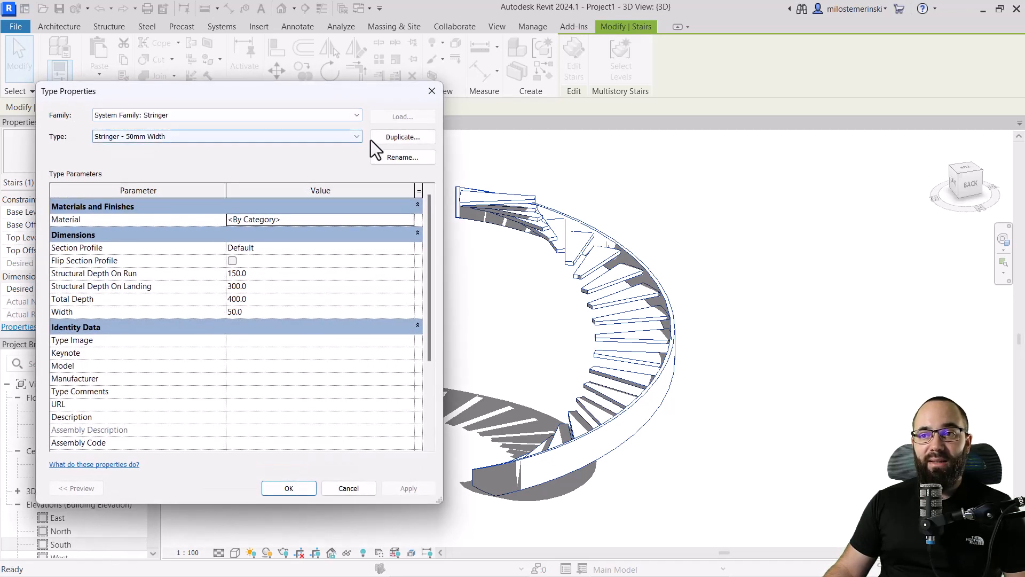
{"action": "left_click", "coordinate": [403, 136]}
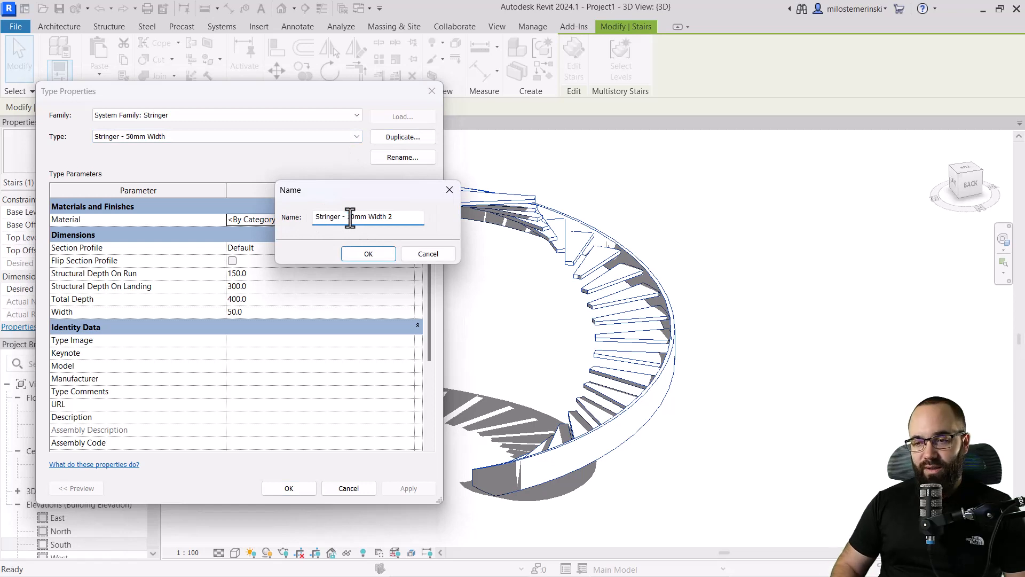
{"action": "type", "text": "Stringer - 100mm Width"}
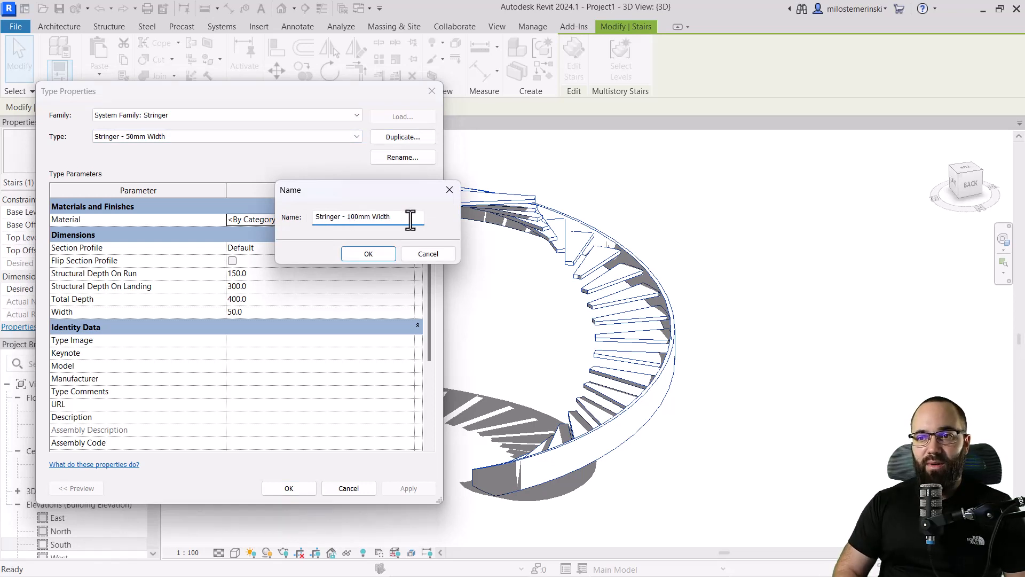
{"action": "left_click", "coordinate": [367, 254]}
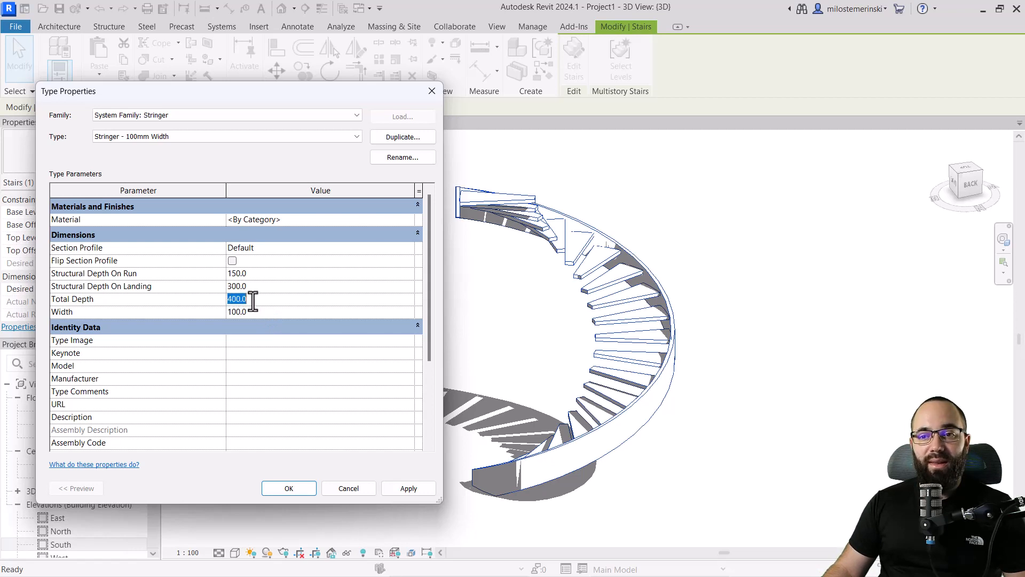
{"action": "type", "text": "1000"}
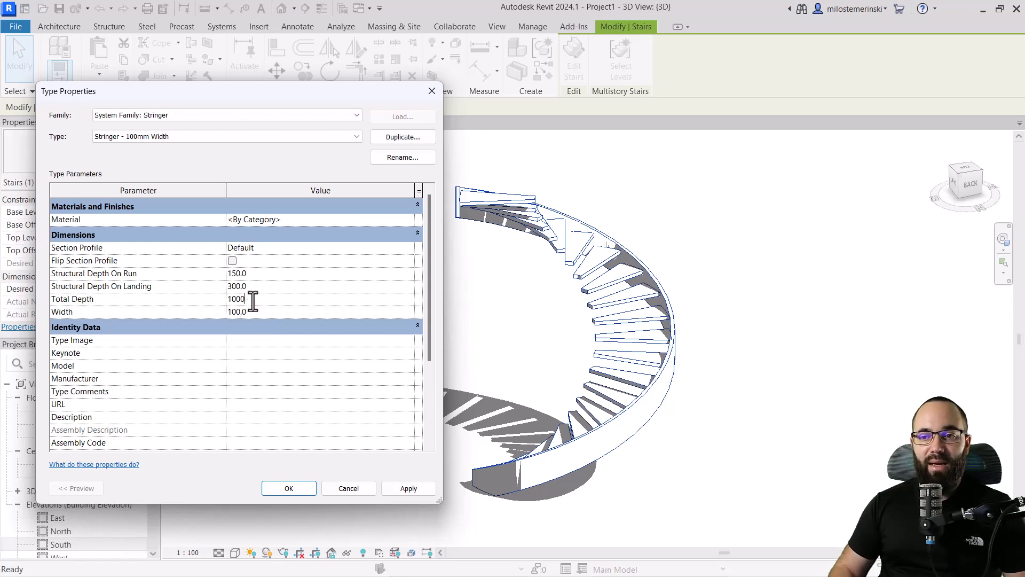
{"action": "mouse_move", "coordinate": [249, 295]}
{"action": "type", "text": "50"}
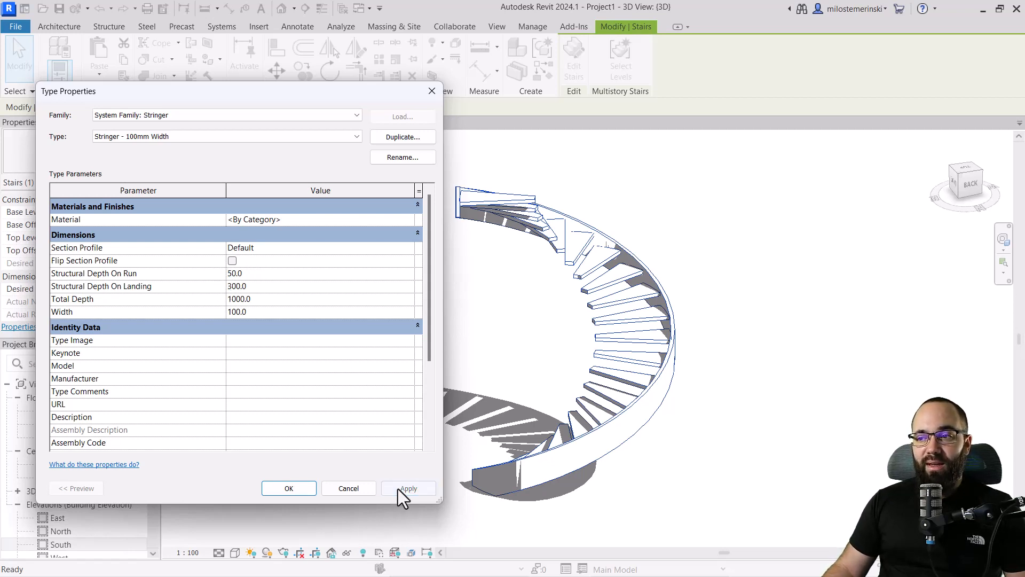
{"action": "left_click", "coordinate": [408, 488]}
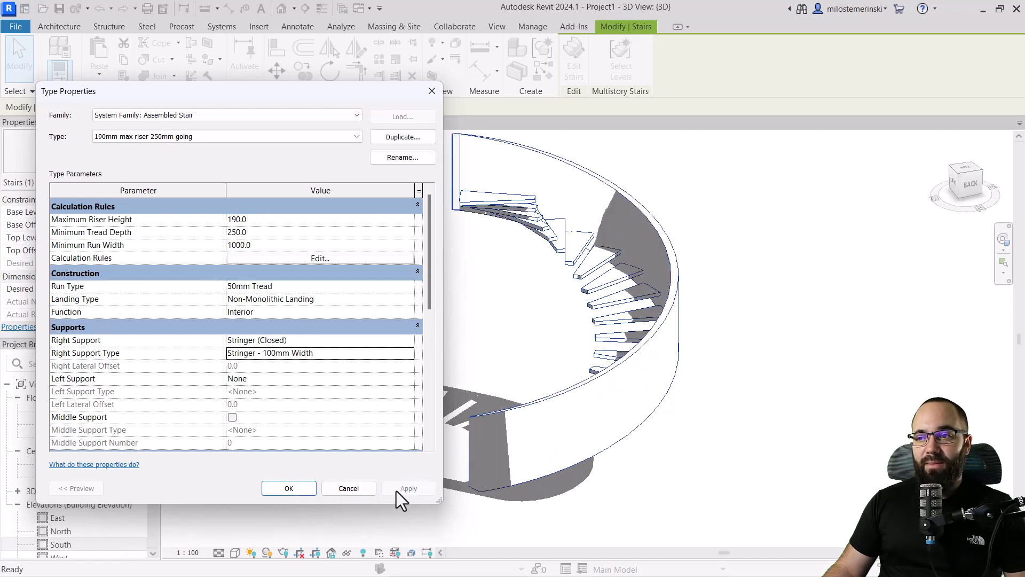
{"action": "mouse_move", "coordinate": [547, 333]}
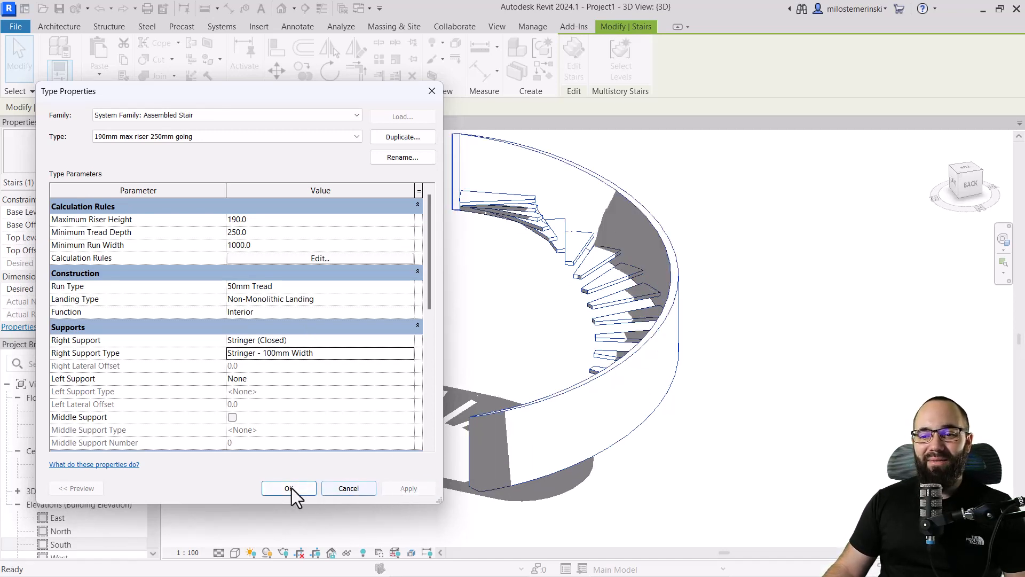
{"action": "left_click", "coordinate": [289, 489]}
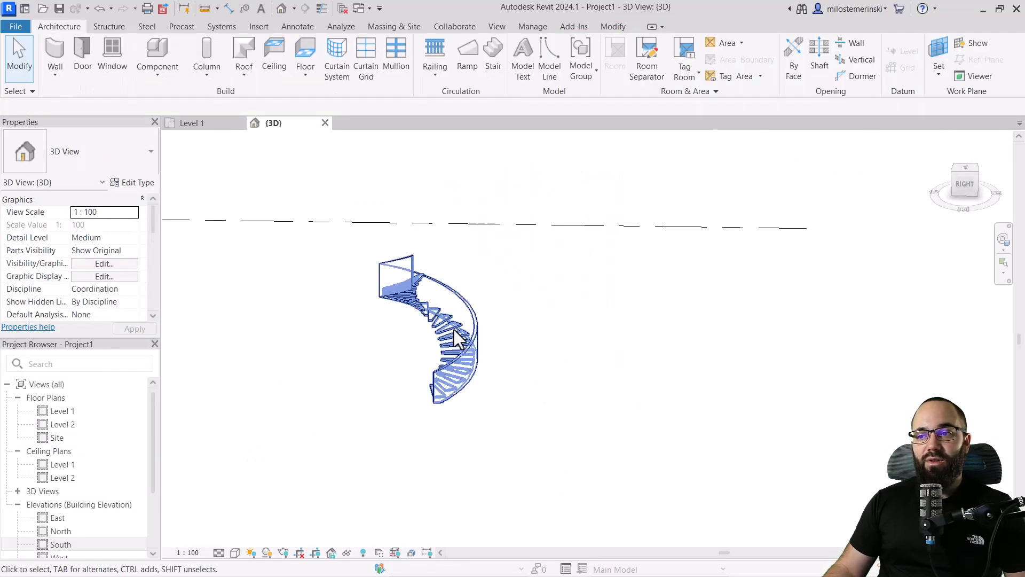
Copy the spiral stair to place a second one beside the original
{"action": "left_click", "coordinate": [191, 123]}
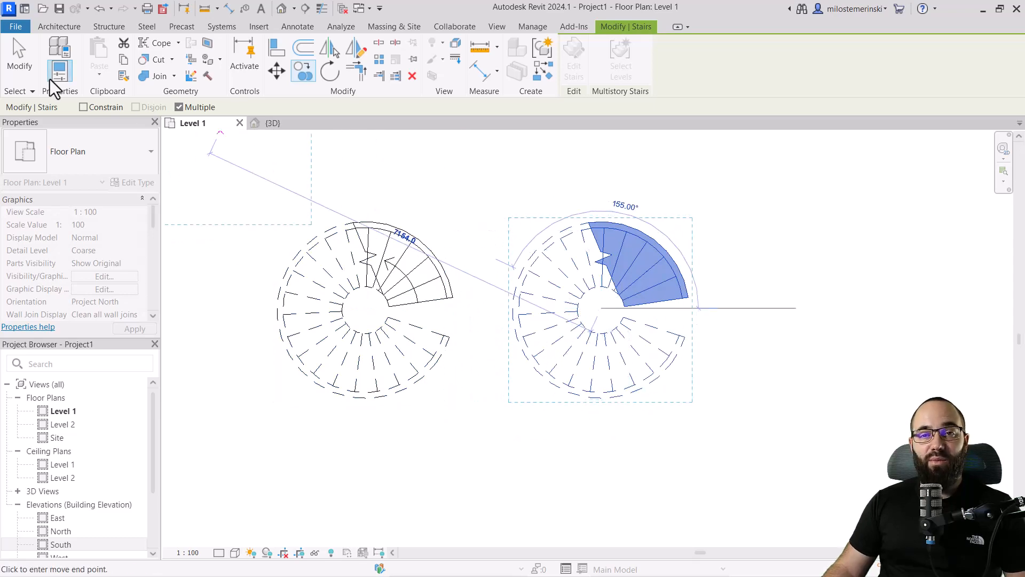
{"action": "left_click", "coordinate": [274, 123]}
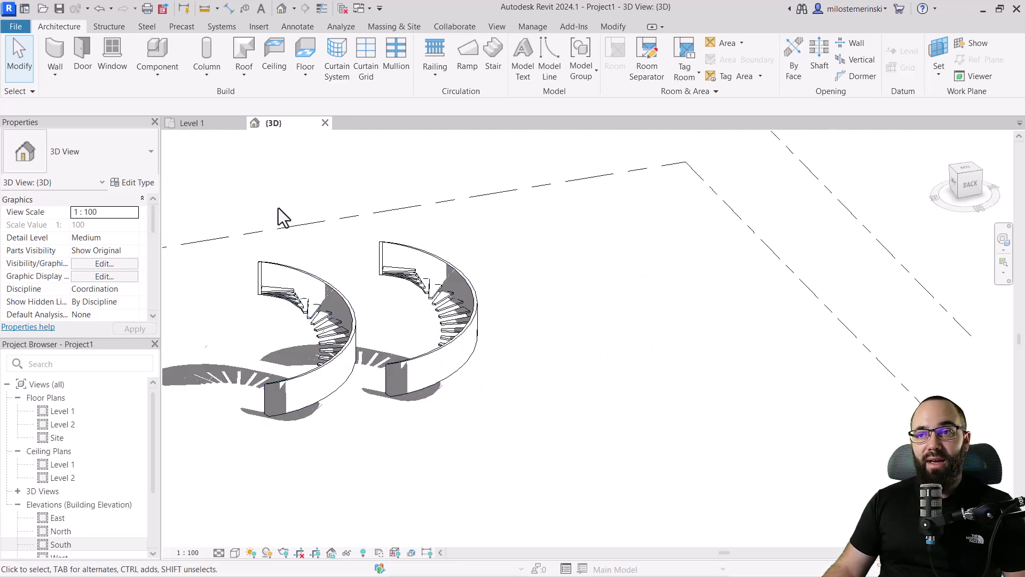
{"action": "mouse_move", "coordinate": [435, 53]}
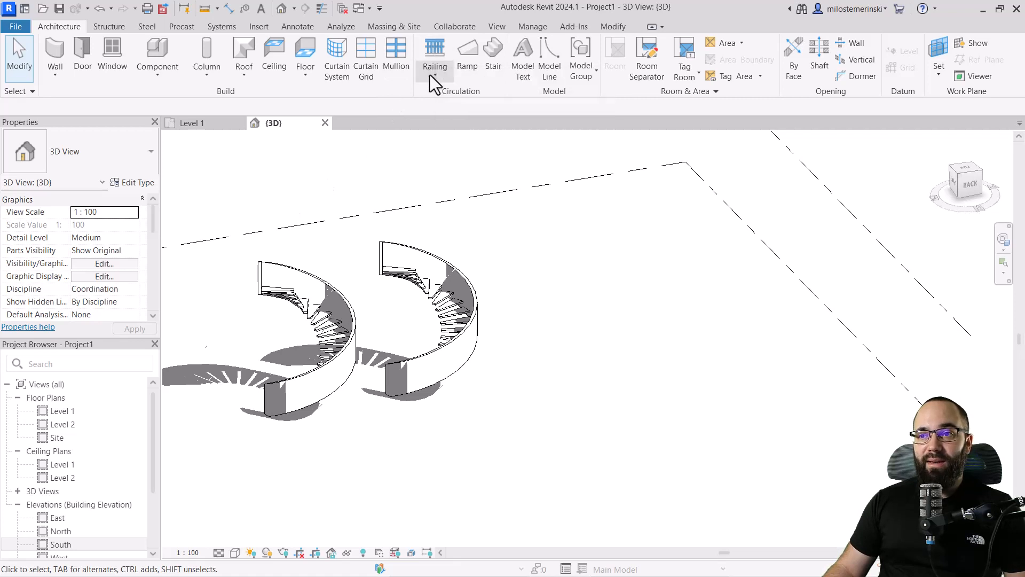
Place a railing on one spiral stair, keep only the outer railing, and bring up its type properties
{"action": "left_click", "coordinate": [434, 59]}
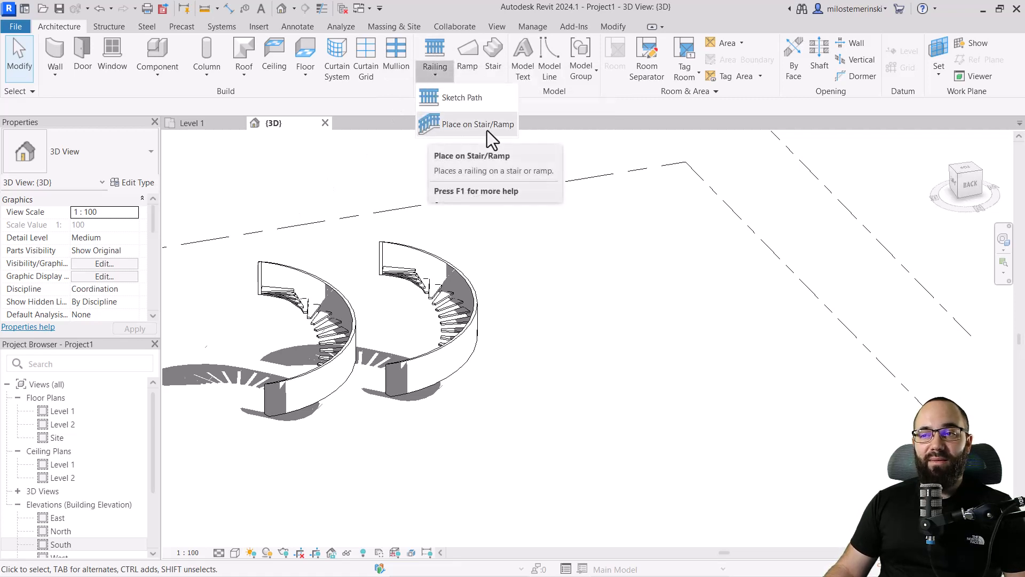
{"action": "mouse_move", "coordinate": [473, 124]}
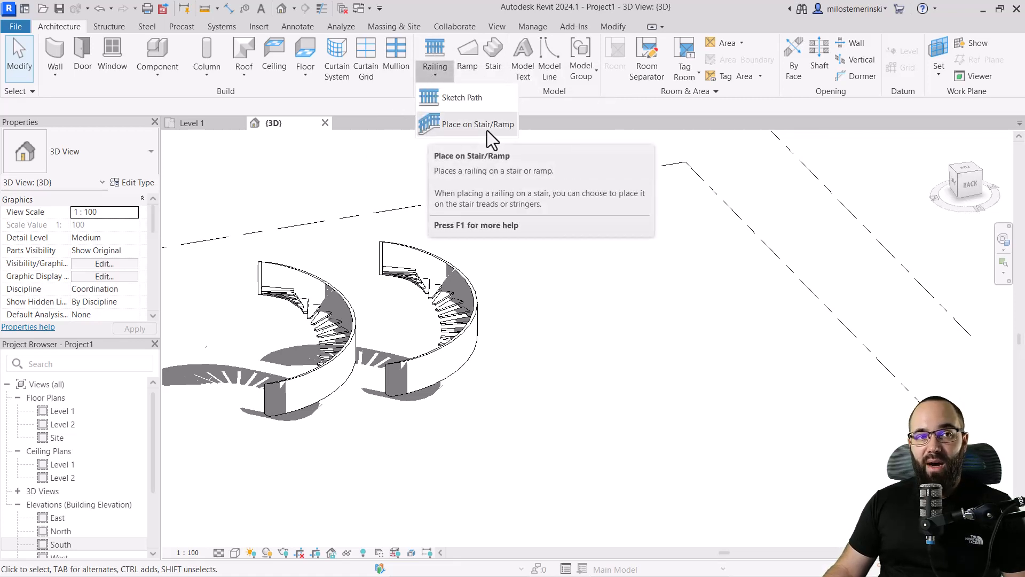
{"action": "left_click", "coordinate": [475, 124]}
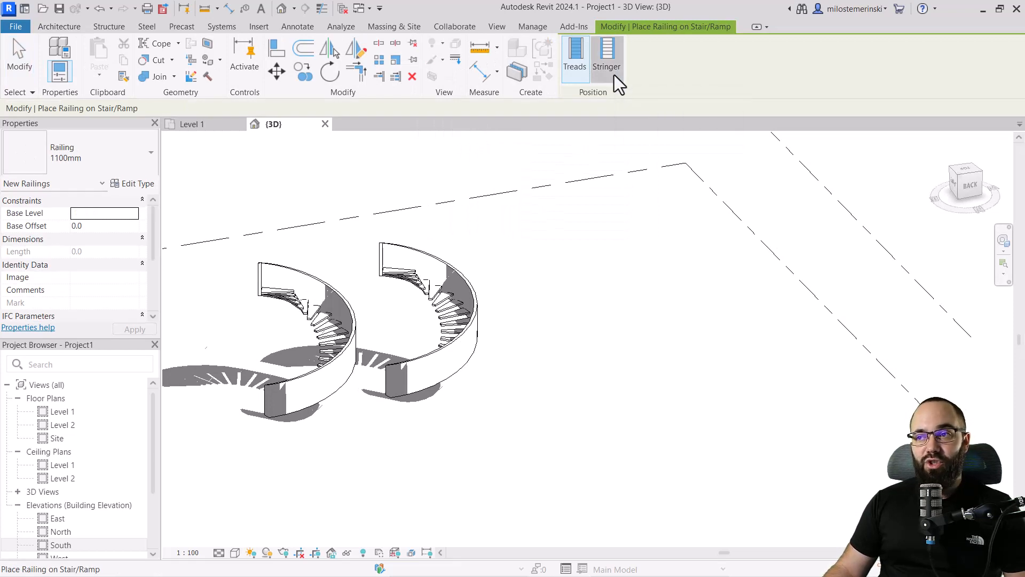
{"action": "mouse_move", "coordinate": [477, 307]}
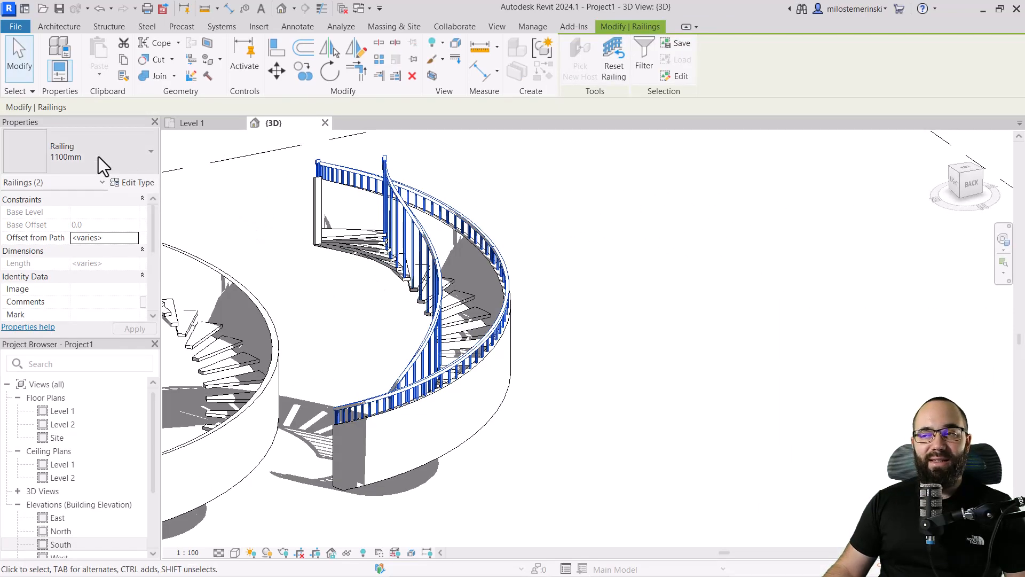
{"action": "left_click", "coordinate": [152, 150]}
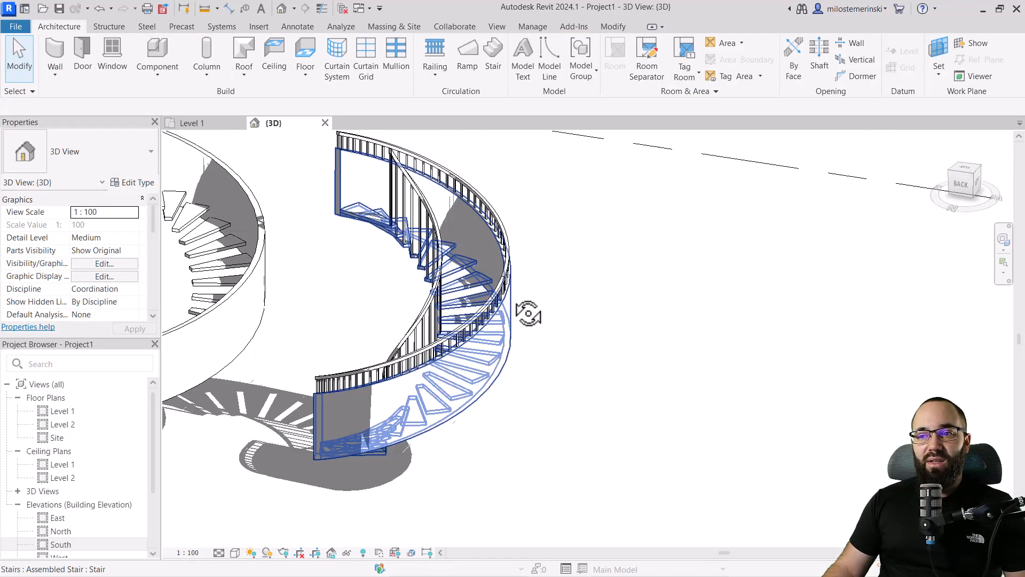
{"action": "left_click", "coordinate": [419, 229]}
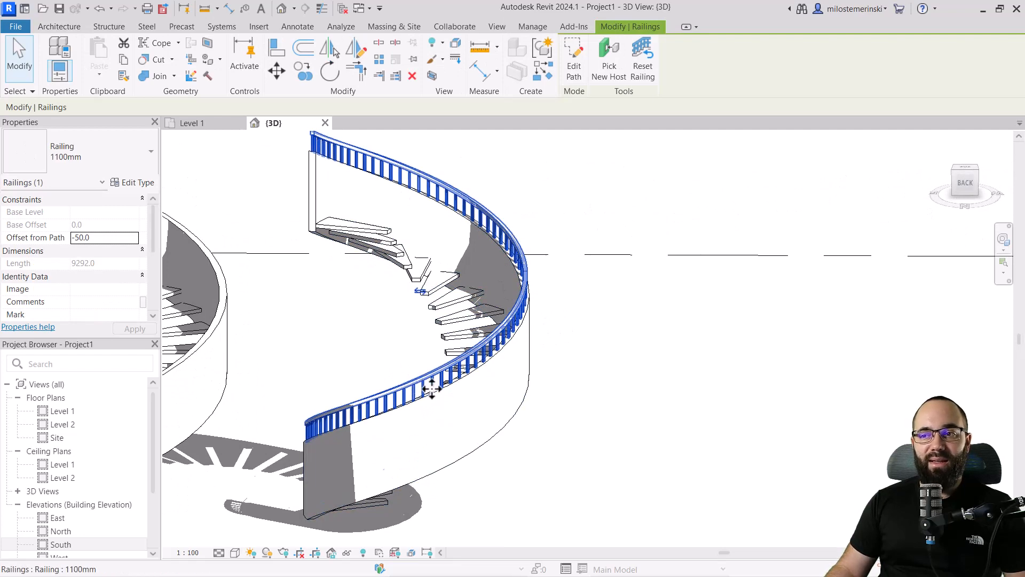
{"action": "left_click", "coordinate": [137, 181]}
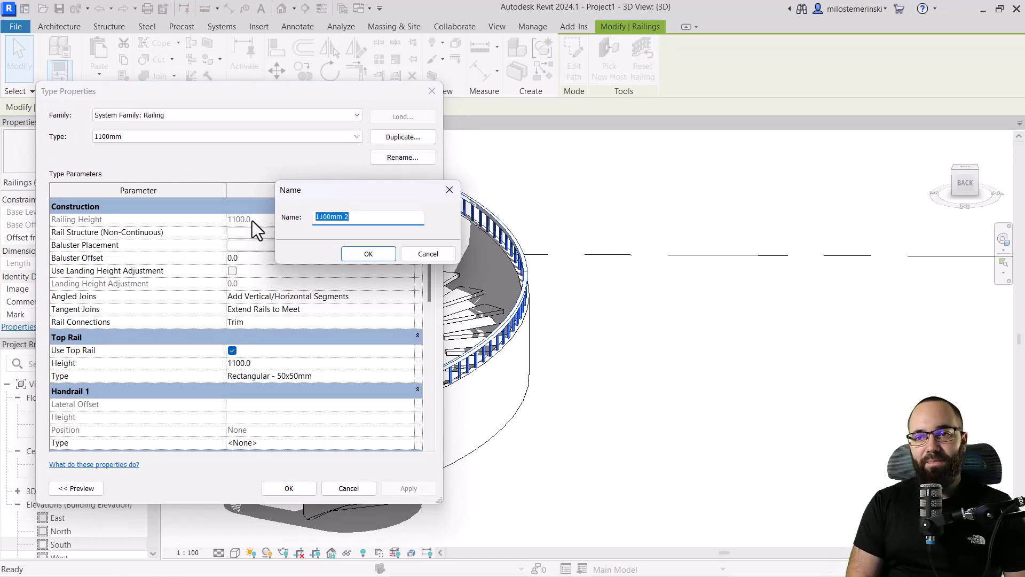
Duplicate the railing type as 'New Railing' and go to its Baluster Placement settings
{"action": "type", "text": "New Raili"}
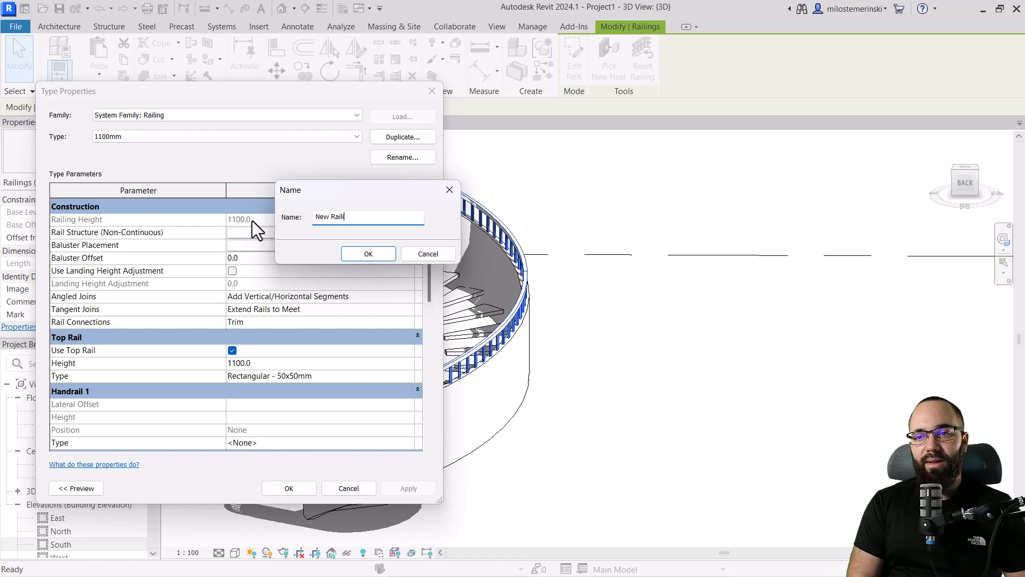
{"action": "left_click", "coordinate": [368, 255]}
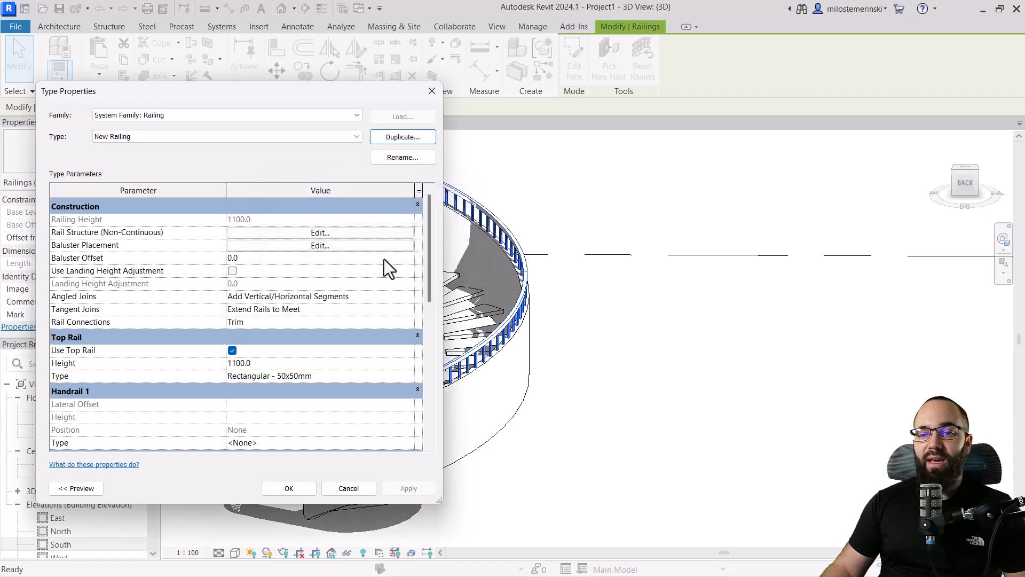
{"action": "mouse_move", "coordinate": [371, 268]}
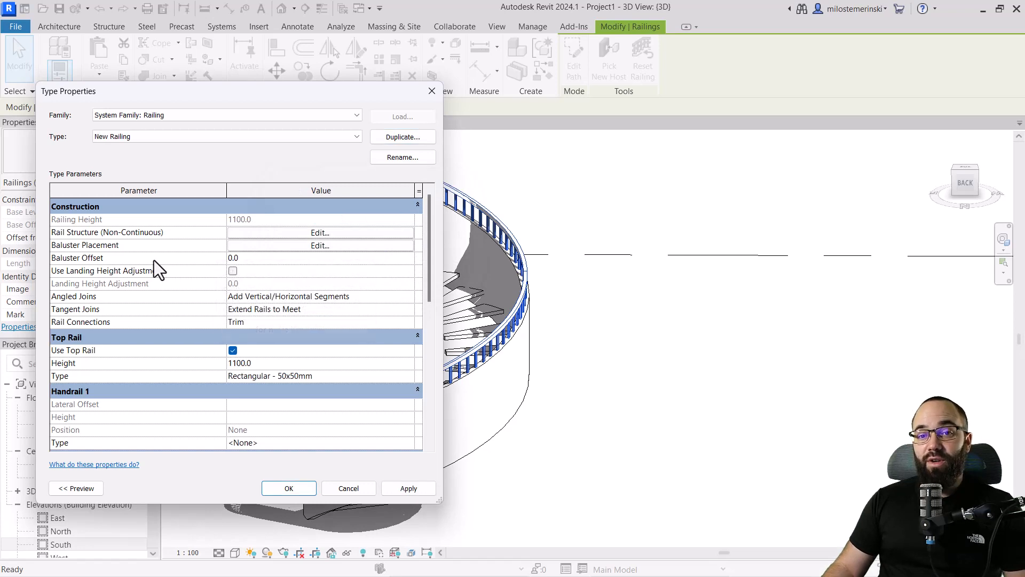
{"action": "mouse_move", "coordinate": [278, 255]}
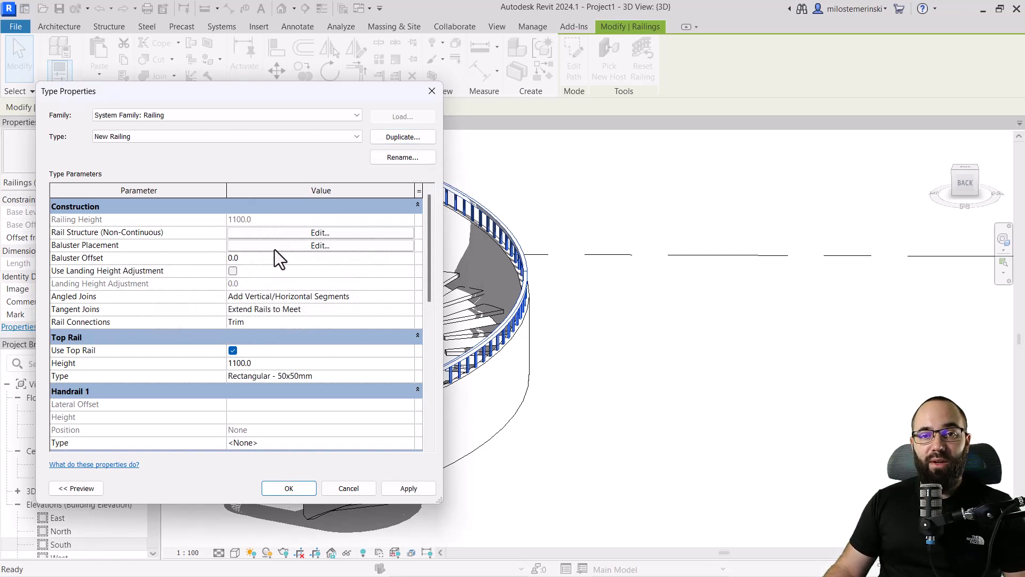
{"action": "left_click", "coordinate": [319, 246]}
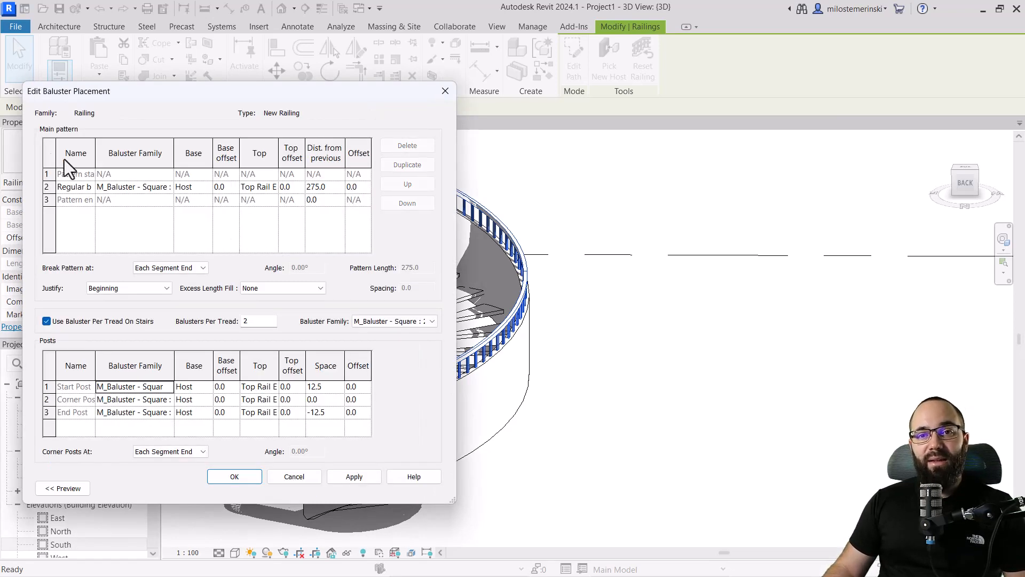
{"action": "mouse_move", "coordinate": [167, 196]}
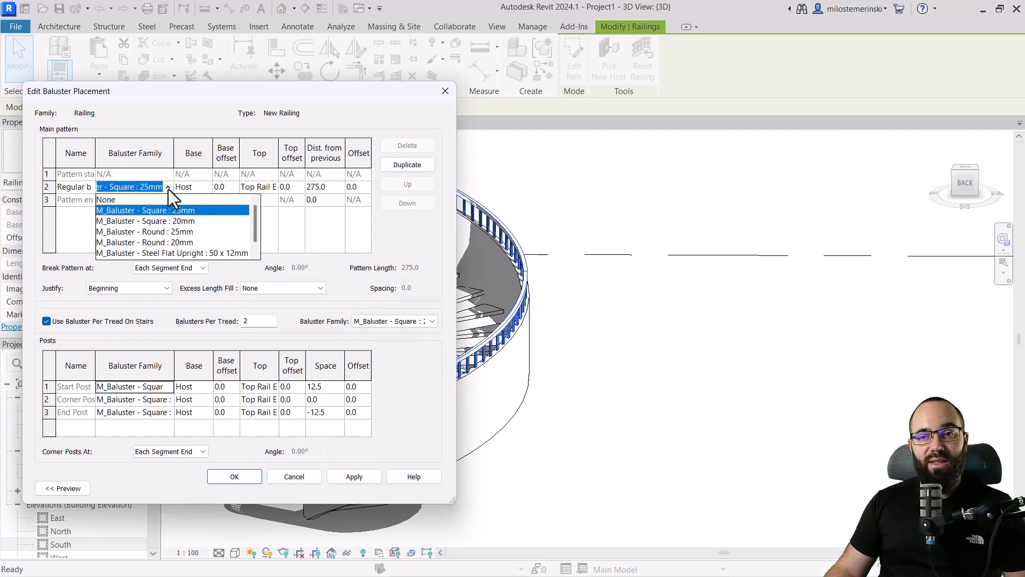
{"action": "mouse_move", "coordinate": [124, 213]}
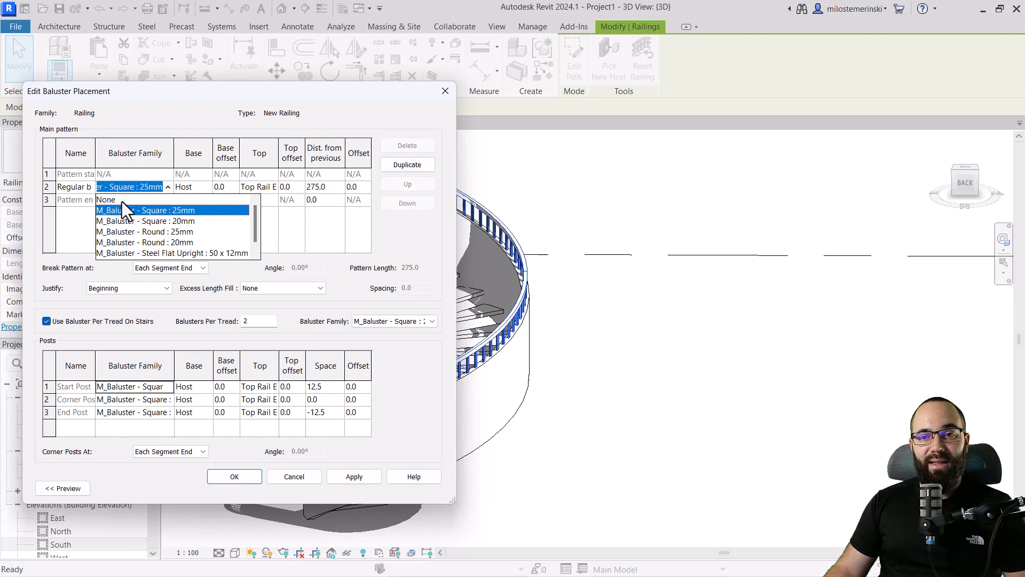
Set the regular baluster and corner post to None and the start and end posts to M_Baluster - Round
{"action": "left_click", "coordinate": [106, 200]}
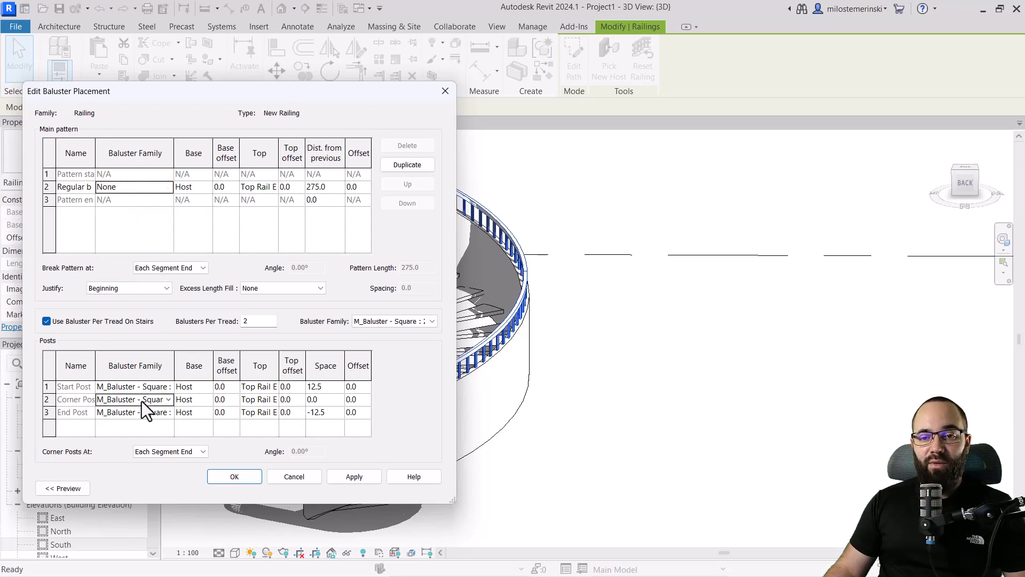
{"action": "left_click", "coordinate": [134, 398]}
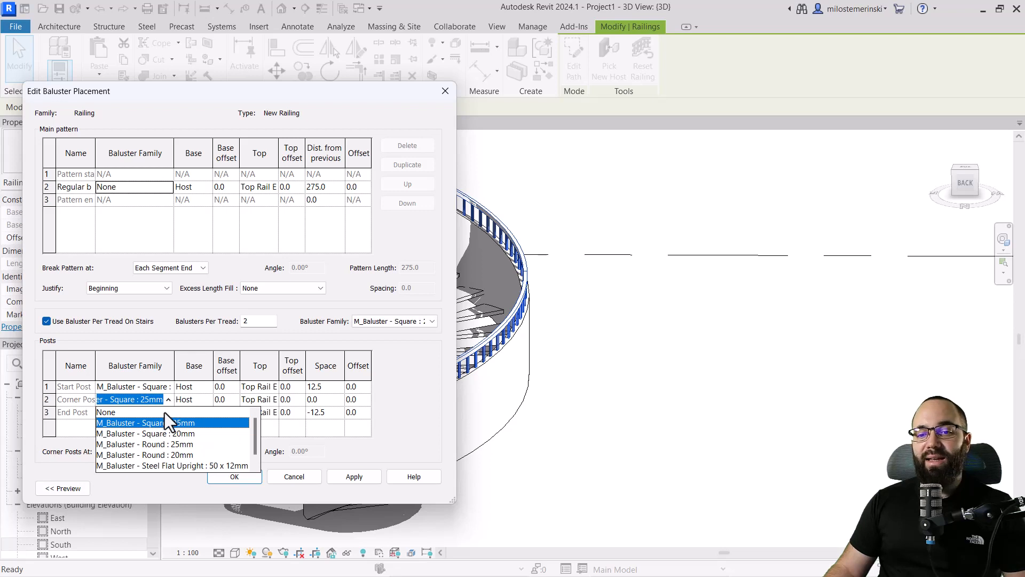
{"action": "left_click", "coordinate": [105, 411]}
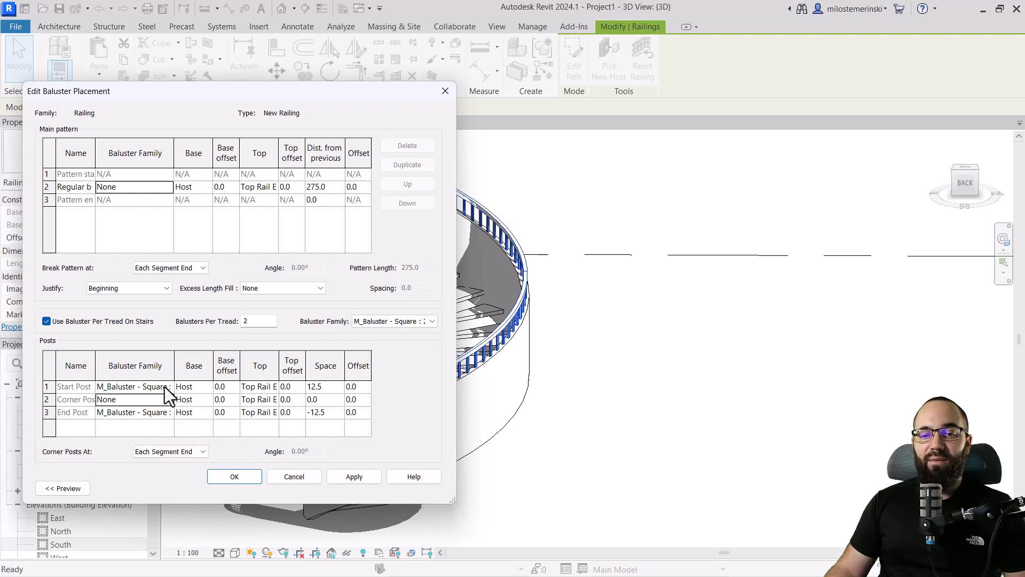
{"action": "mouse_move", "coordinate": [164, 399]}
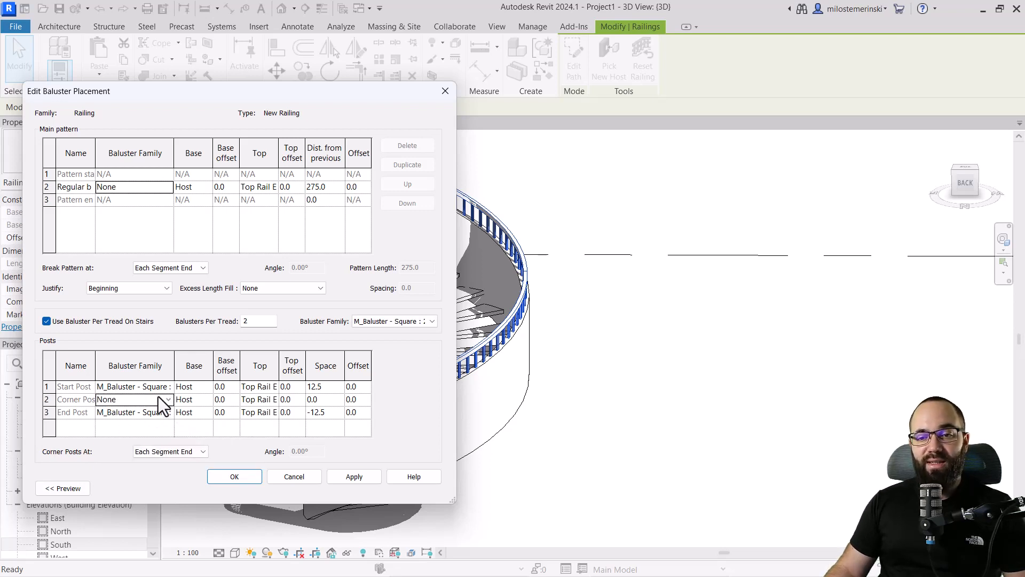
{"action": "left_click", "coordinate": [135, 387]}
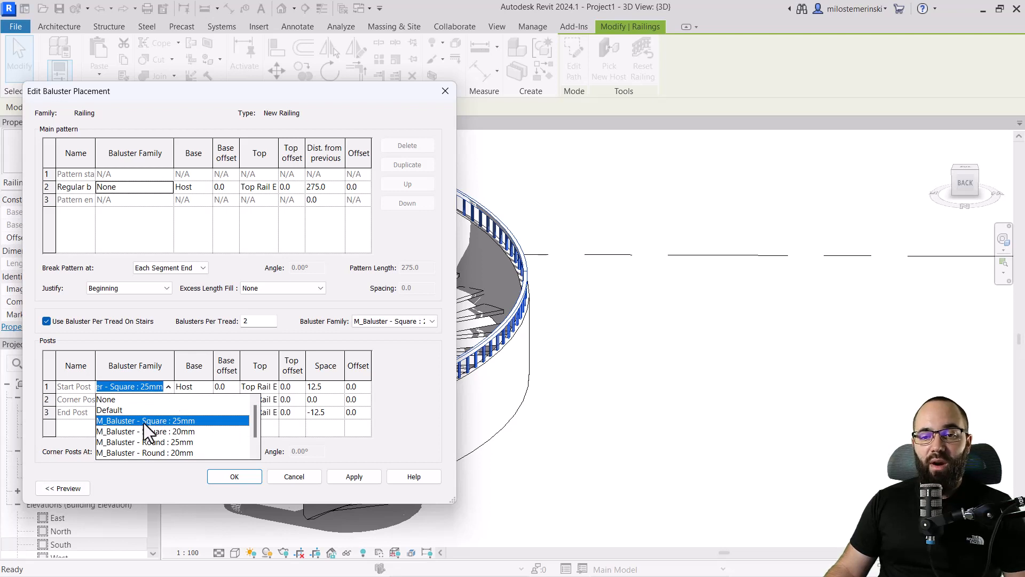
{"action": "left_click", "coordinate": [144, 441]}
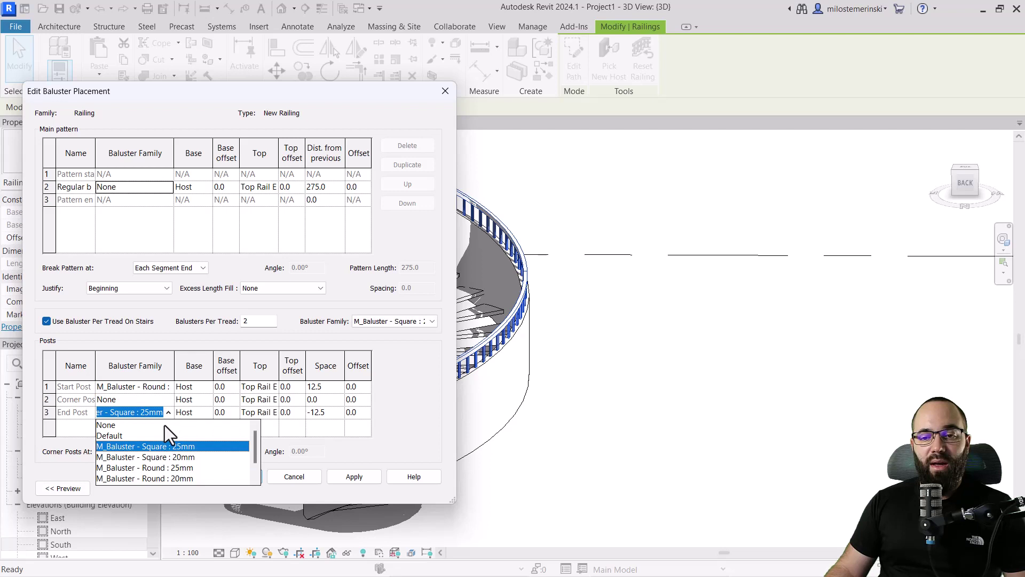
{"action": "left_click", "coordinate": [144, 468]}
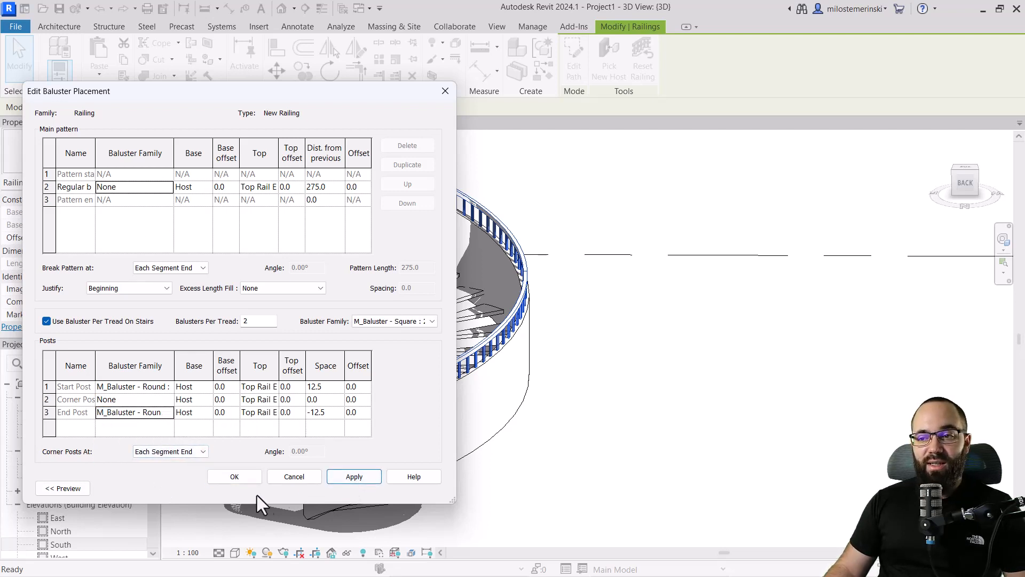
{"action": "left_click", "coordinate": [234, 476]}
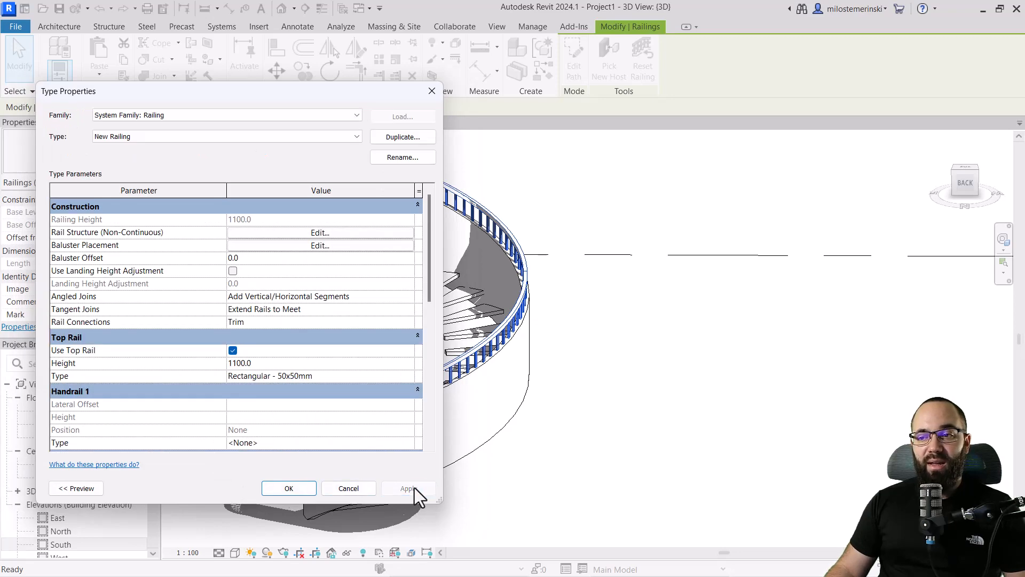
Turn off Use Baluster Per Tread On Stairs and apply the New Railing type
{"action": "left_click", "coordinate": [319, 246]}
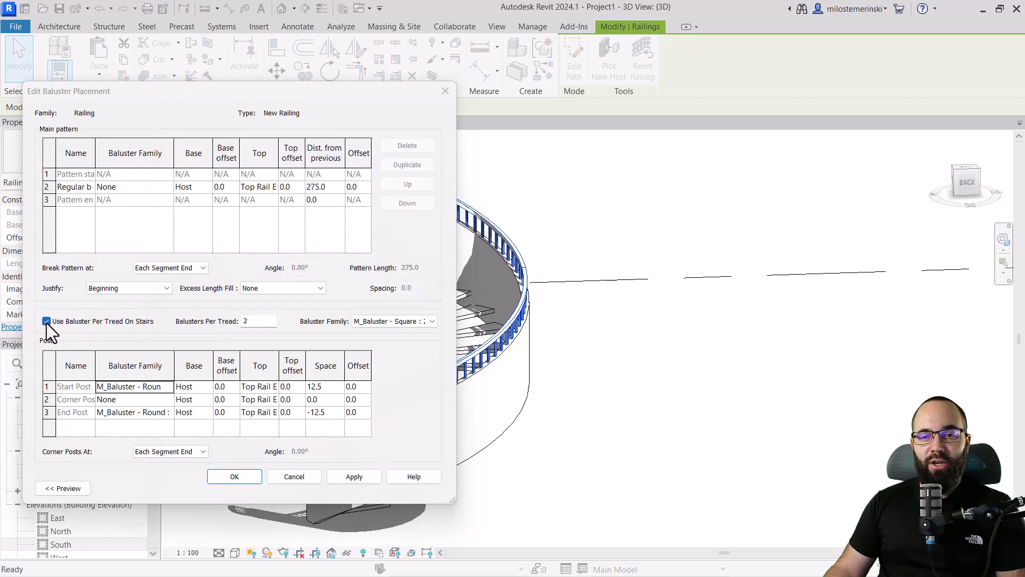
{"action": "left_click", "coordinate": [45, 321]}
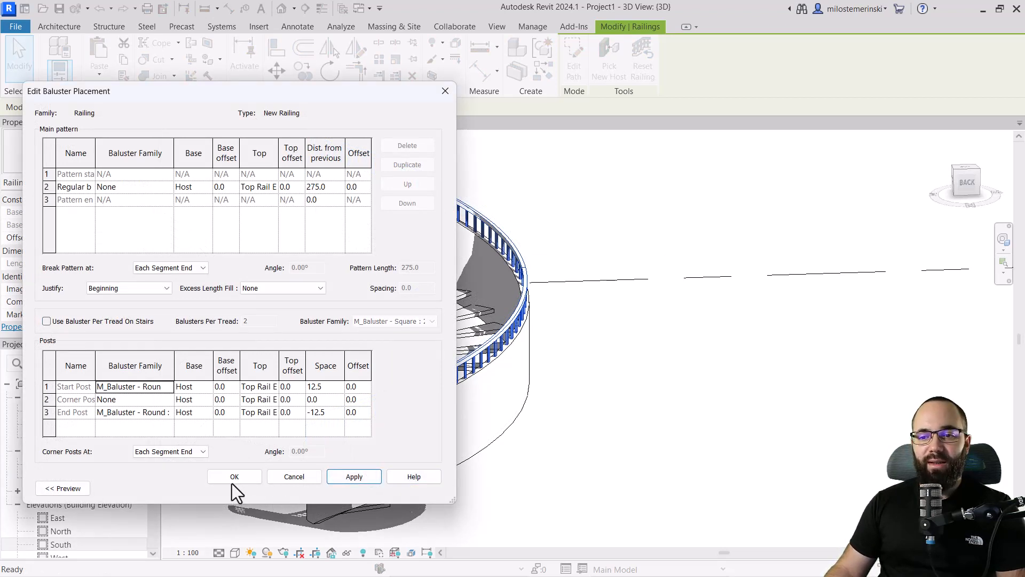
{"action": "left_click", "coordinate": [233, 476]}
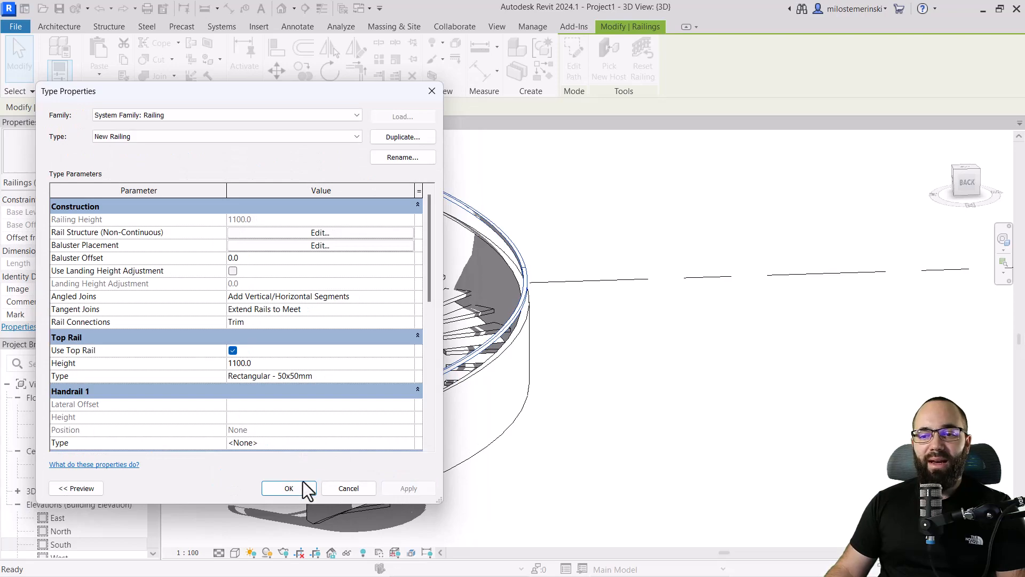
{"action": "left_click", "coordinate": [290, 488]}
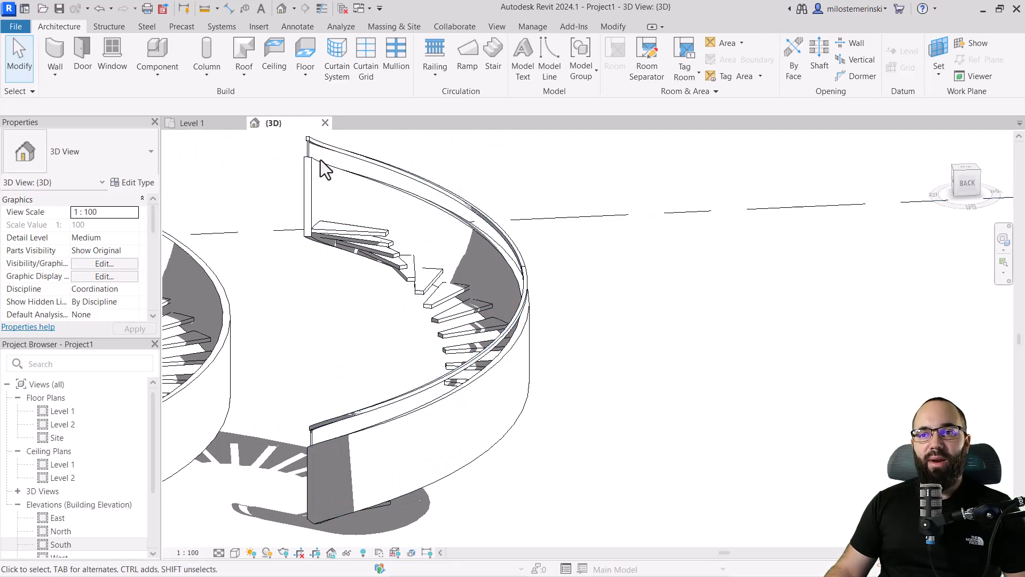
Select the outer railing and enter a Top Rail Height of 900 in New Railing's type properties
{"action": "left_click", "coordinate": [321, 450]}
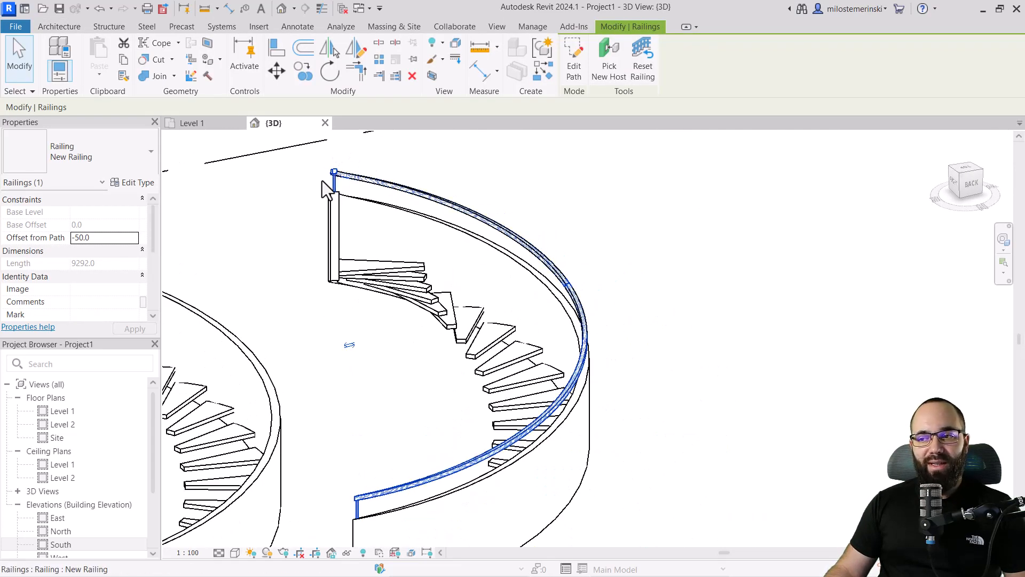
{"action": "left_click", "coordinate": [137, 183]}
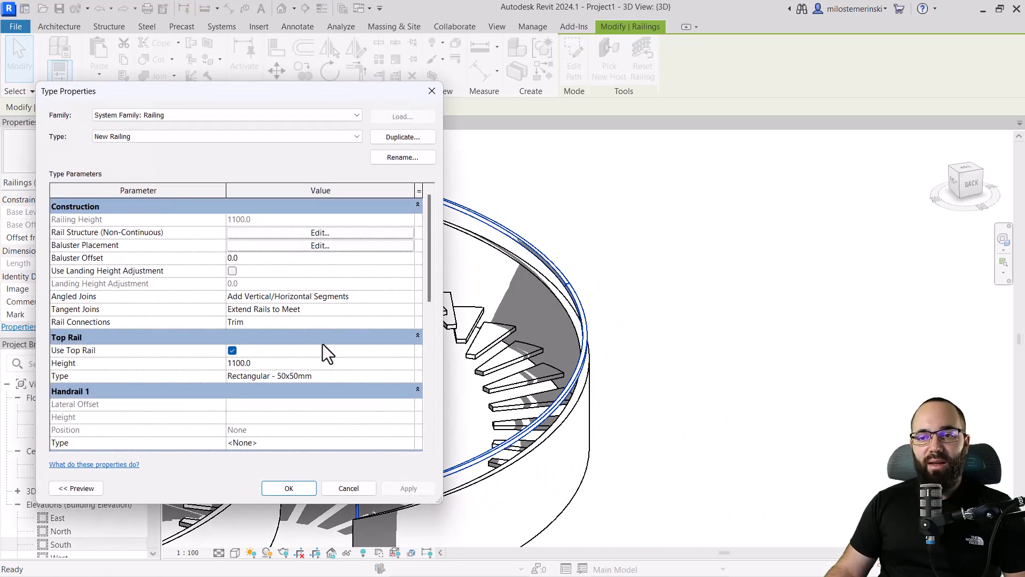
{"action": "mouse_move", "coordinate": [409, 389]}
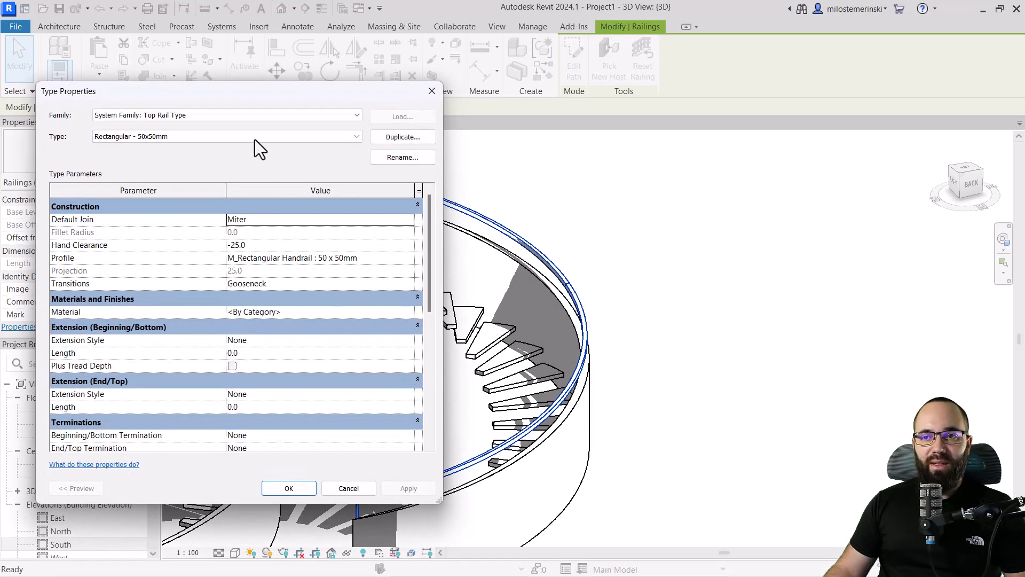
{"action": "left_click", "coordinate": [357, 135]}
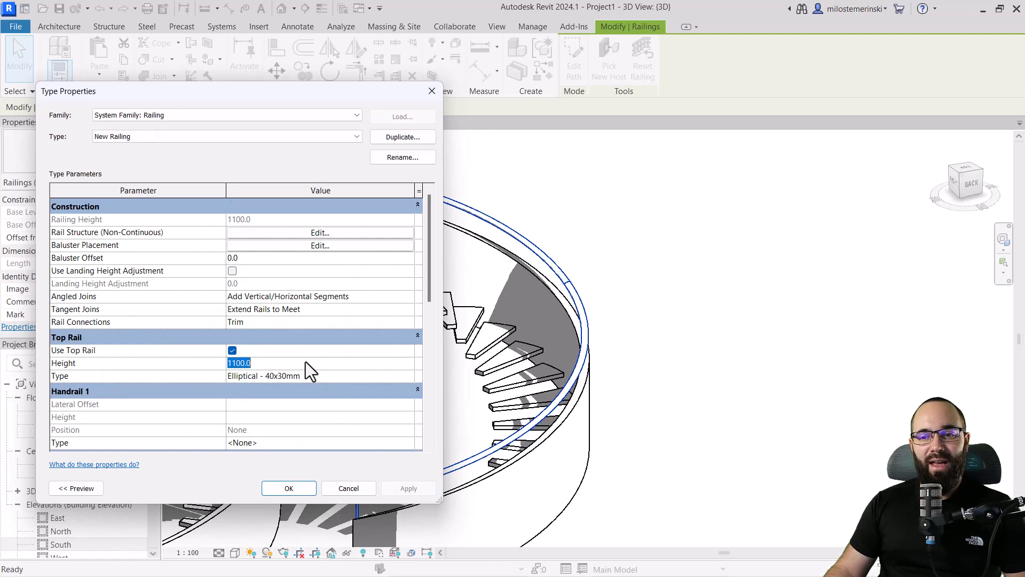
{"action": "type", "text": "900"}
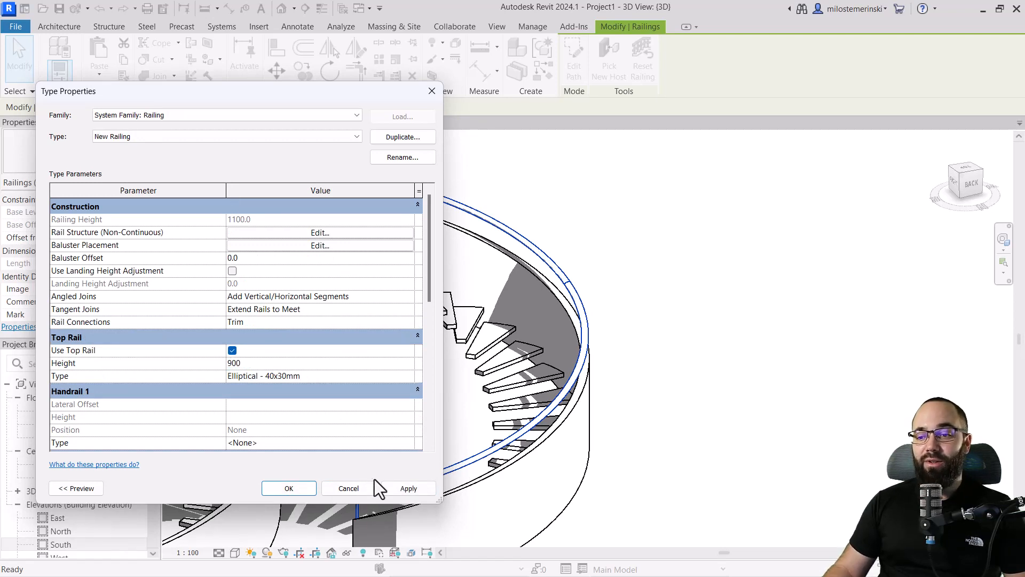
{"action": "left_click", "coordinate": [408, 488]}
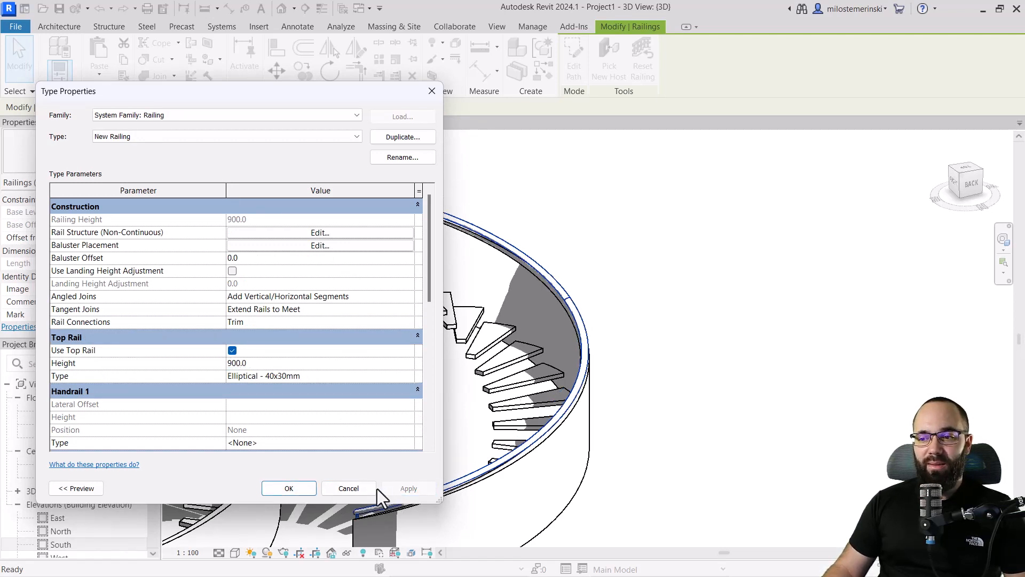
{"action": "left_click", "coordinate": [288, 488]}
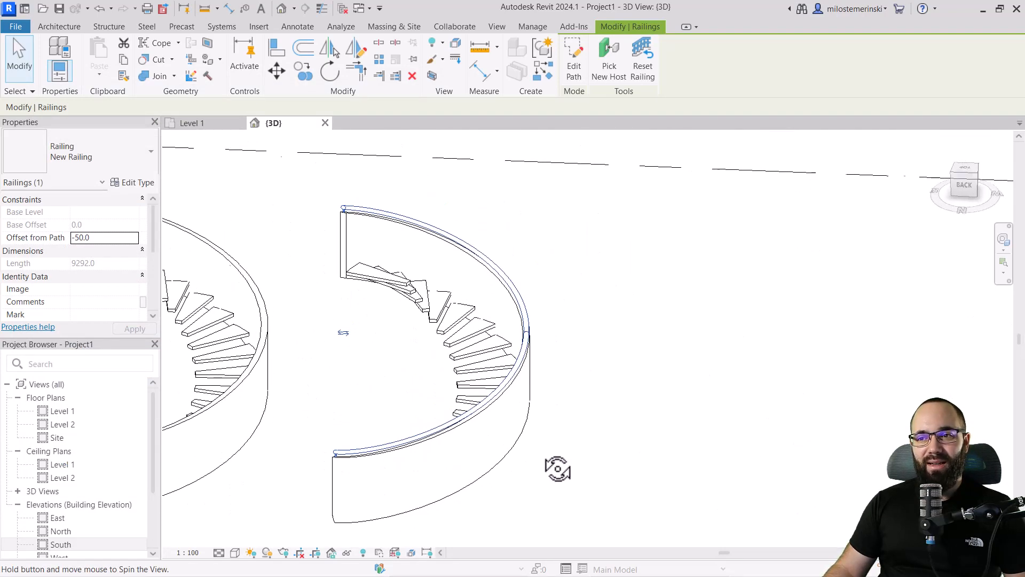
Revise the New Railing top rail height to 950 mm and apply it
{"action": "left_click", "coordinate": [132, 183]}
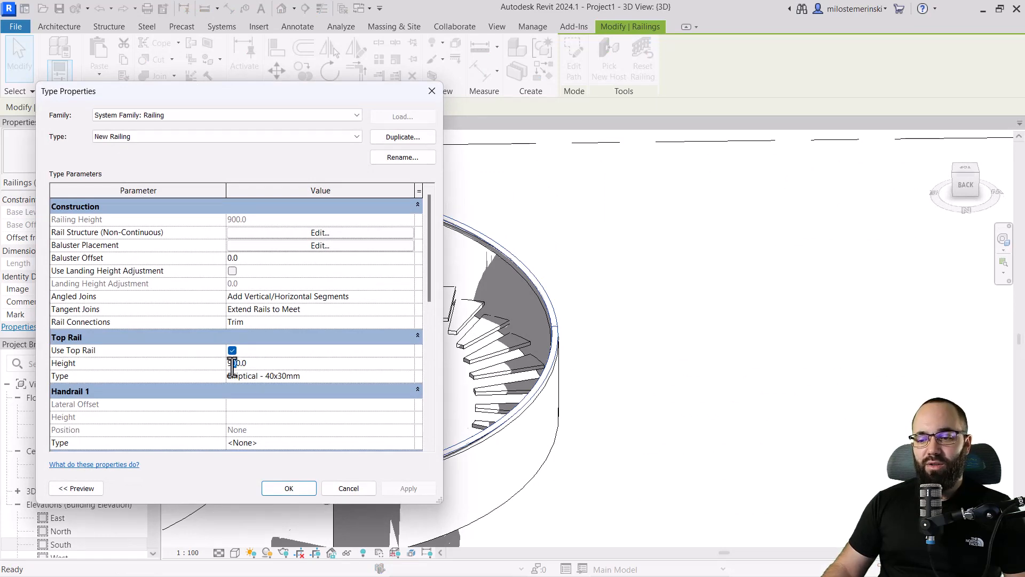
{"action": "left_click", "coordinate": [408, 488]}
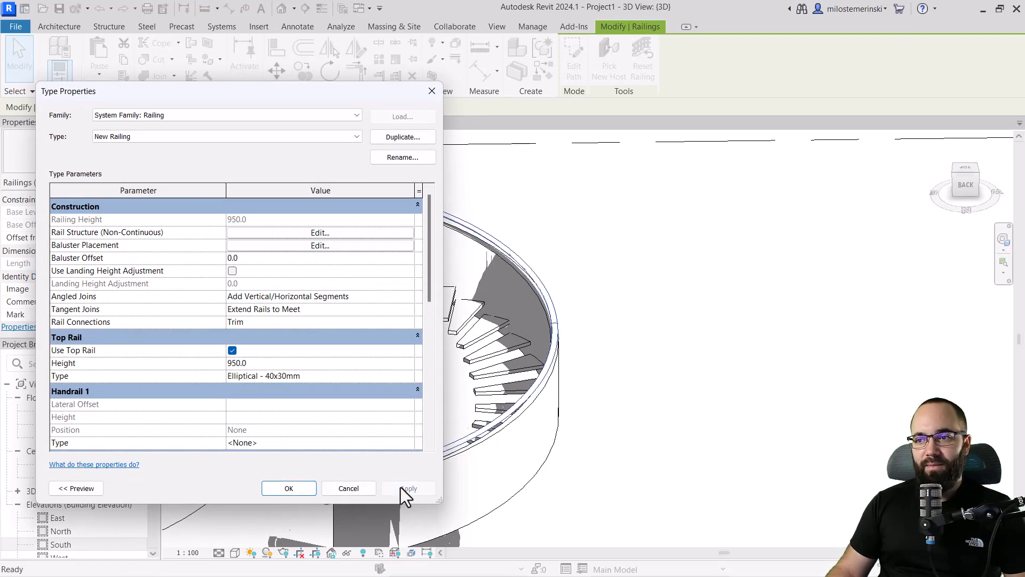
{"action": "left_click", "coordinate": [289, 488]}
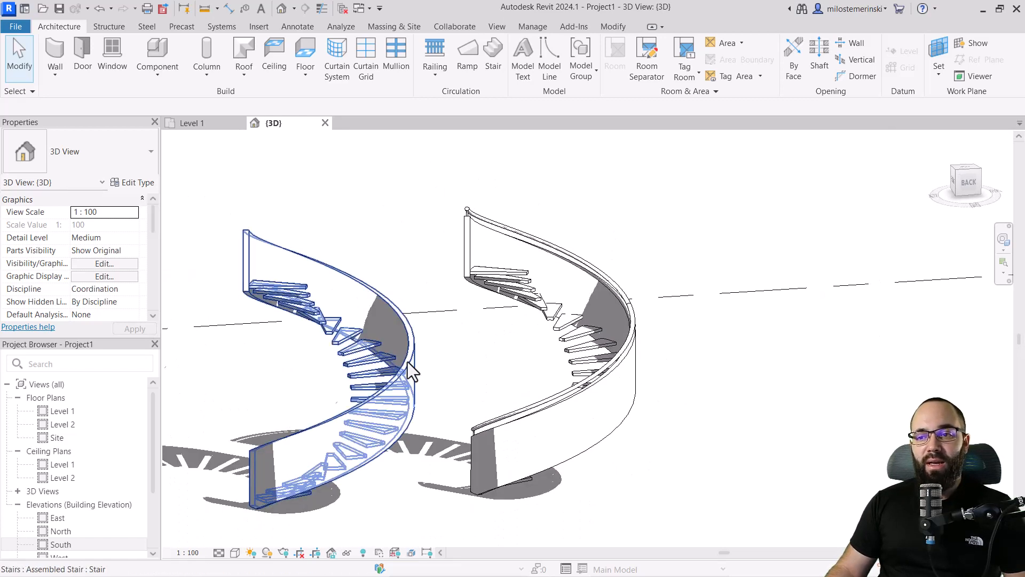
Place a New Railing on the original spiral stair via Railing > Place on Stair/Ramp
{"action": "left_click", "coordinate": [451, 225]}
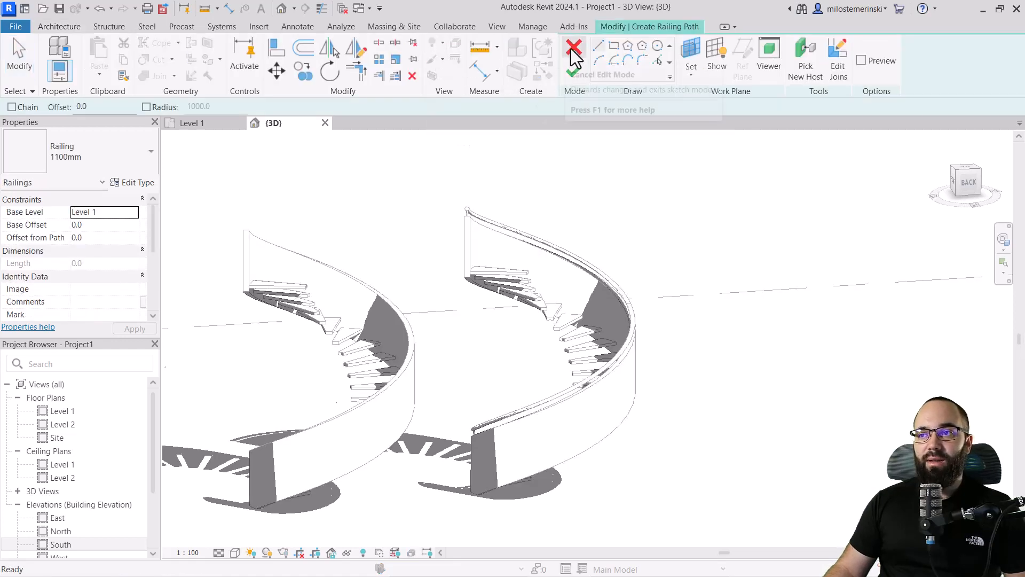
{"action": "left_click", "coordinate": [573, 45]}
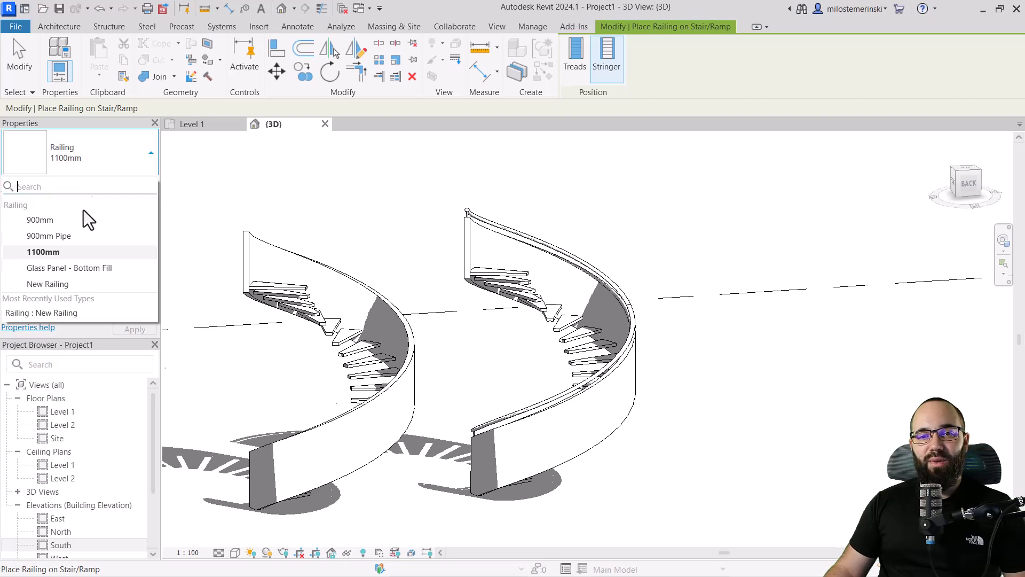
{"action": "left_click", "coordinate": [47, 283]}
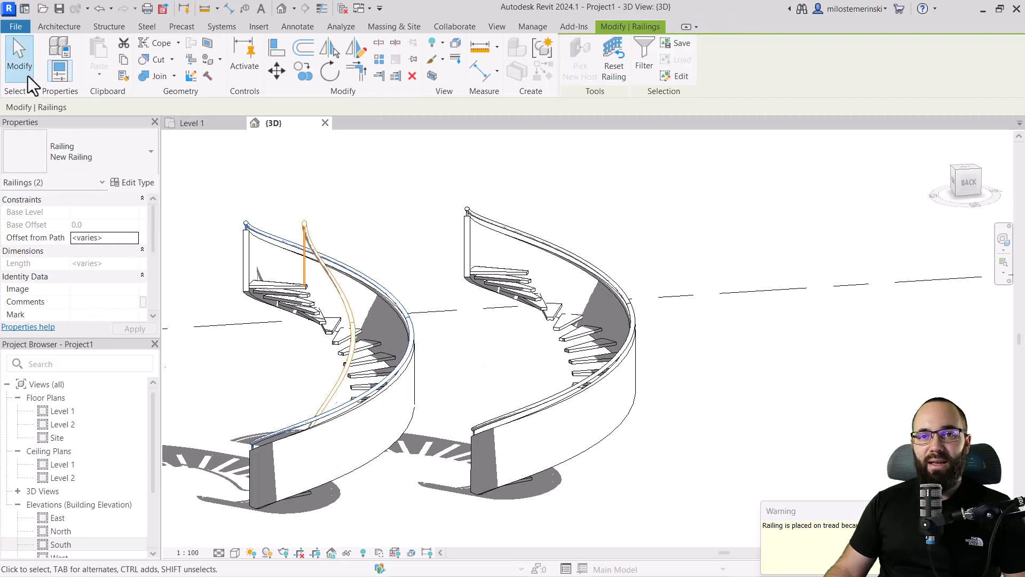
{"action": "left_click", "coordinate": [360, 264]}
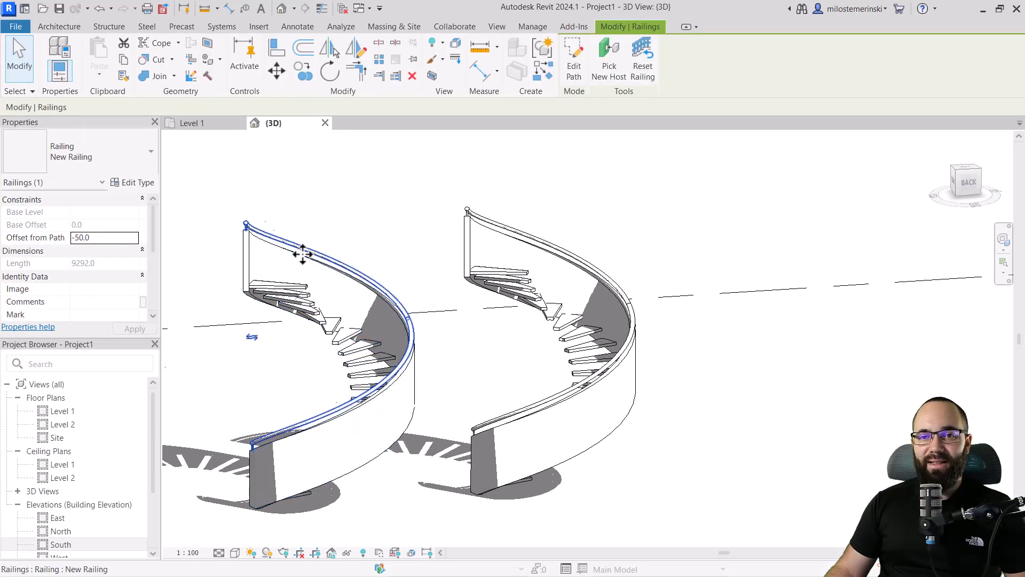
Duplicate New Railing as a type named Handrail
{"action": "left_click", "coordinate": [132, 183]}
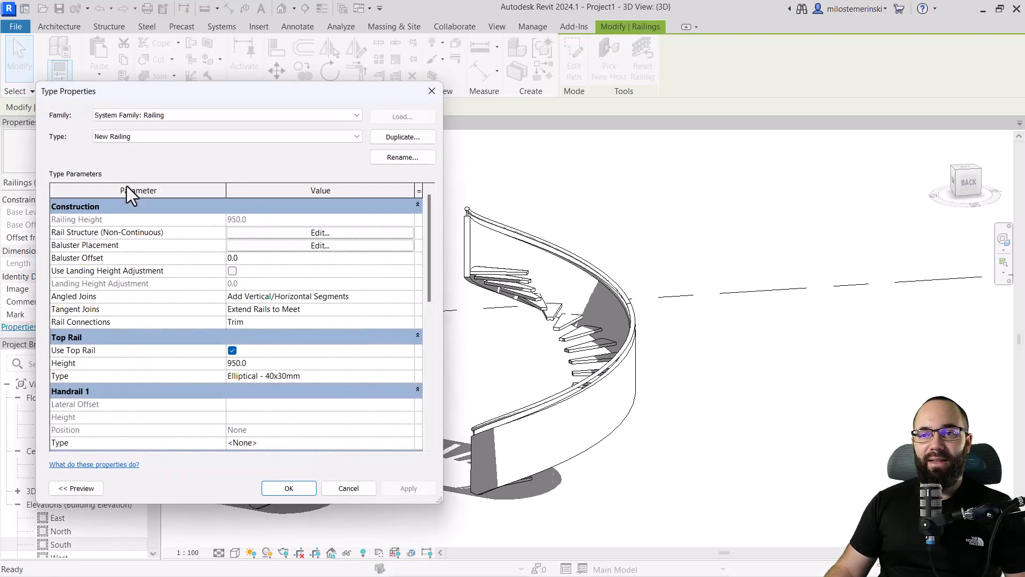
{"action": "left_click", "coordinate": [403, 136]}
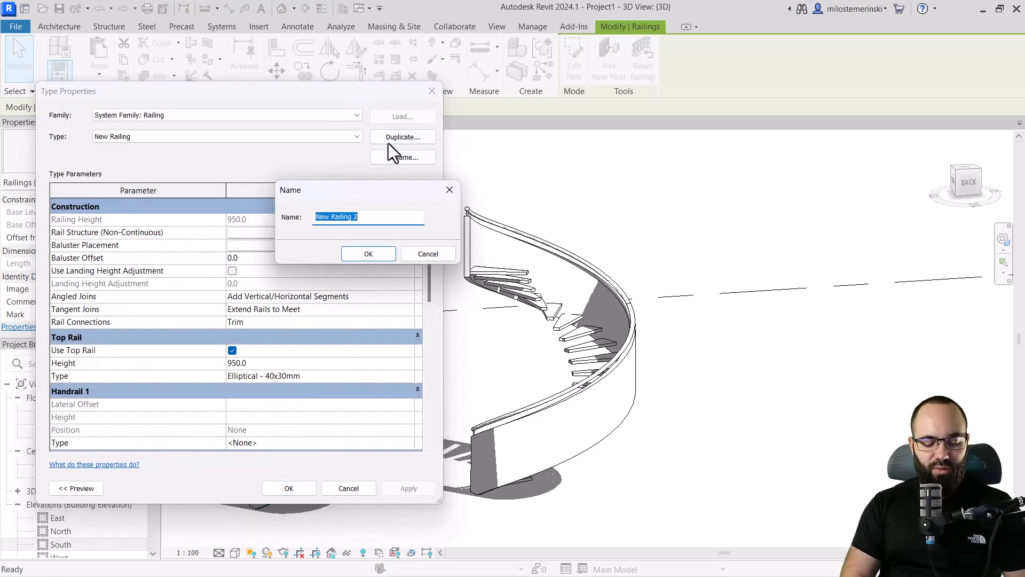
{"action": "type", "text": "Handrail"}
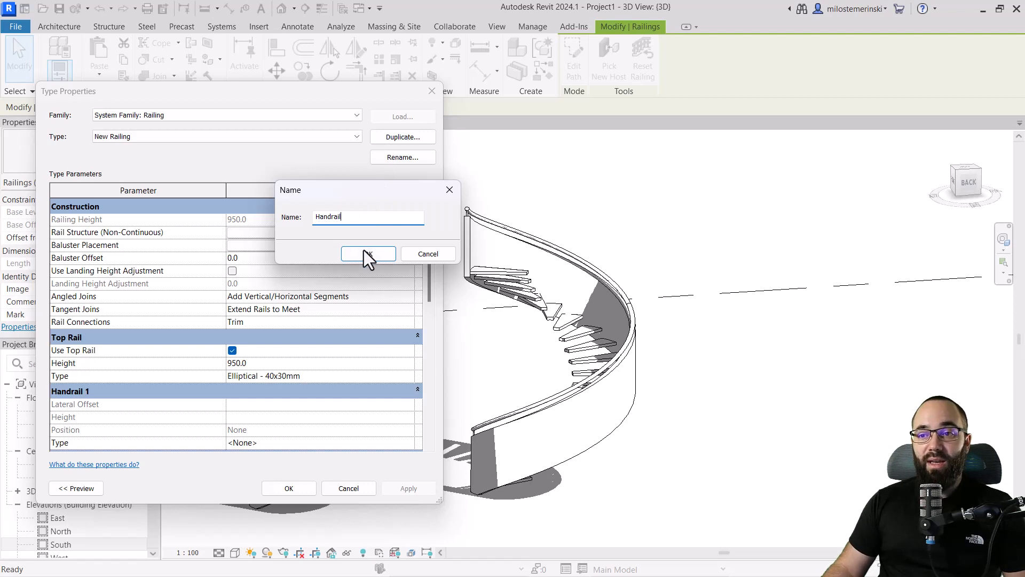
{"action": "left_click", "coordinate": [368, 254]}
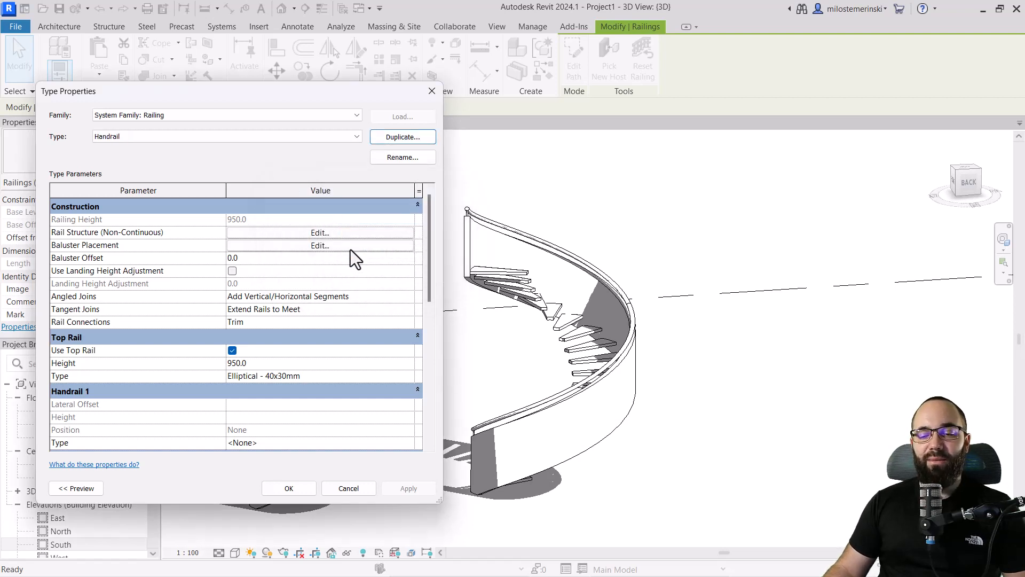
Switch off Use Top Rail on the Handrail type and review its baluster placement
{"action": "scroll", "scroll_direction": "down", "scroll_amount": 3}
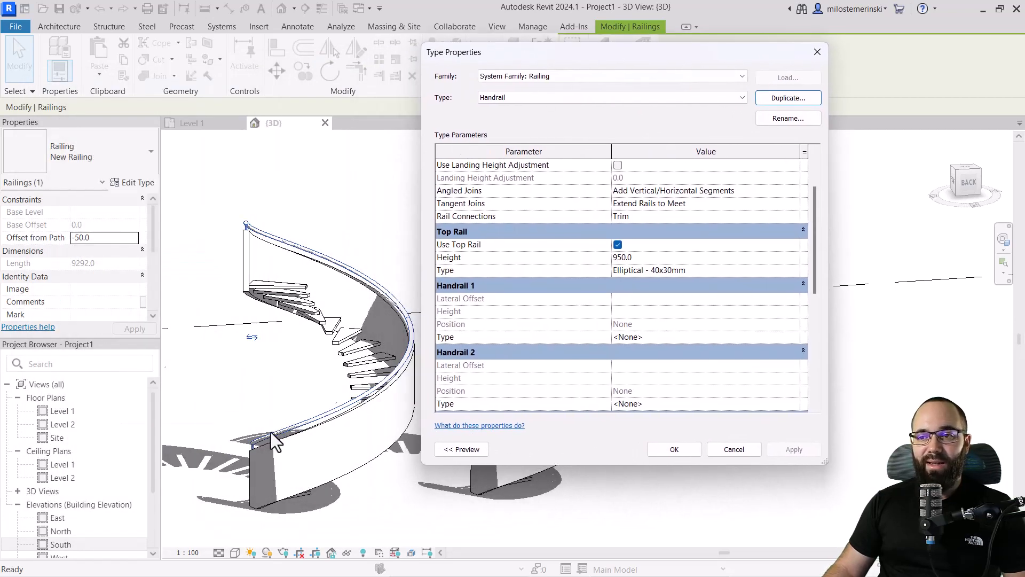
{"action": "left_click", "coordinate": [617, 244]}
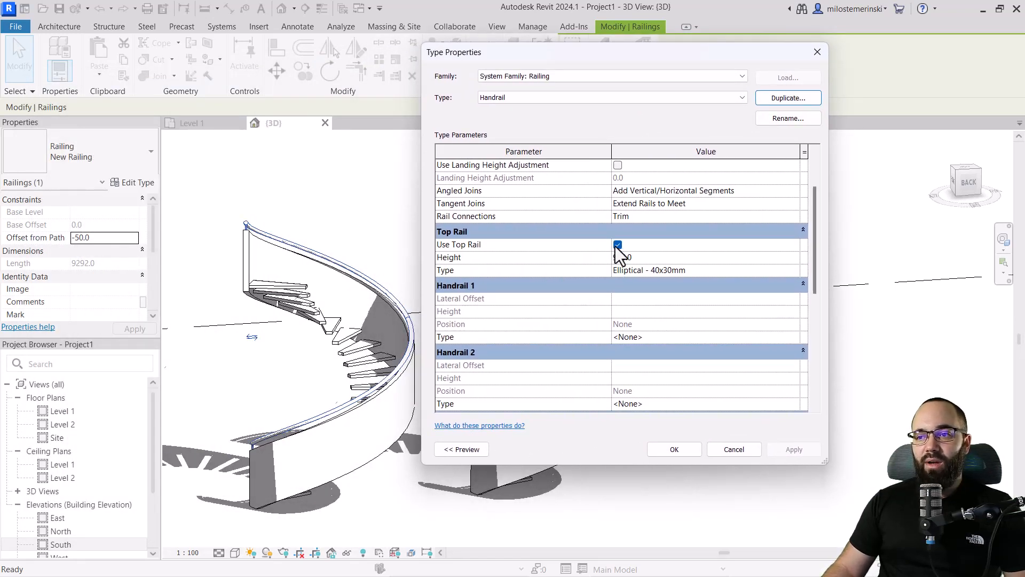
{"action": "left_click", "coordinate": [617, 245]}
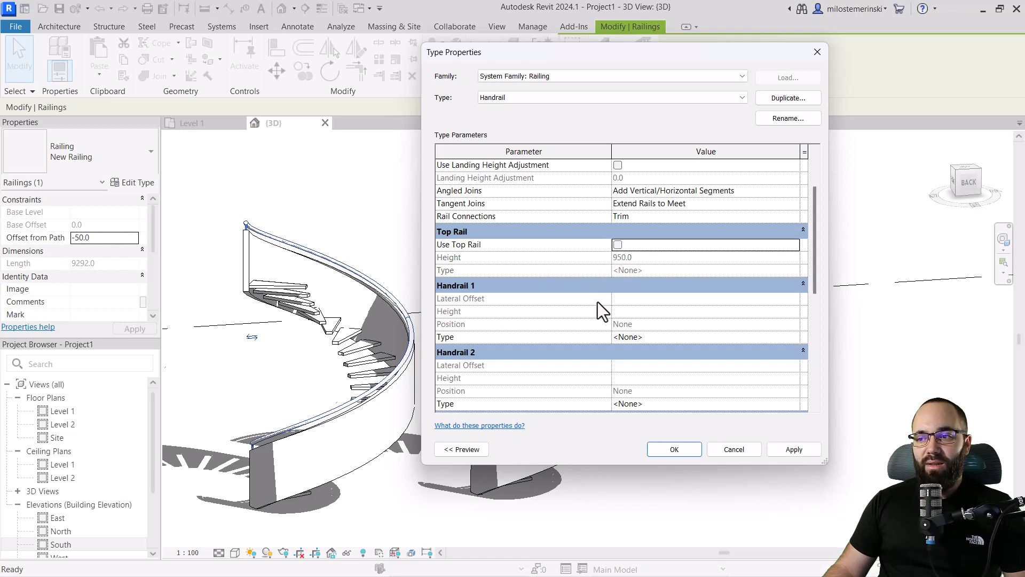
{"action": "scroll", "scroll_direction": "up", "scroll_amount": 3}
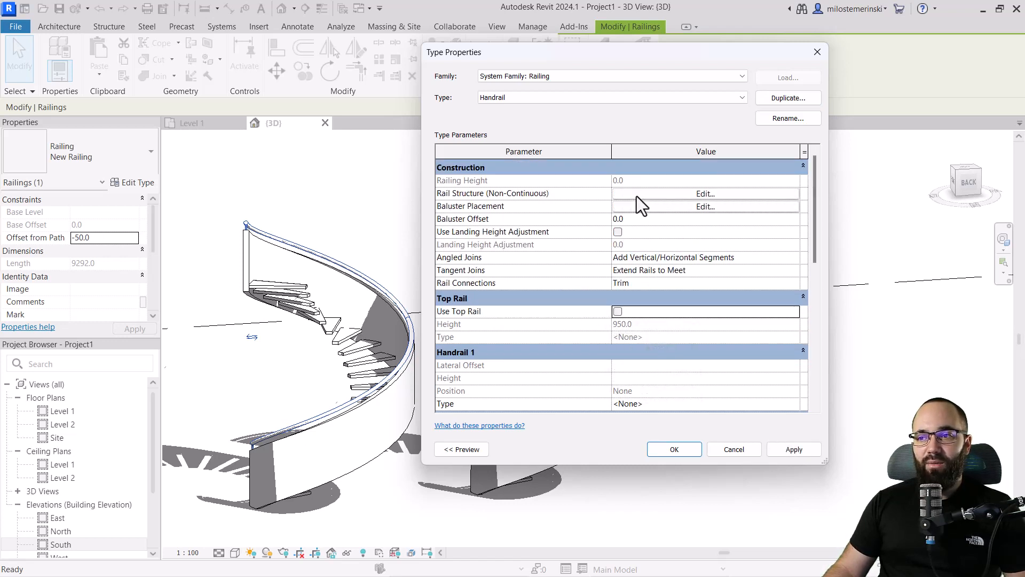
{"action": "mouse_move", "coordinate": [647, 216]}
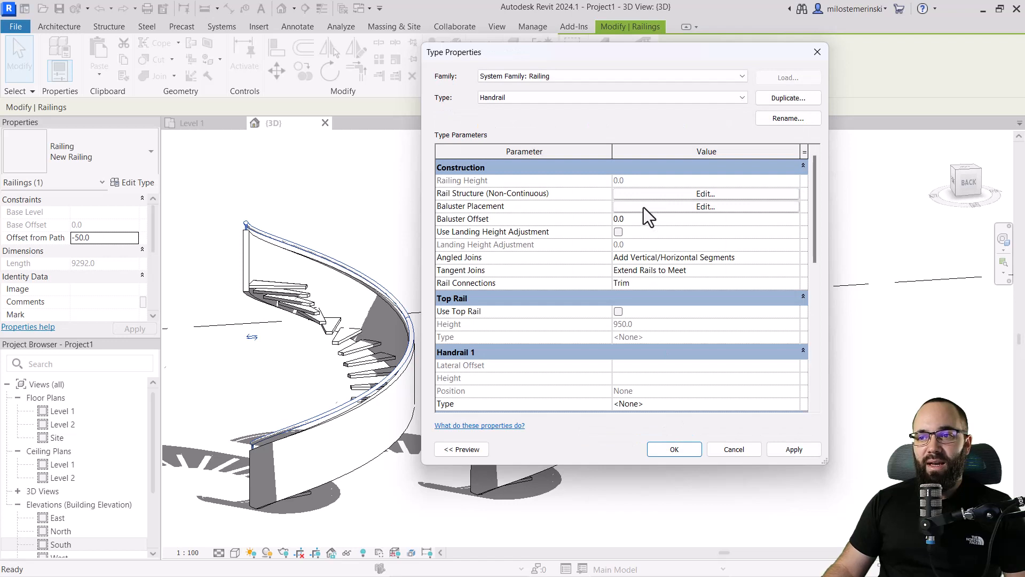
{"action": "left_click", "coordinate": [706, 206]}
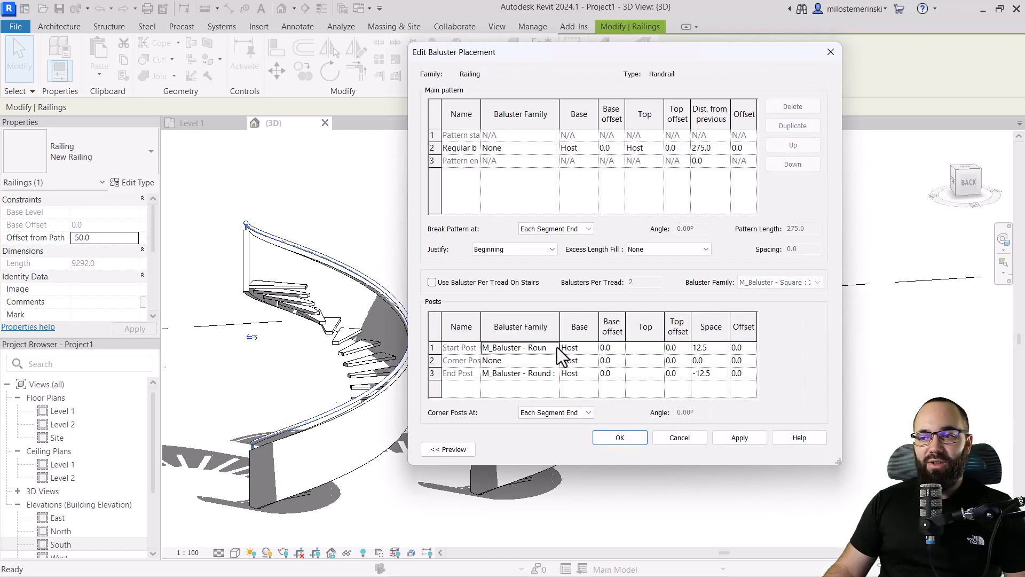
{"action": "left_click", "coordinate": [517, 347]}
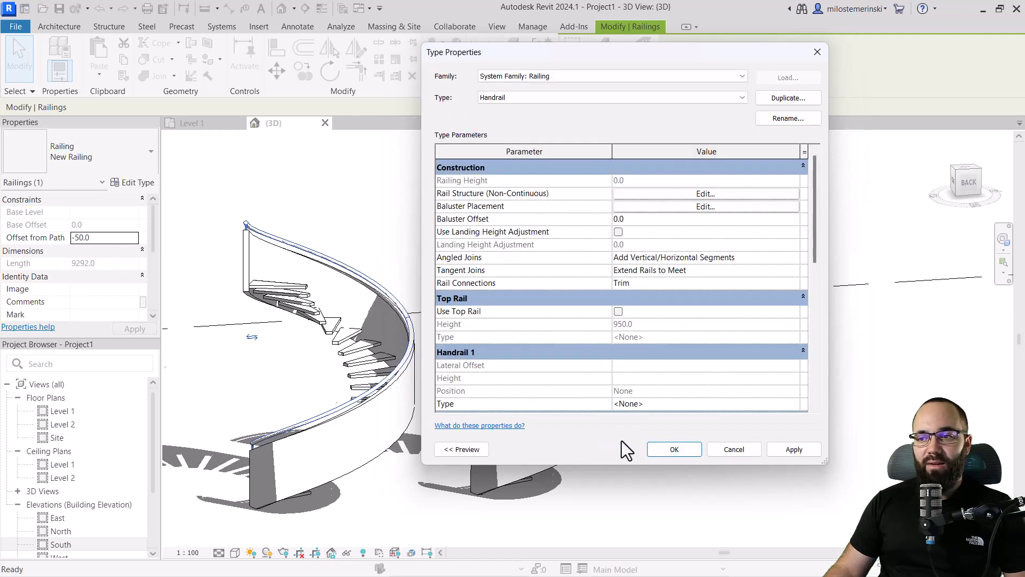
{"action": "scroll", "scroll_direction": "down", "scroll_amount": 3}
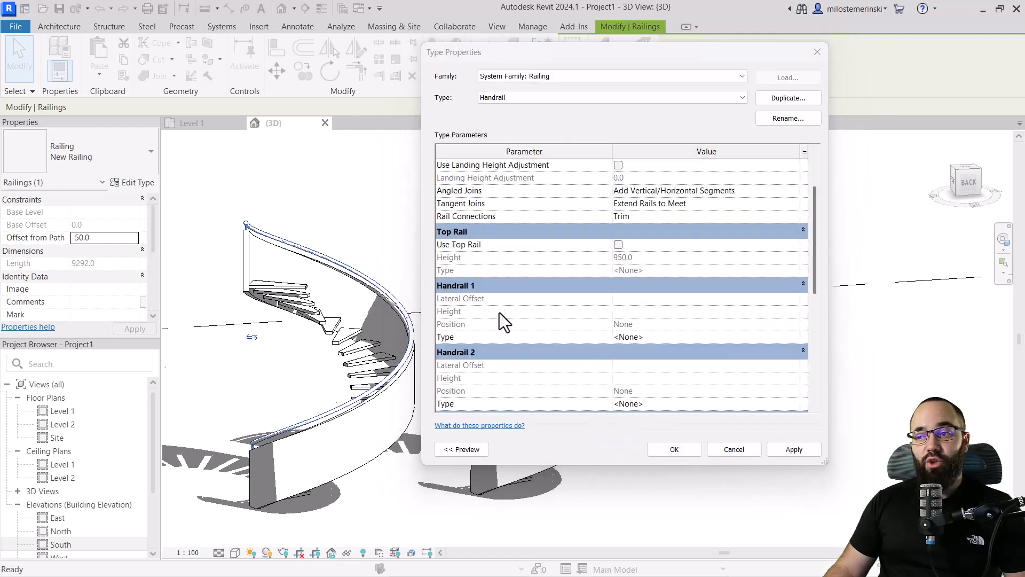
Set Handrail 1 to Pipe - Wall Mount at 800 mm height on the left side and confirm
{"action": "left_click", "coordinate": [706, 337]}
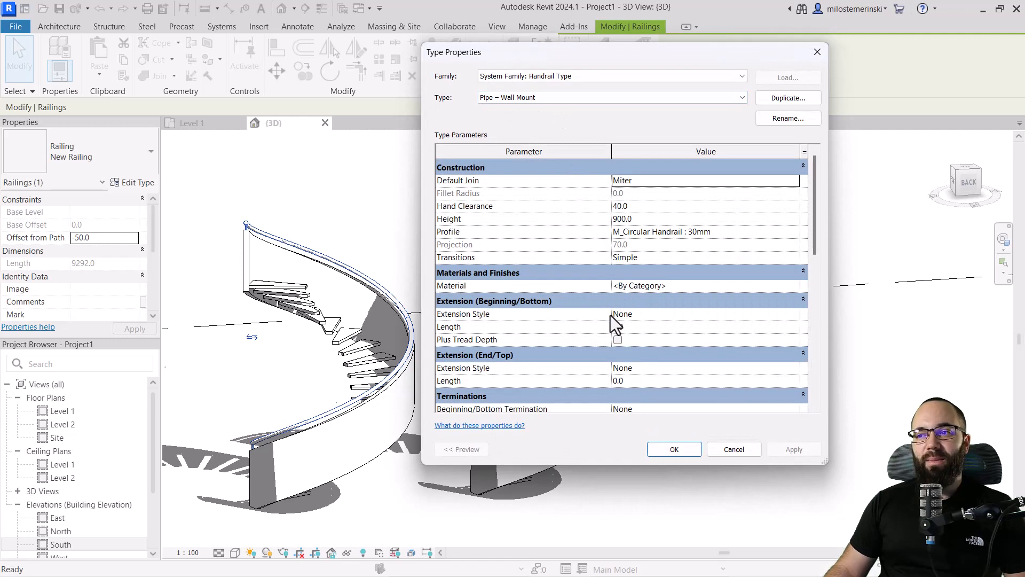
{"action": "mouse_move", "coordinate": [644, 228]}
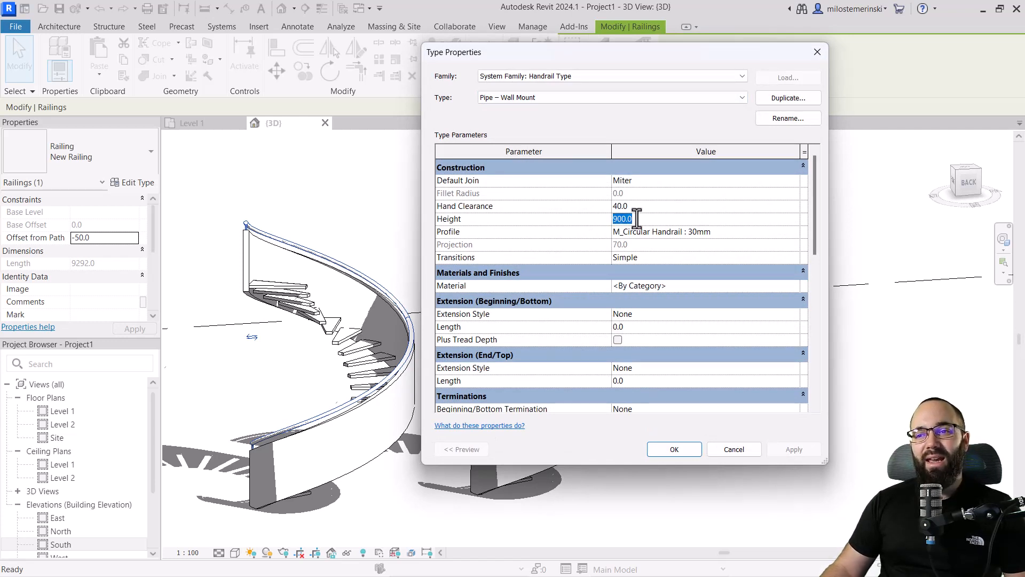
{"action": "type", "text": "800"}
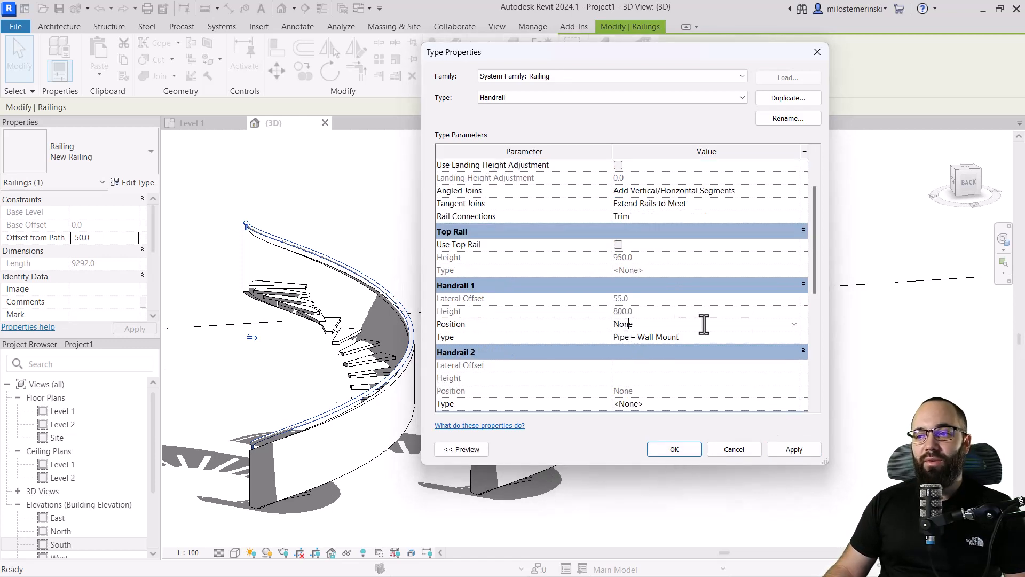
{"action": "left_click", "coordinate": [794, 324]}
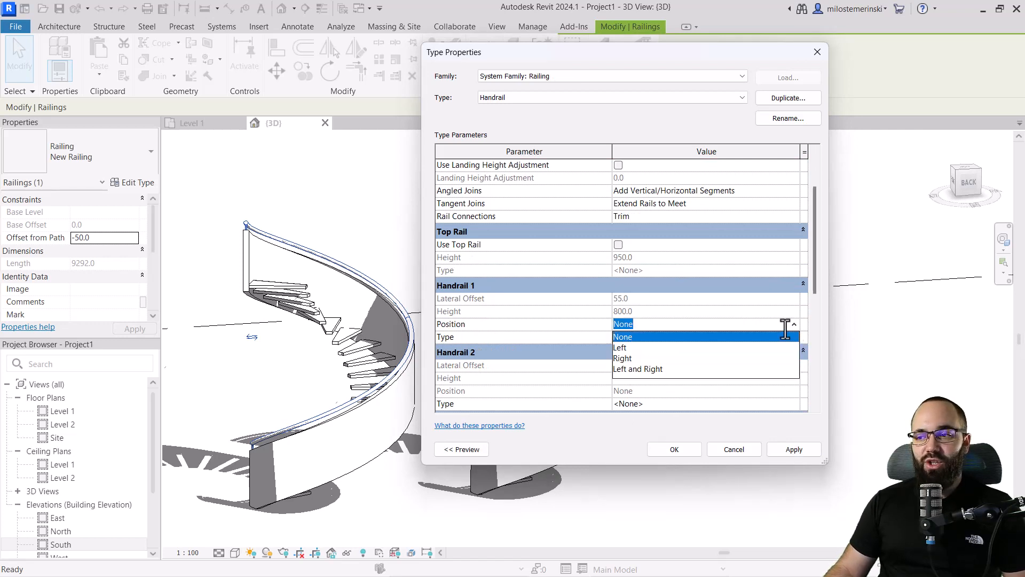
{"action": "left_click", "coordinate": [619, 347]}
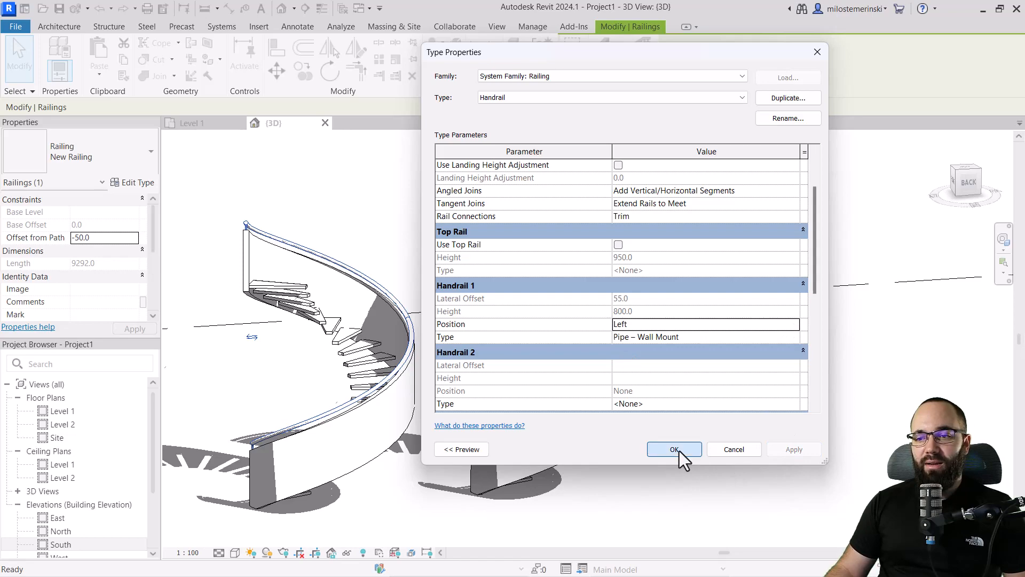
{"action": "left_click", "coordinate": [674, 449]}
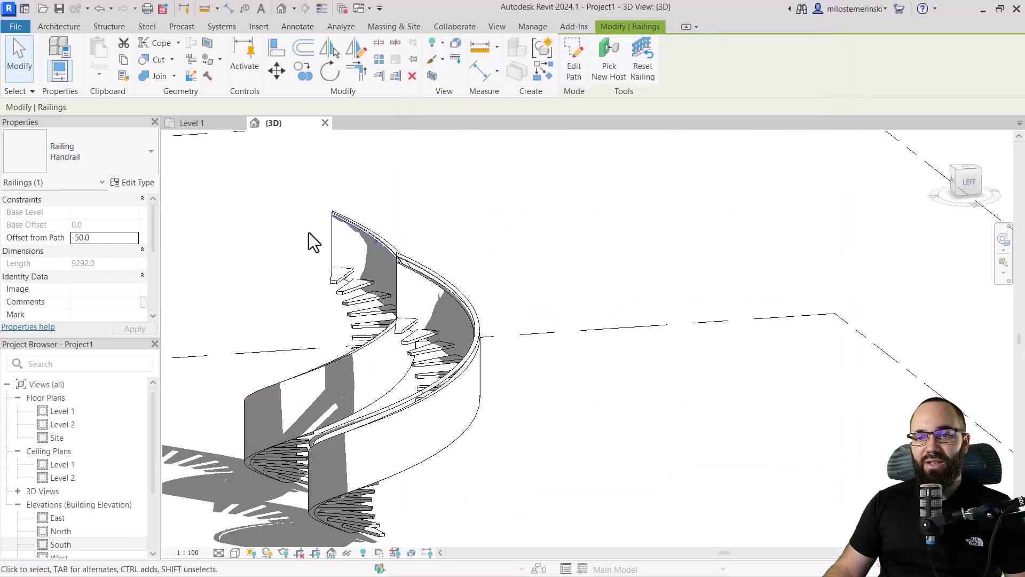